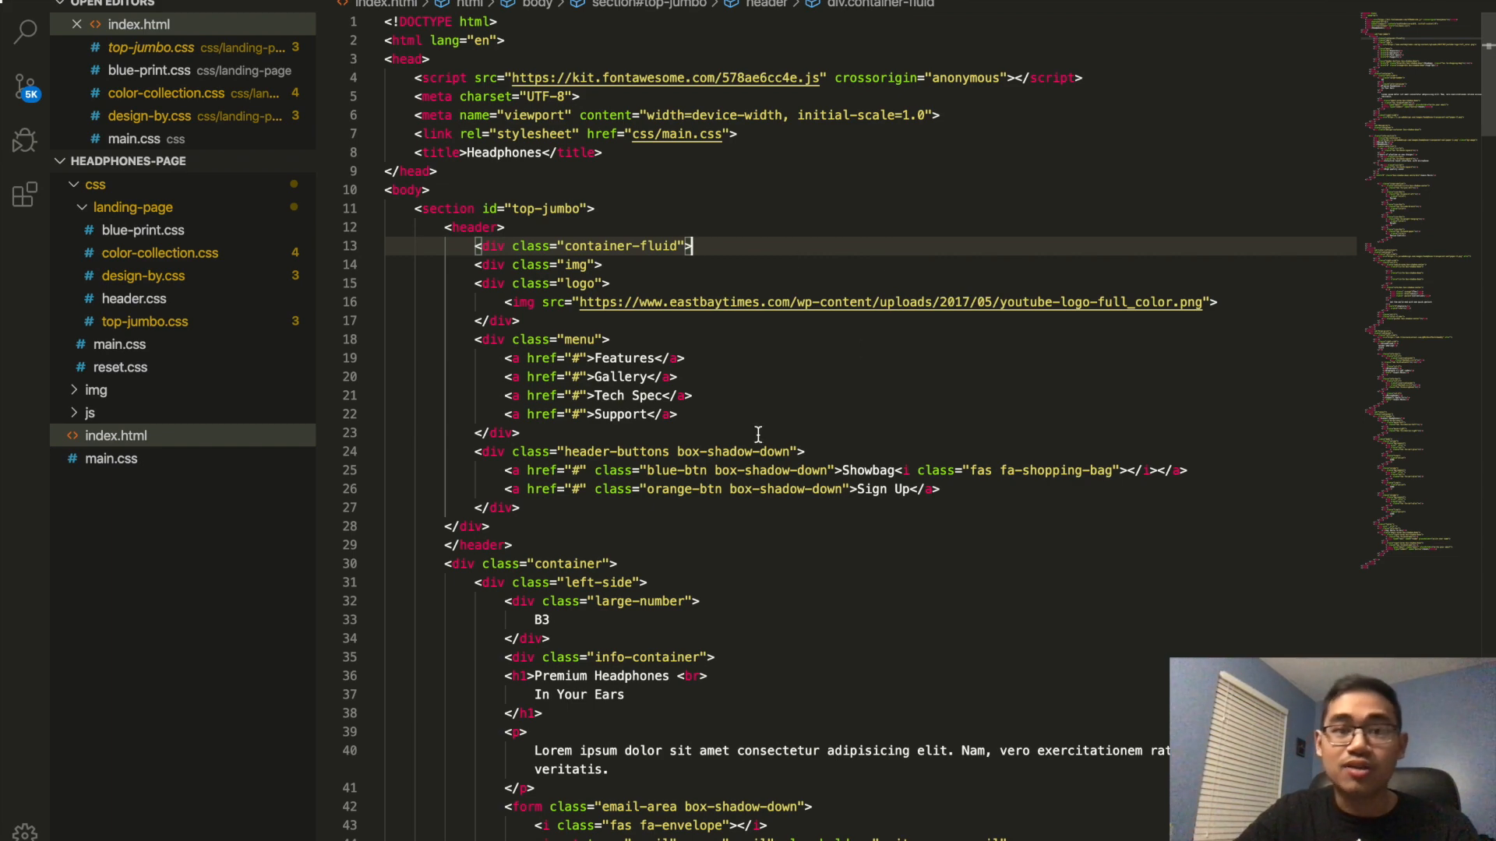
- Open top-jumbo.css from the Explorer and scroll through its style rules
scroll(down, 3)
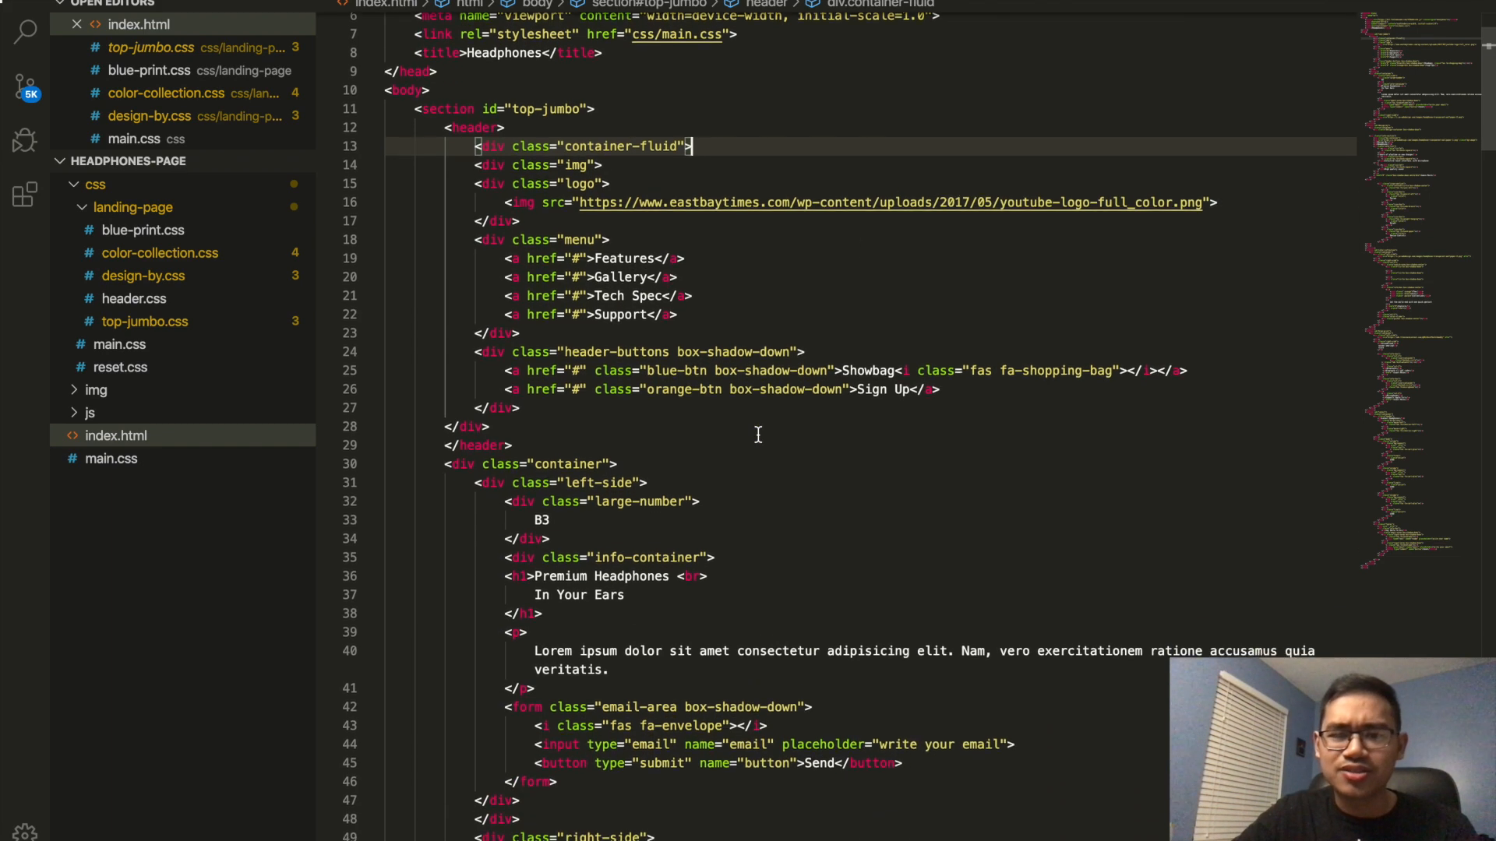
scroll(down, 3)
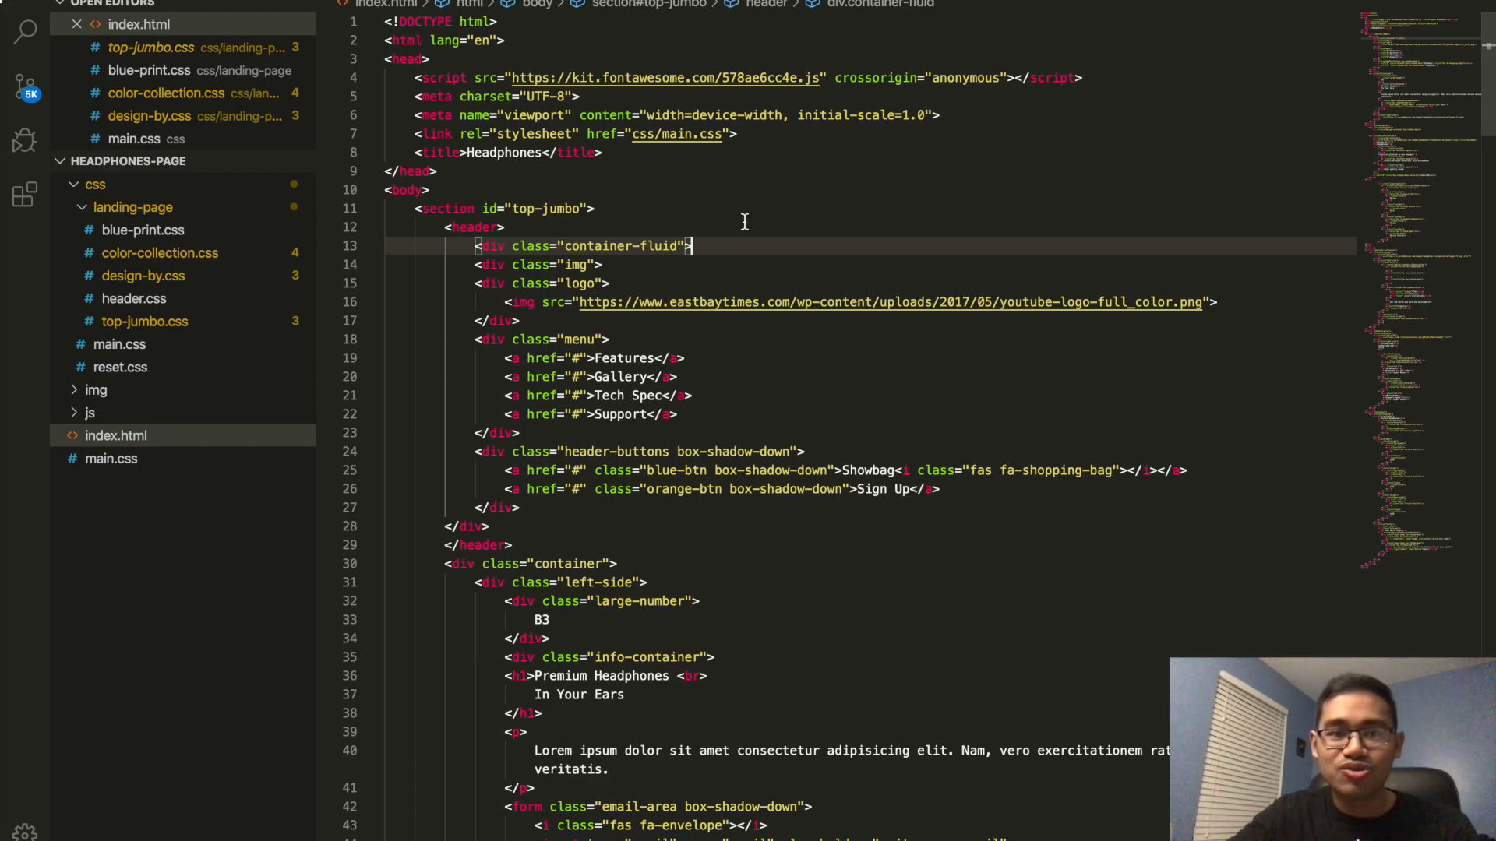
mouse_move(729, 255)
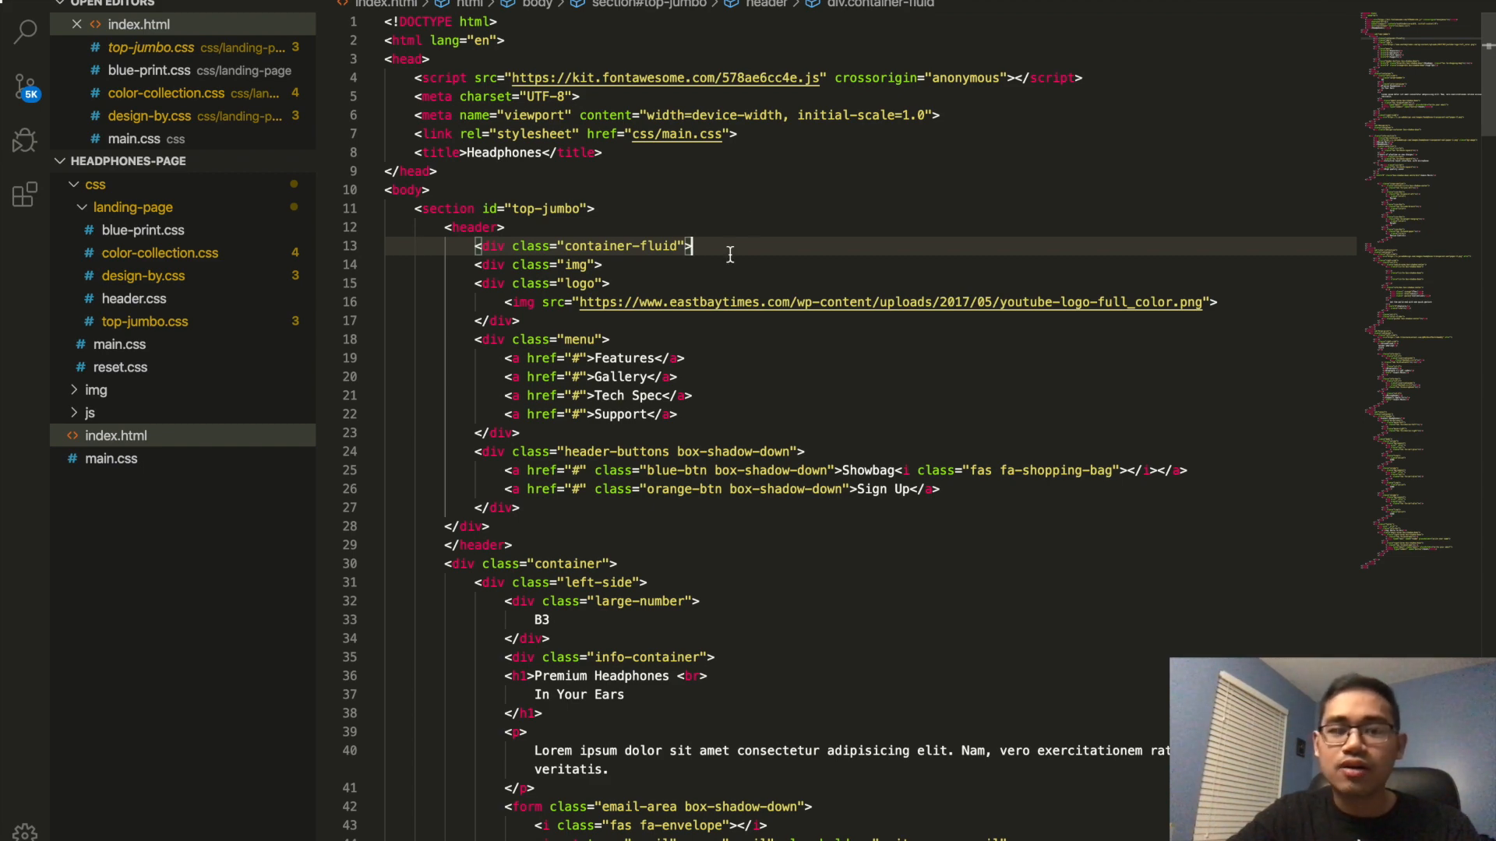
scroll(down, 3)
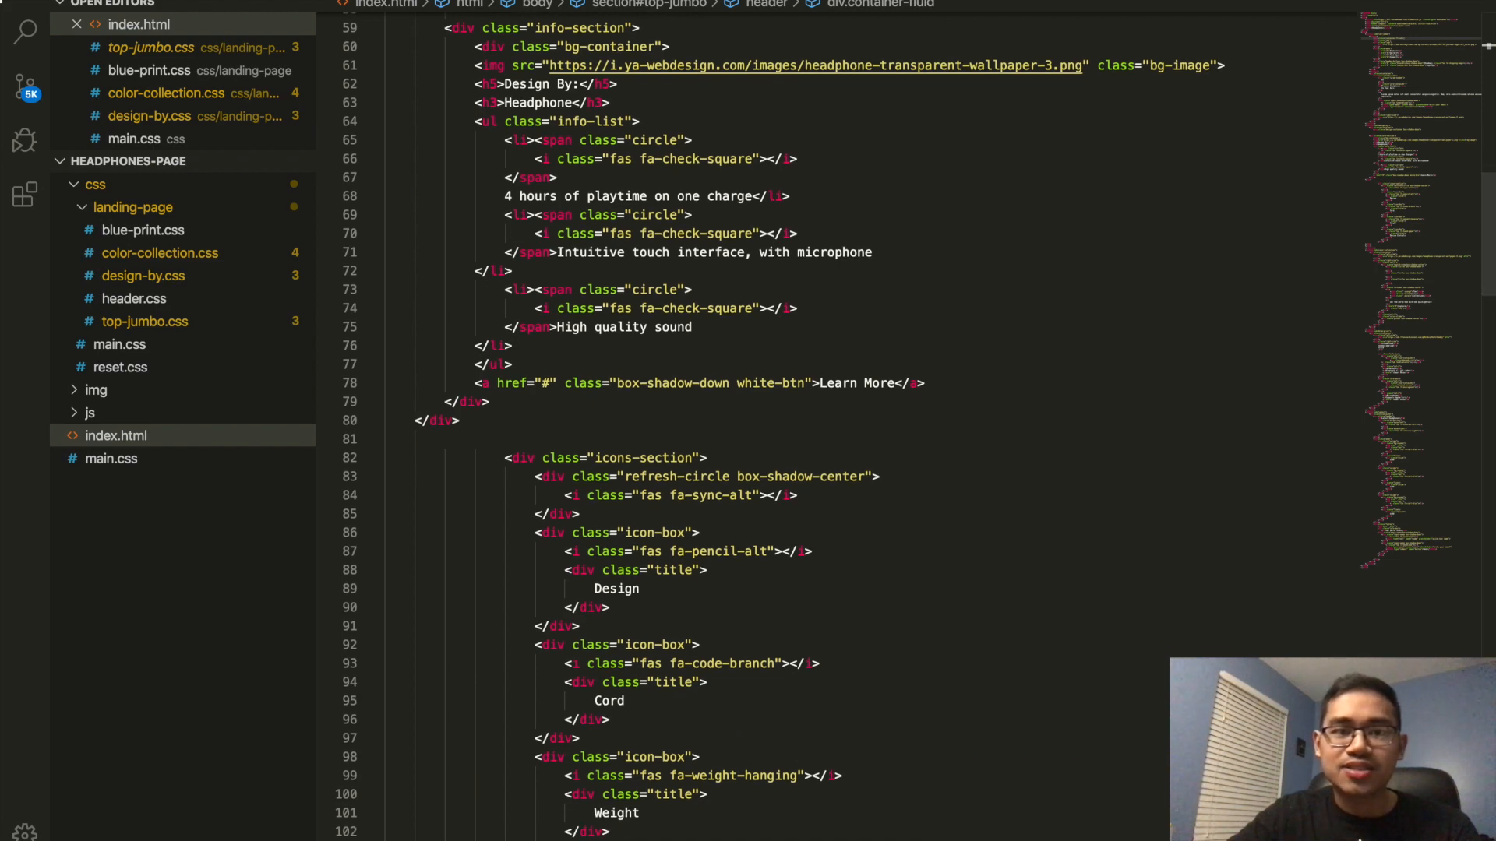
click(150, 47)
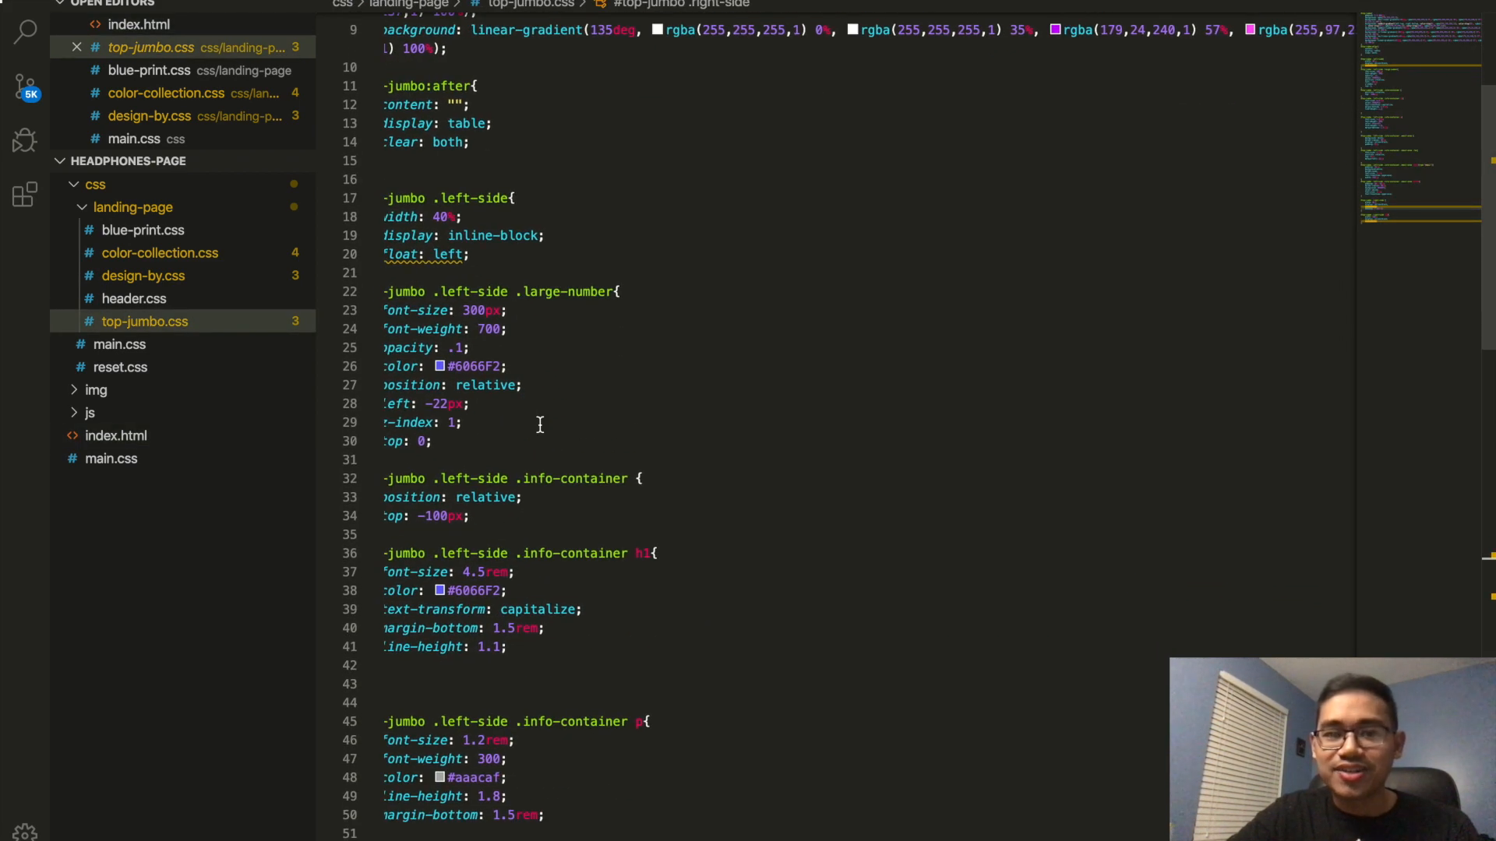
scroll(down, 3)
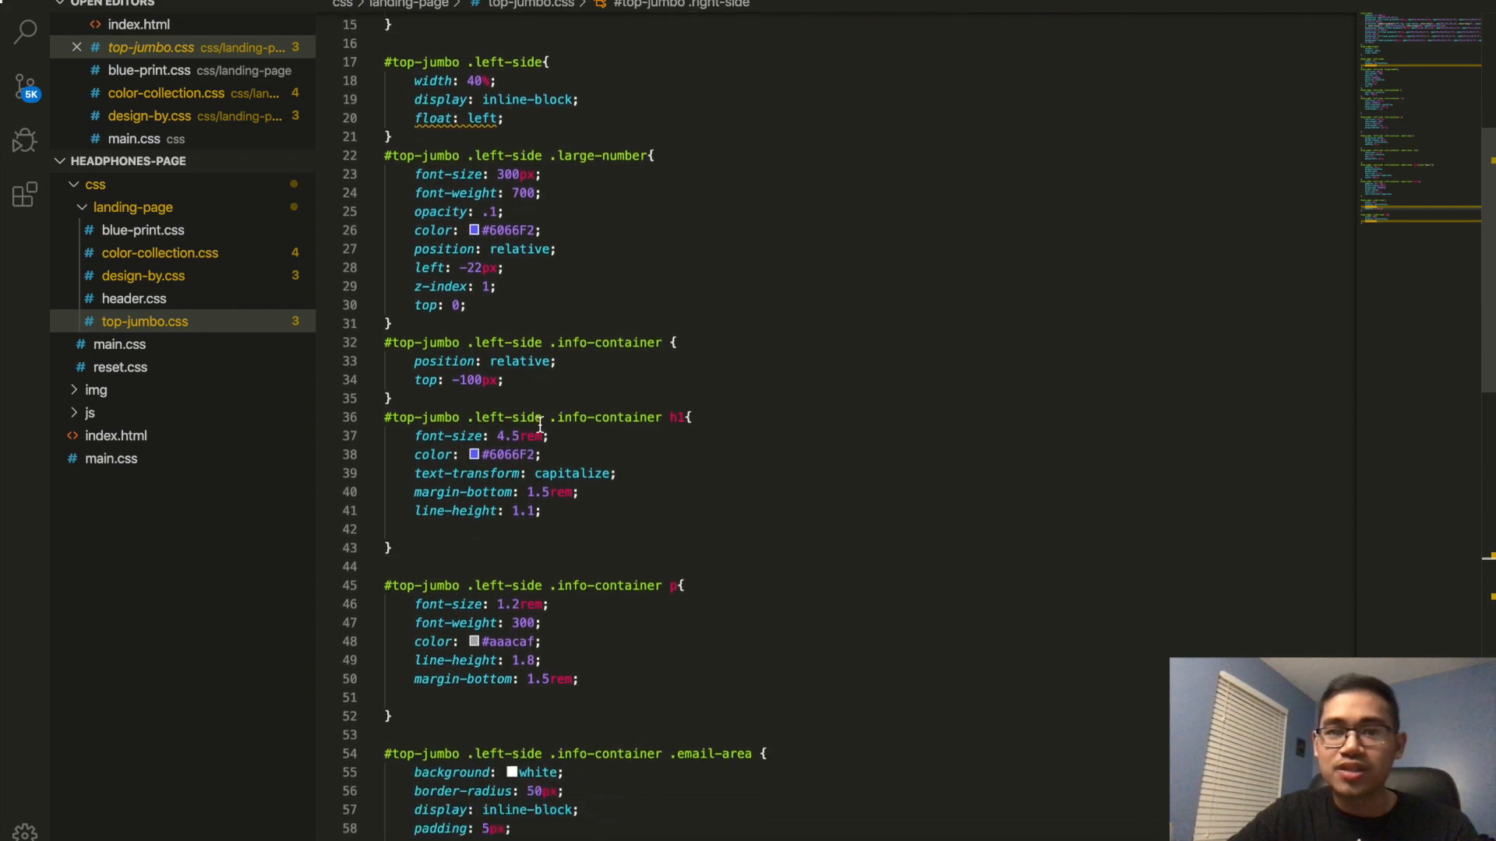
scroll(down, 3)
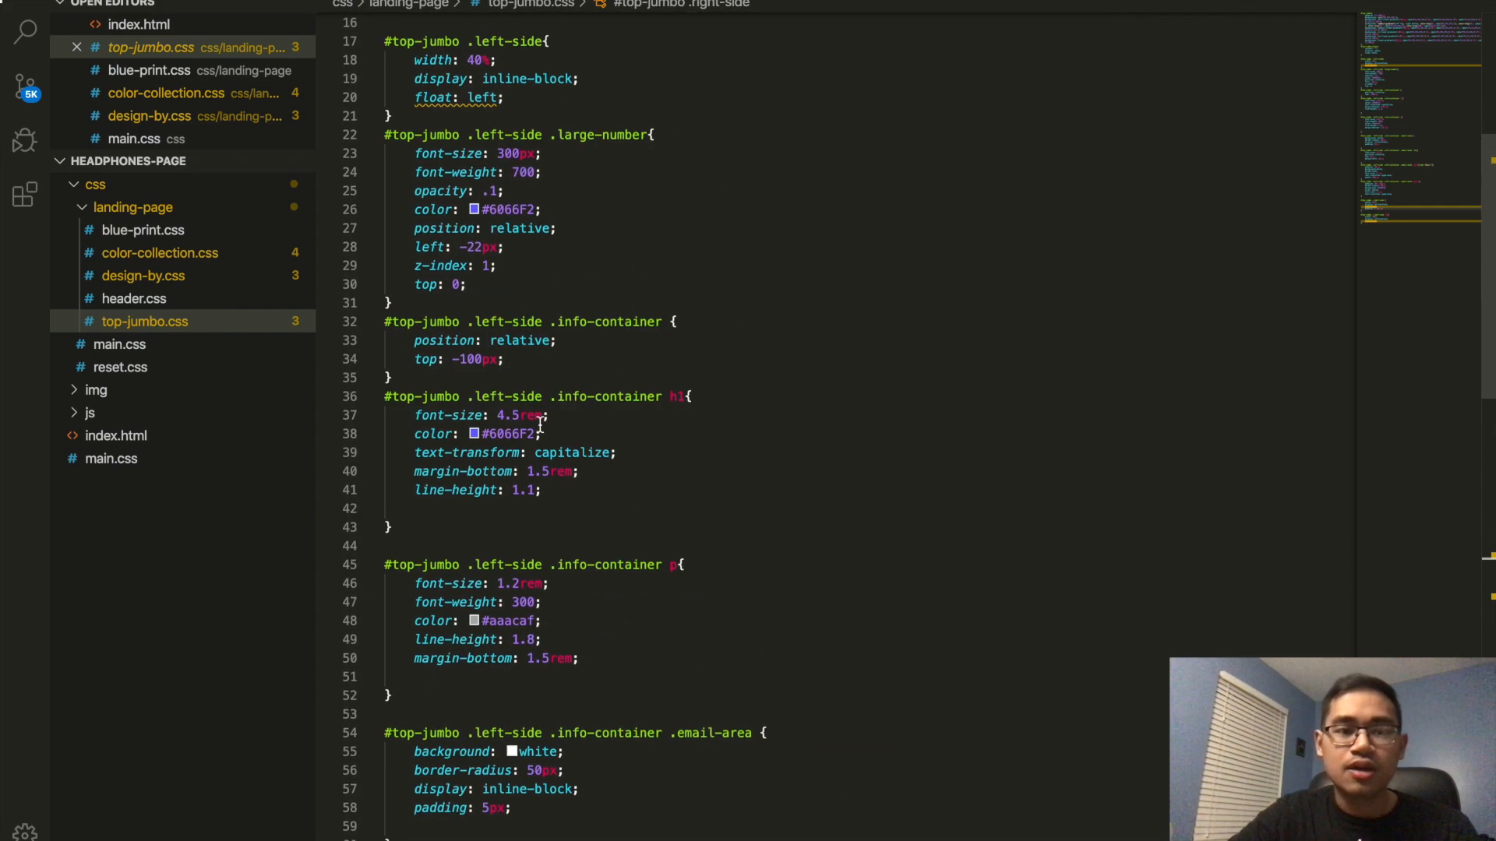
scroll(down, 3)
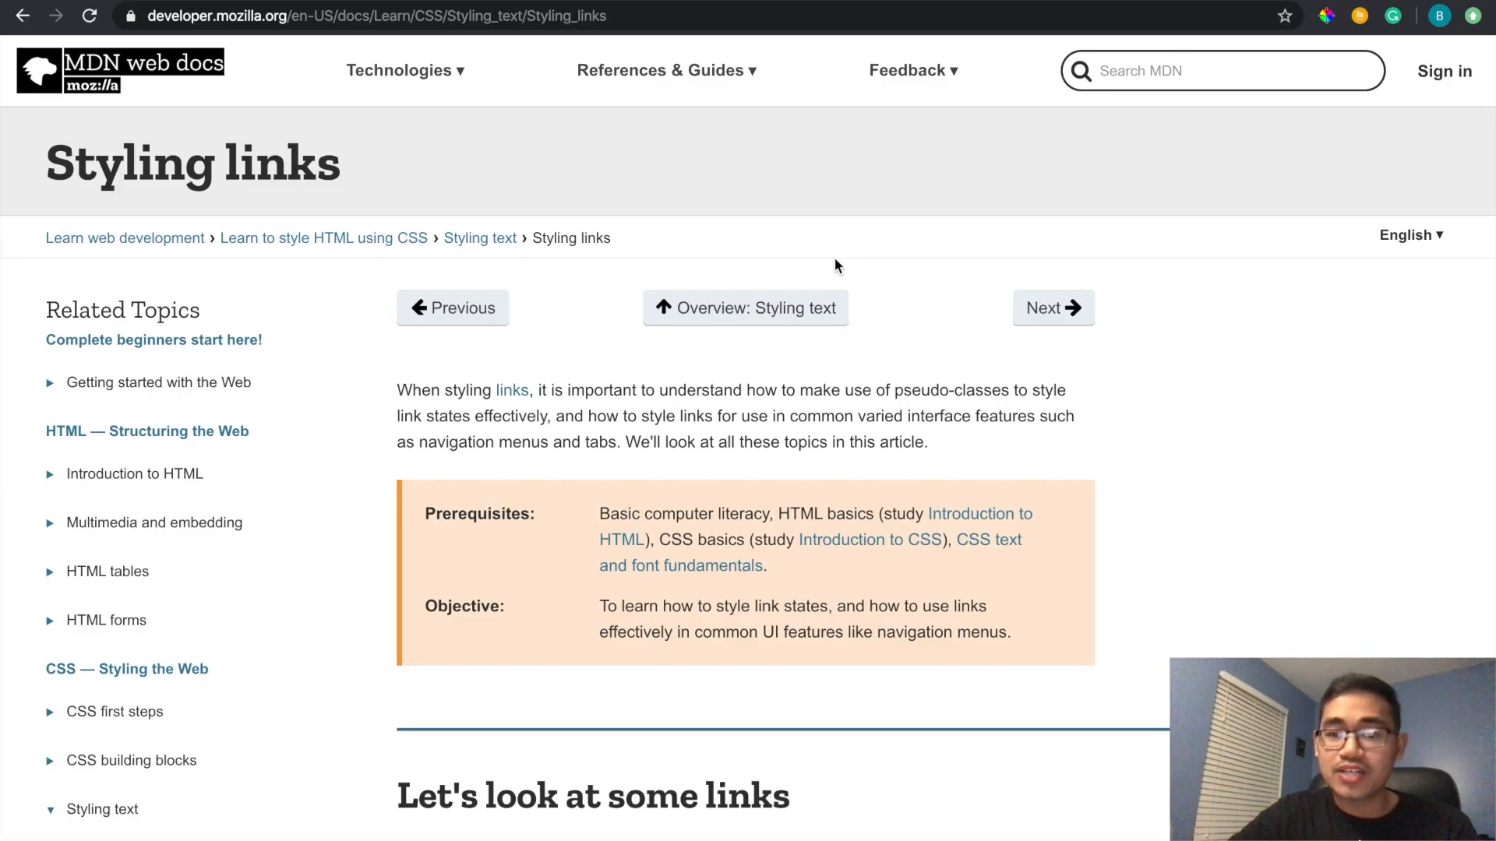
mouse_move(913, 297)
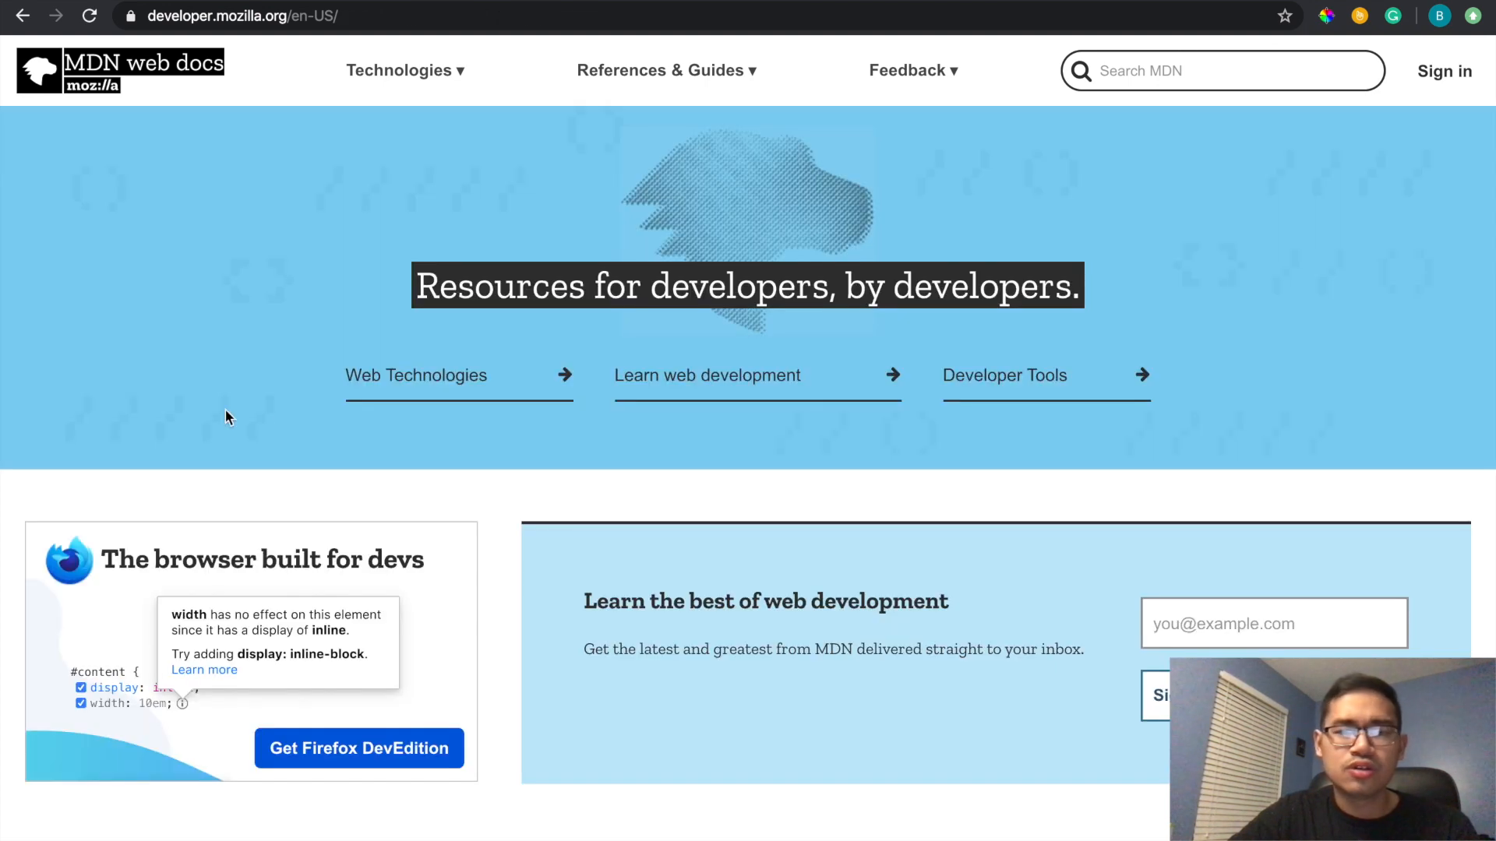
- Scroll the Google results for 'mdn documentation', with MDN Web Docs listed first
scroll(down, 3)
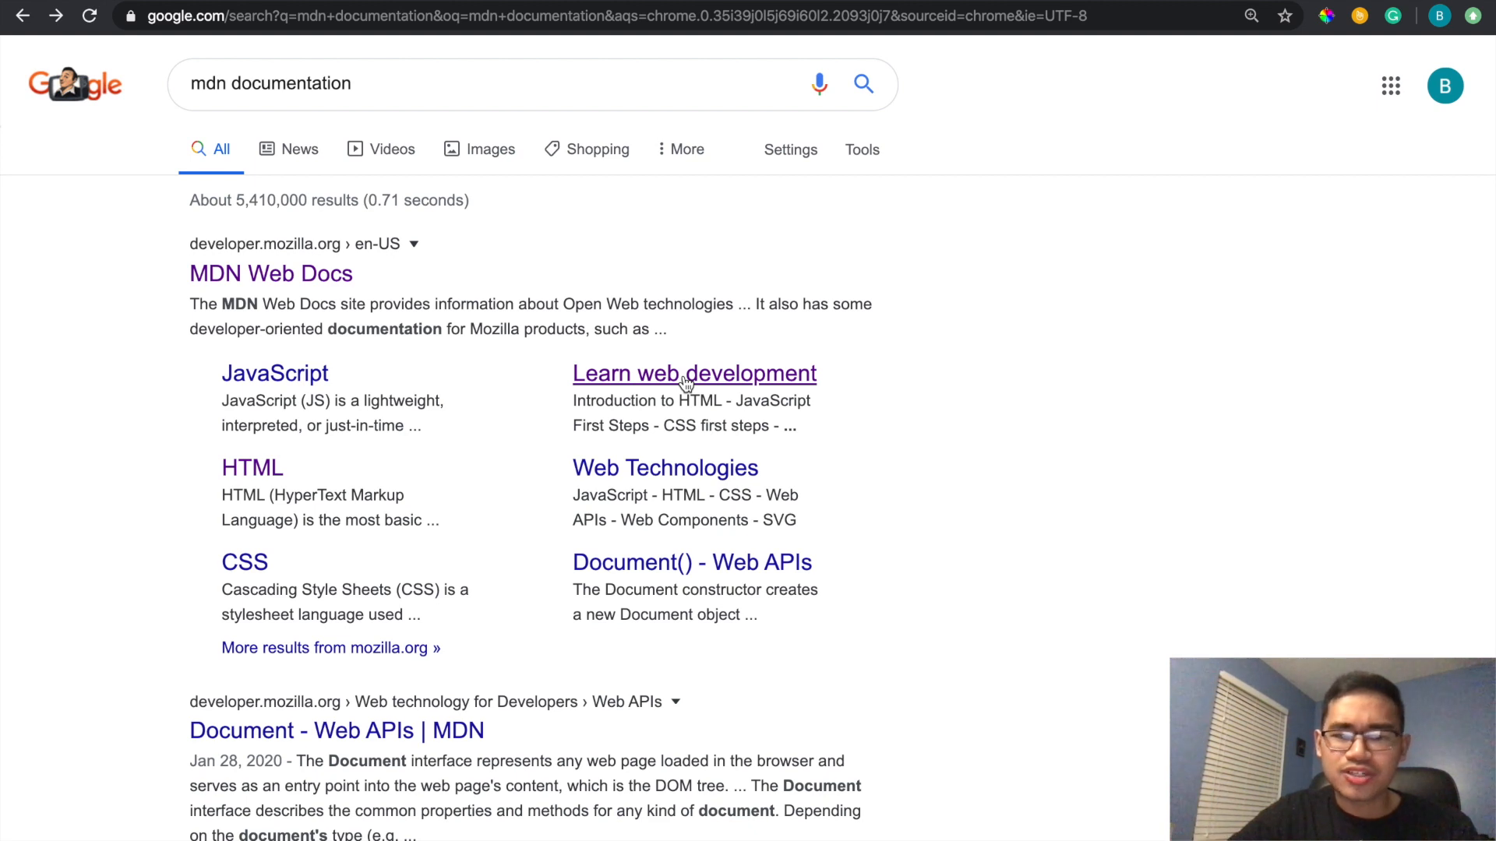
mouse_move(546, 430)
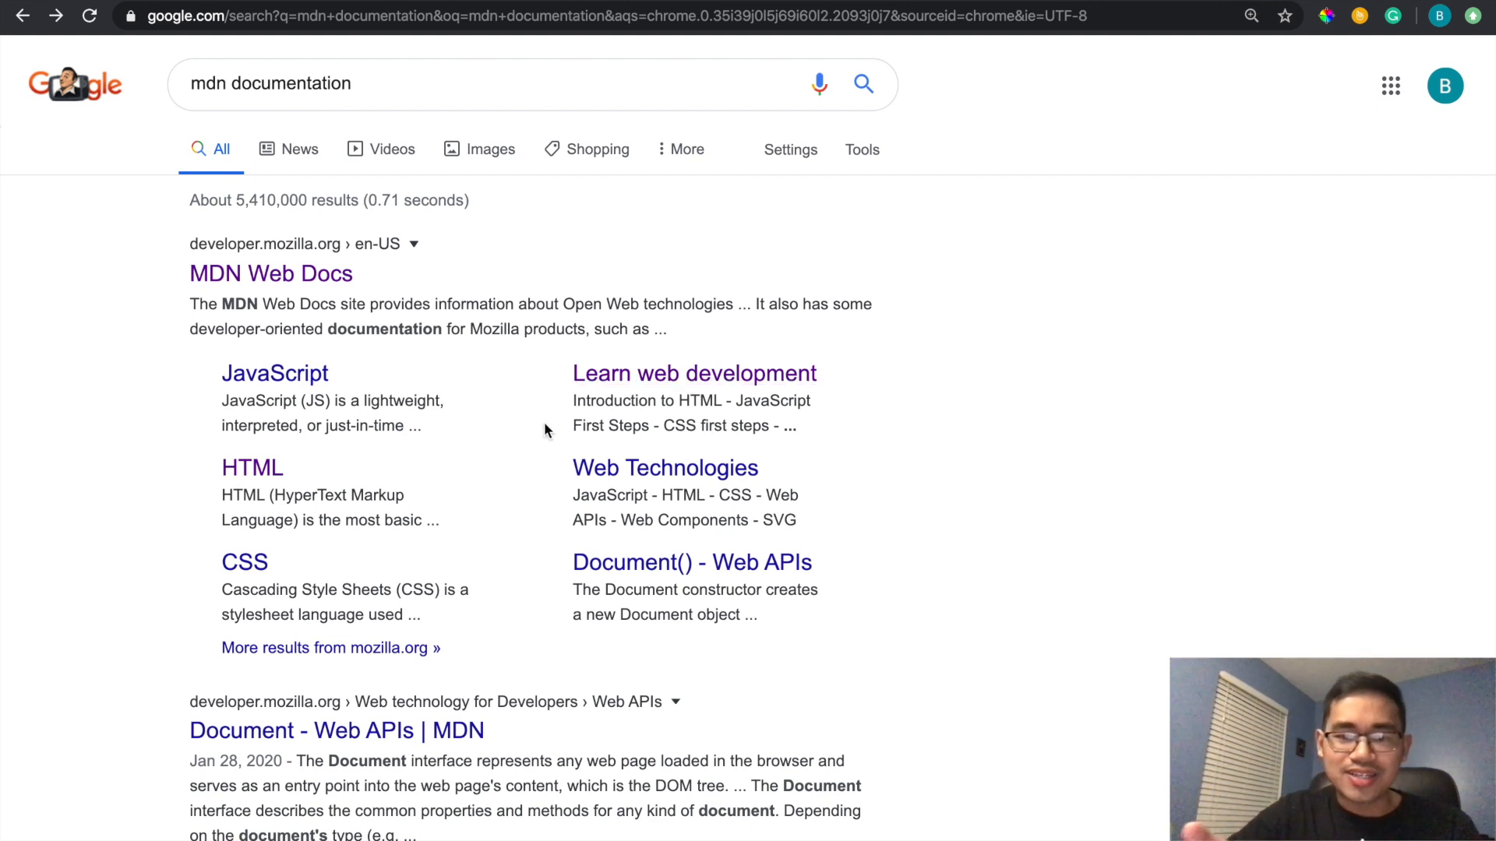
mouse_move(693, 373)
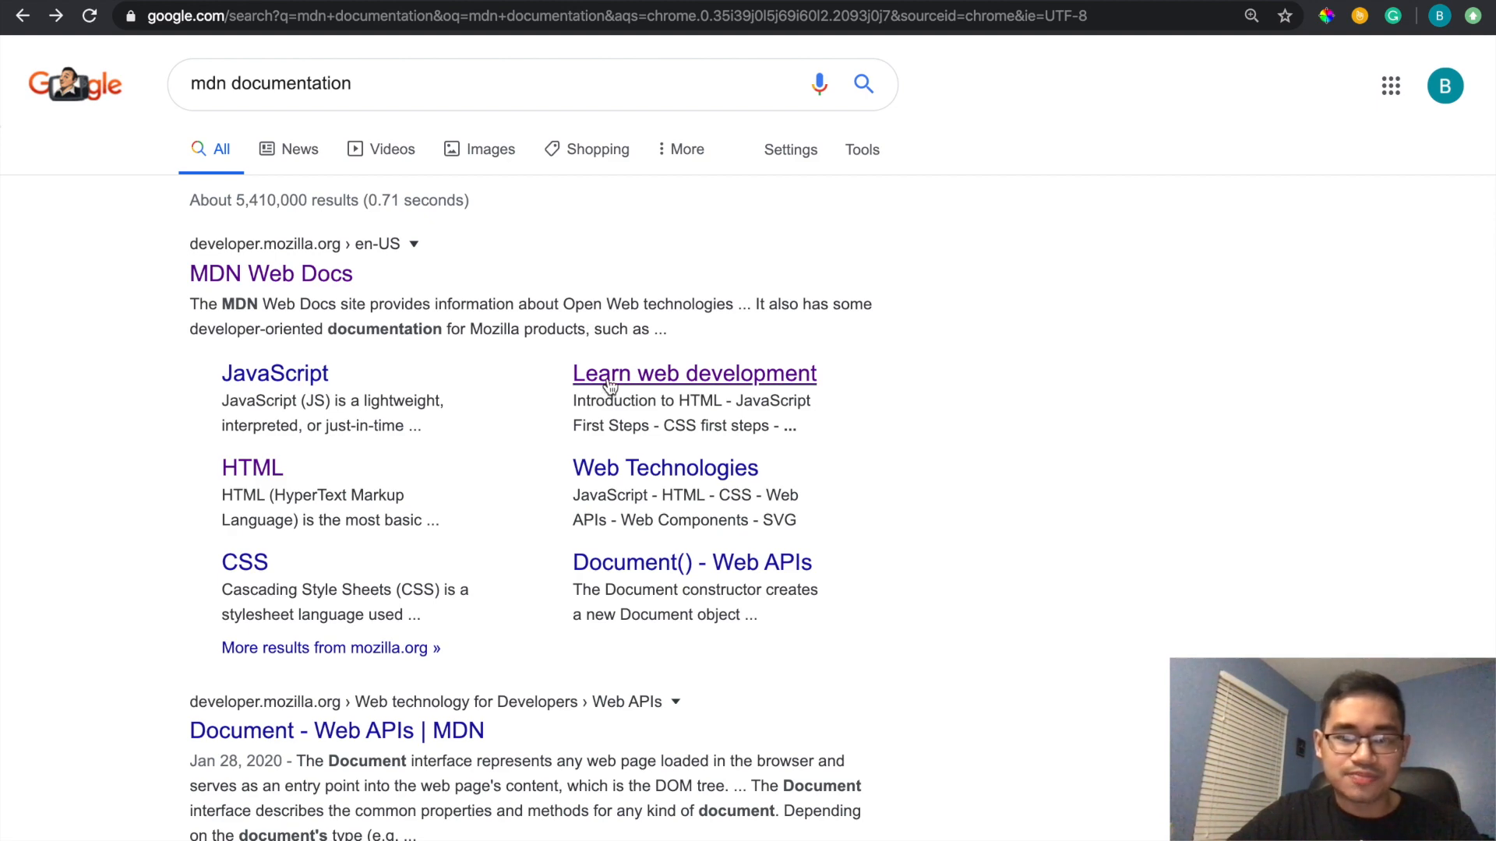
- Open MDN's Learn web development page and browse its welcome, What's new and topic lists
click(694, 374)
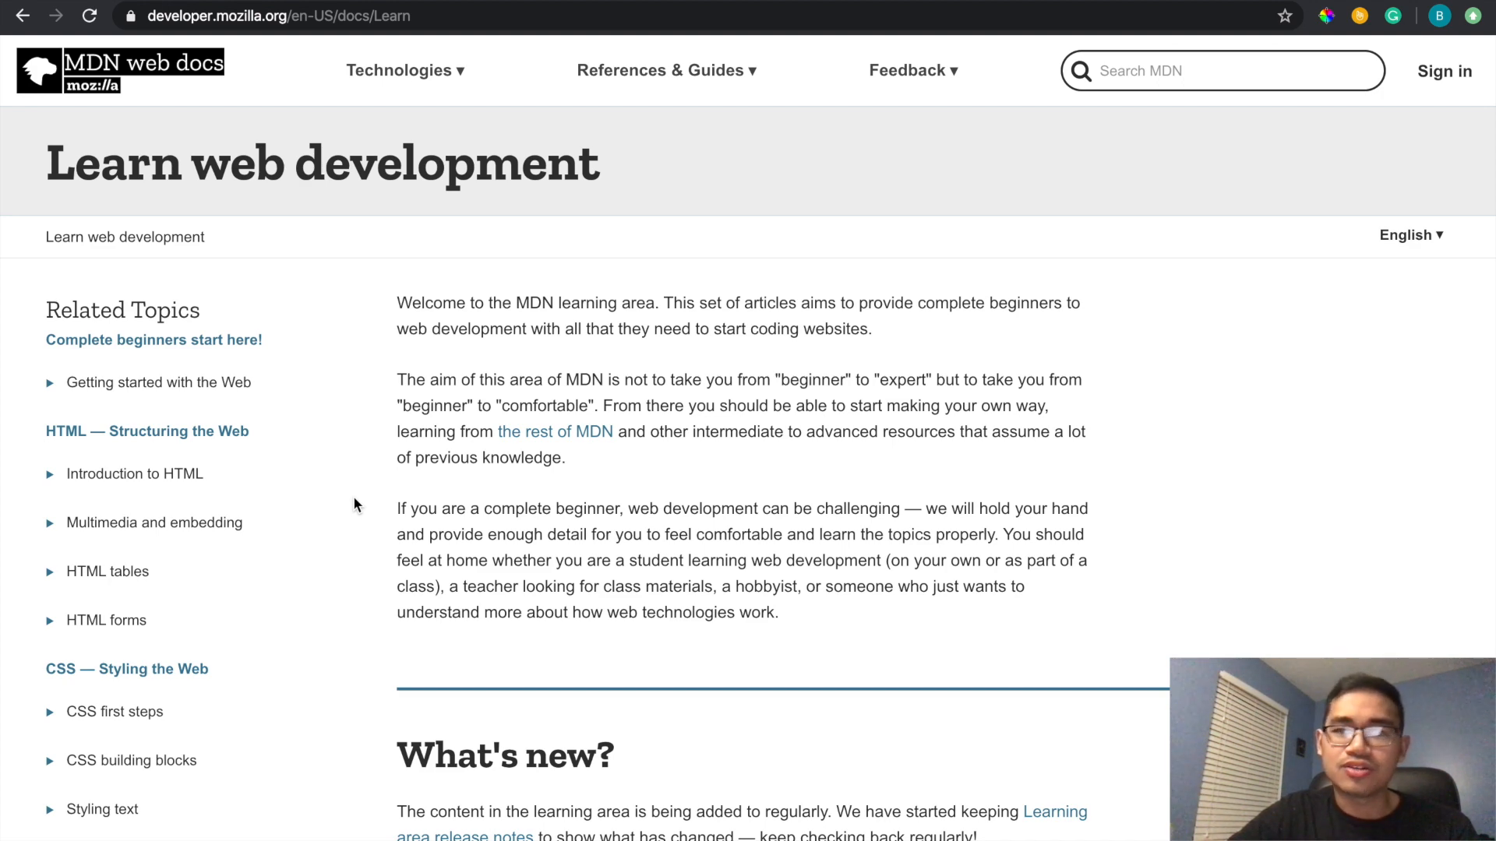
scroll(down, 3)
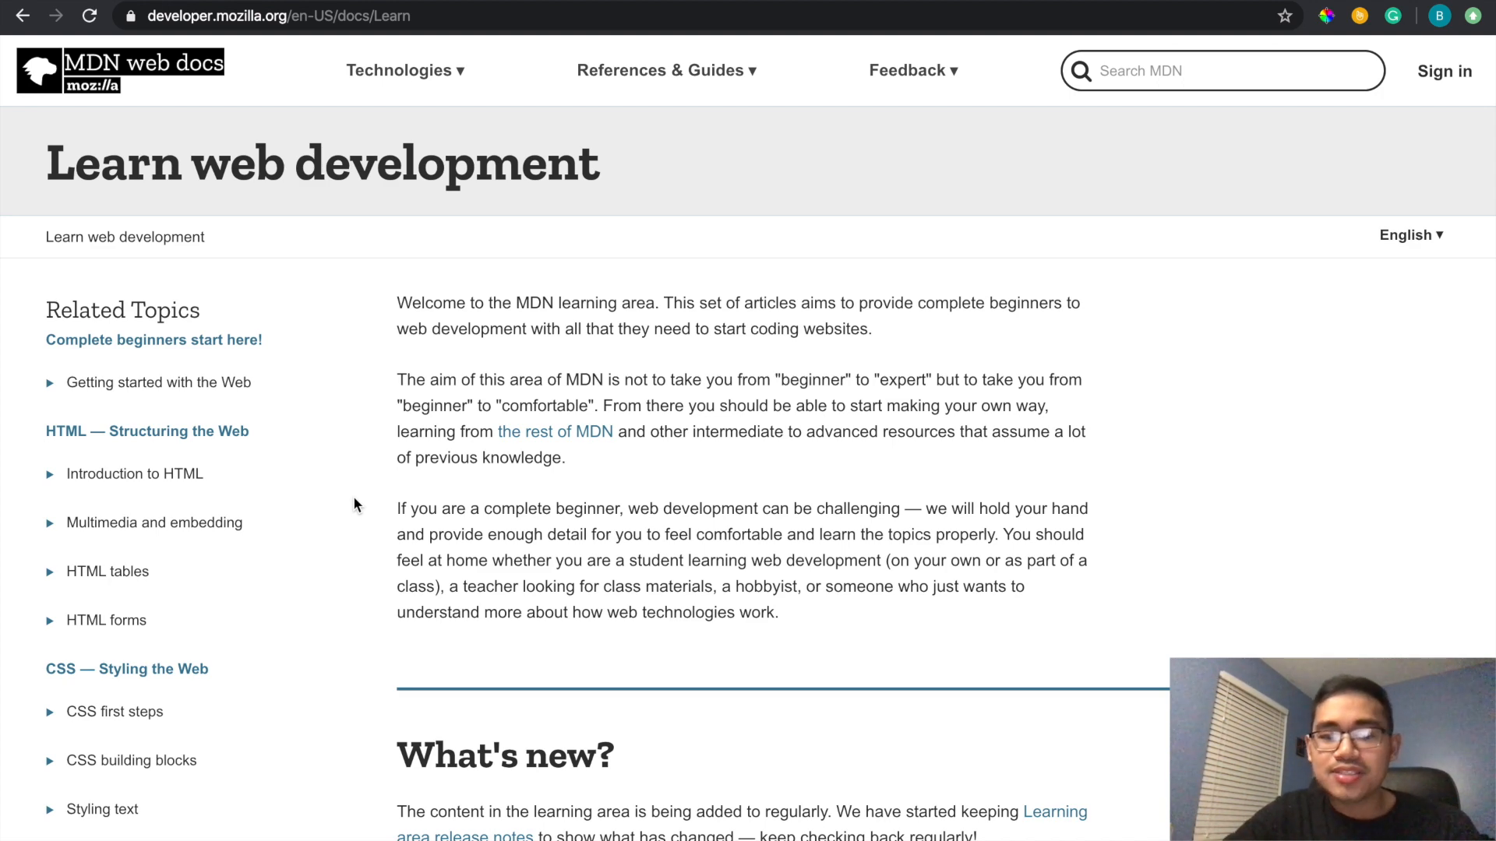
scroll(down, 3)
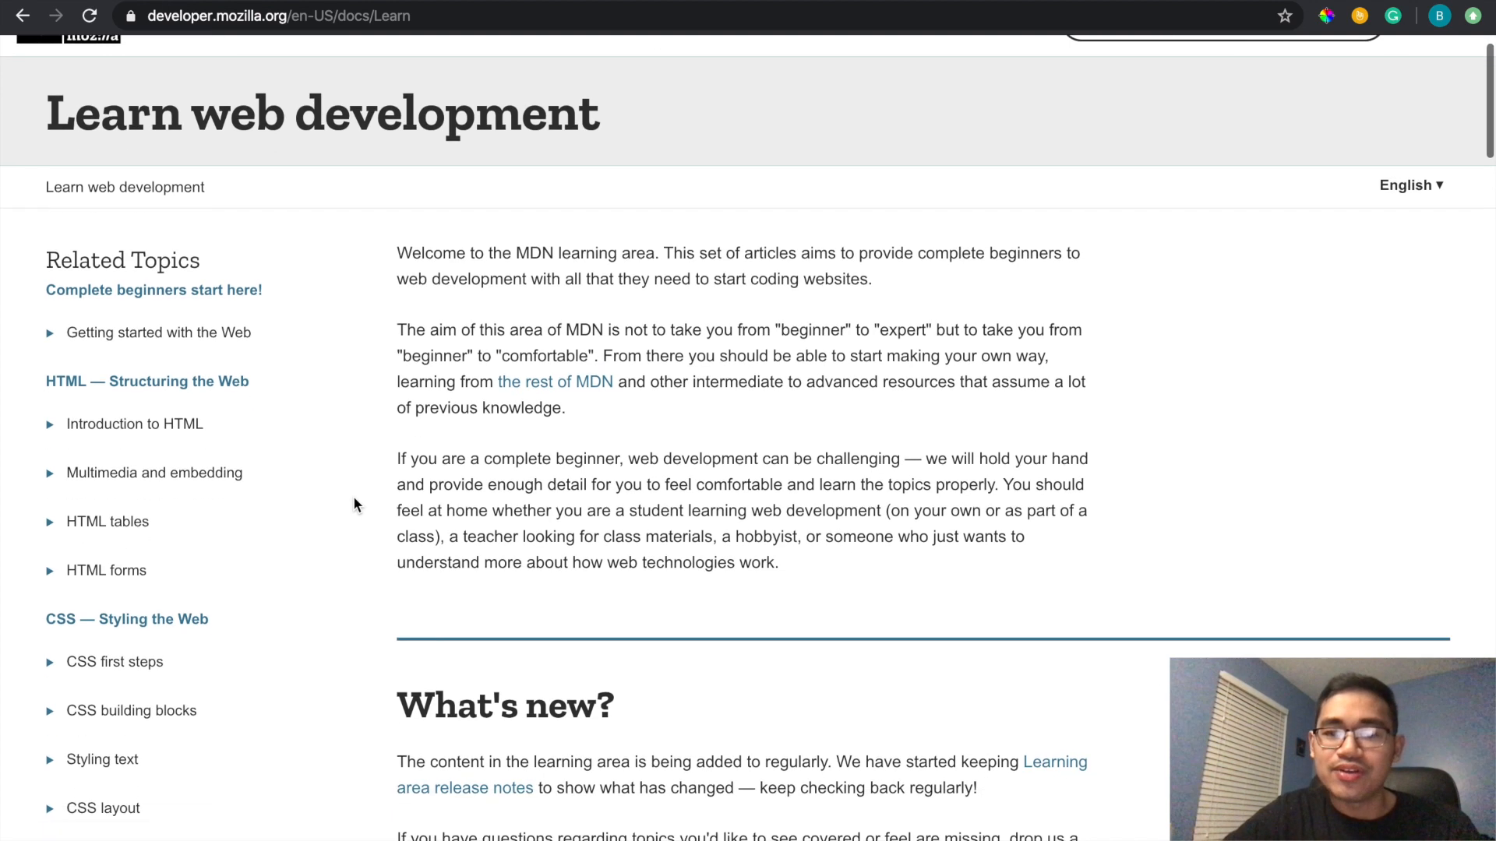
scroll(down, 3)
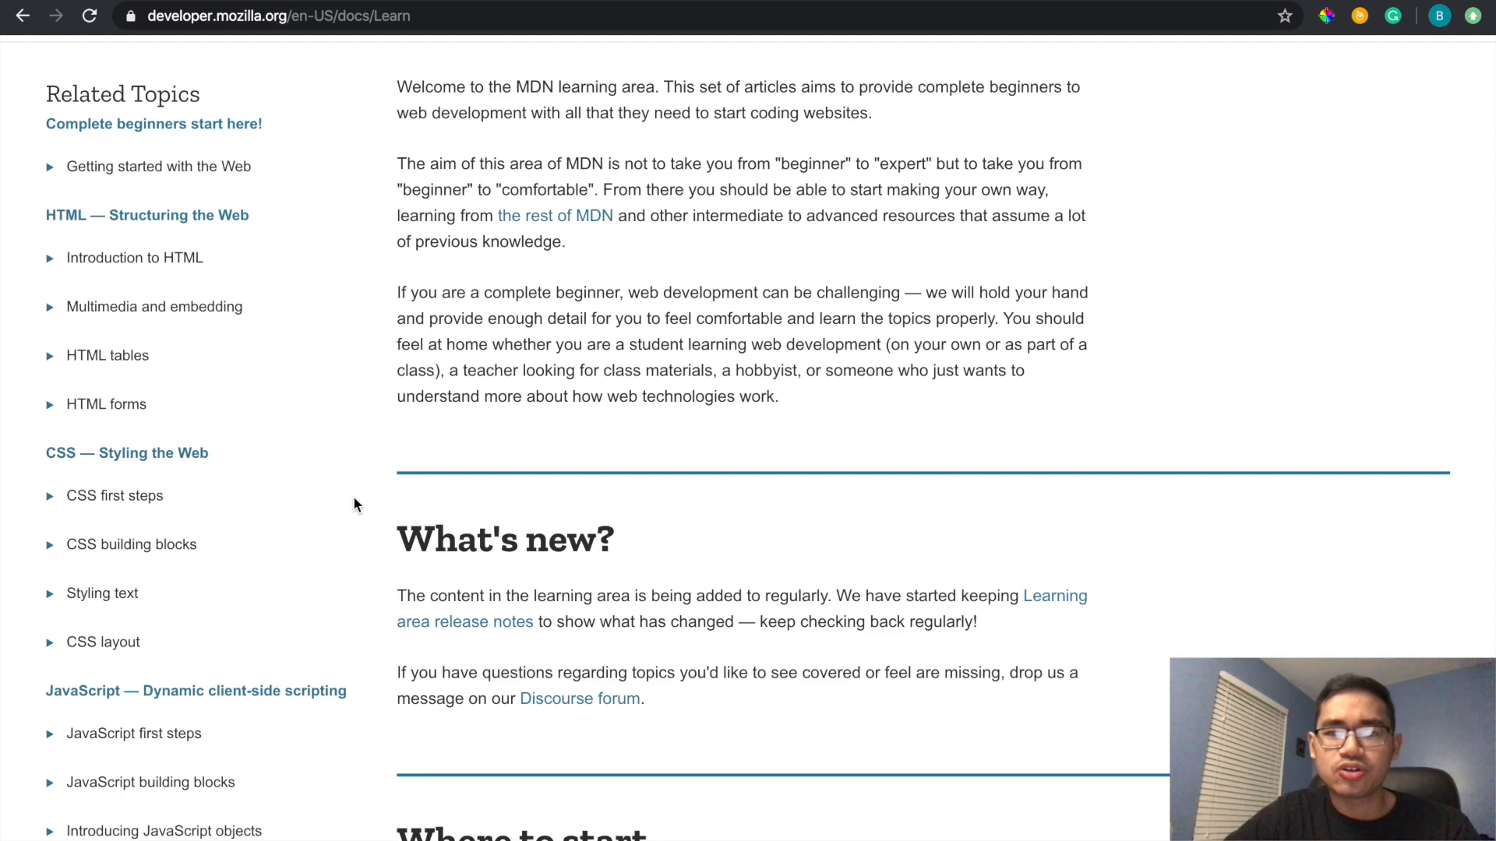
scroll(down, 3)
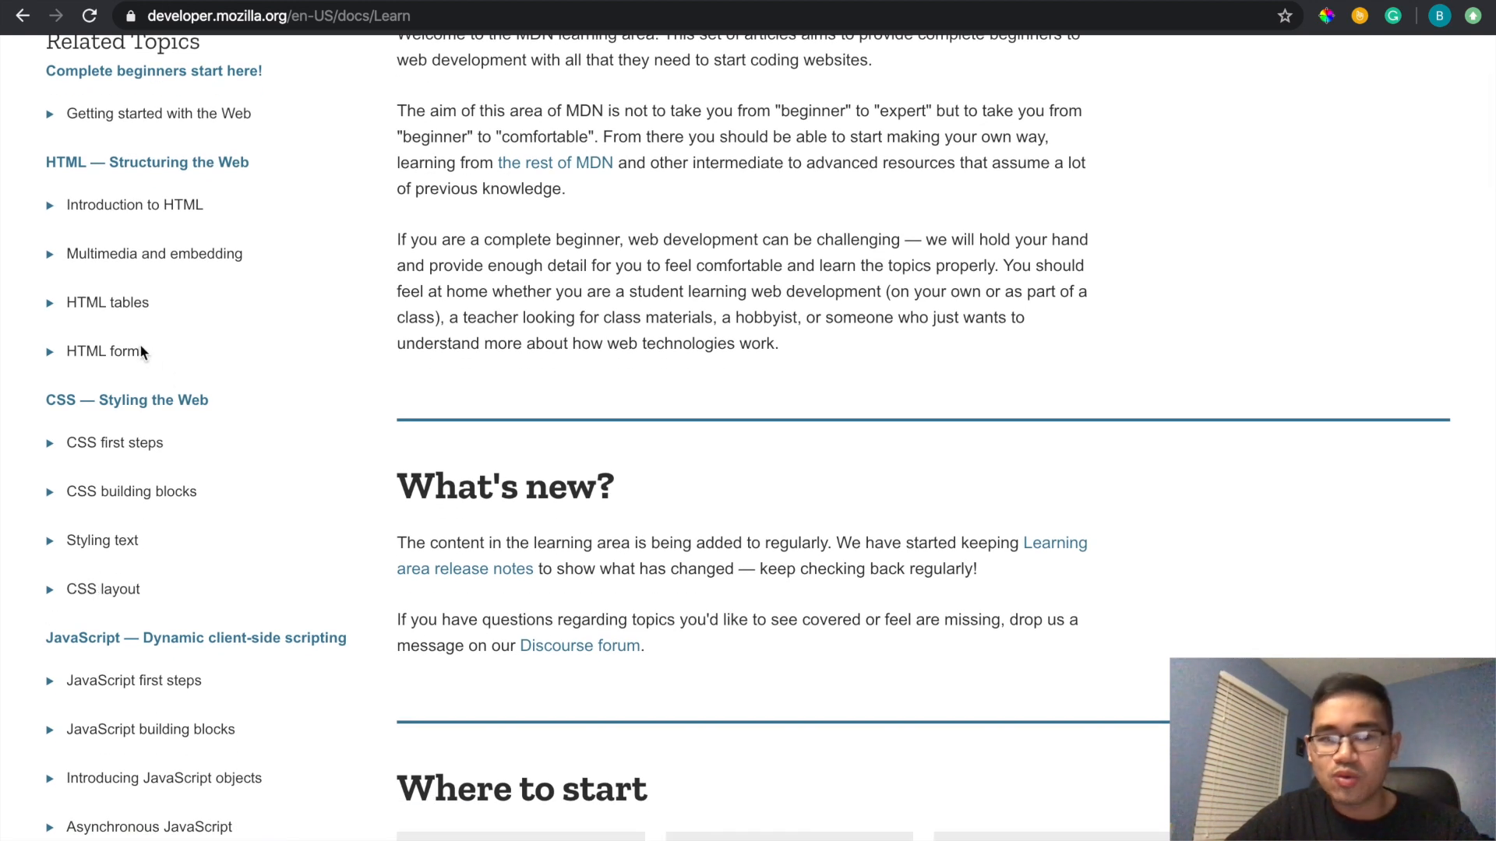
mouse_move(293, 427)
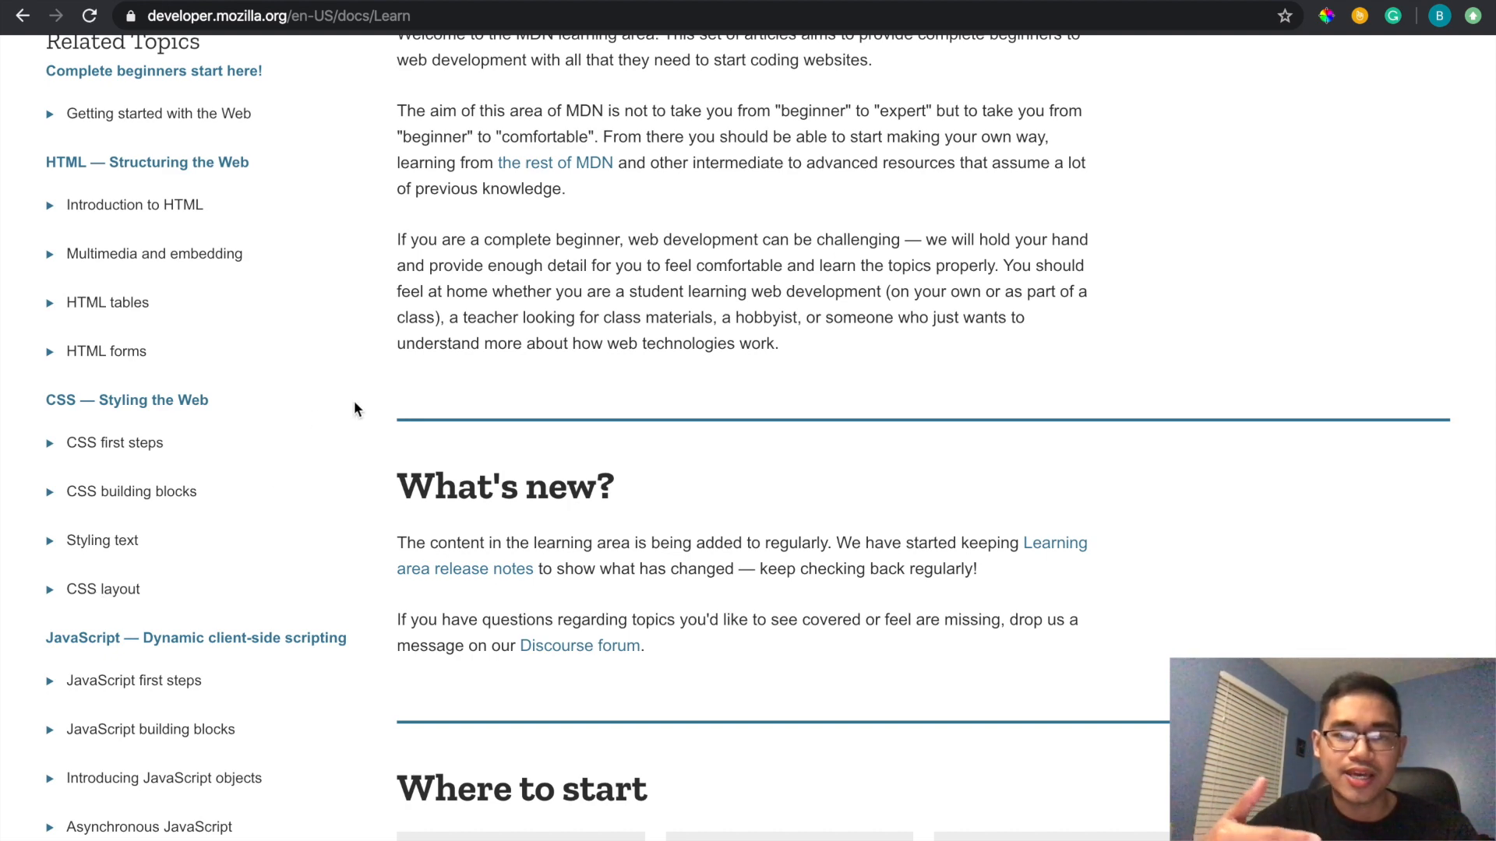
scroll(down, 3)
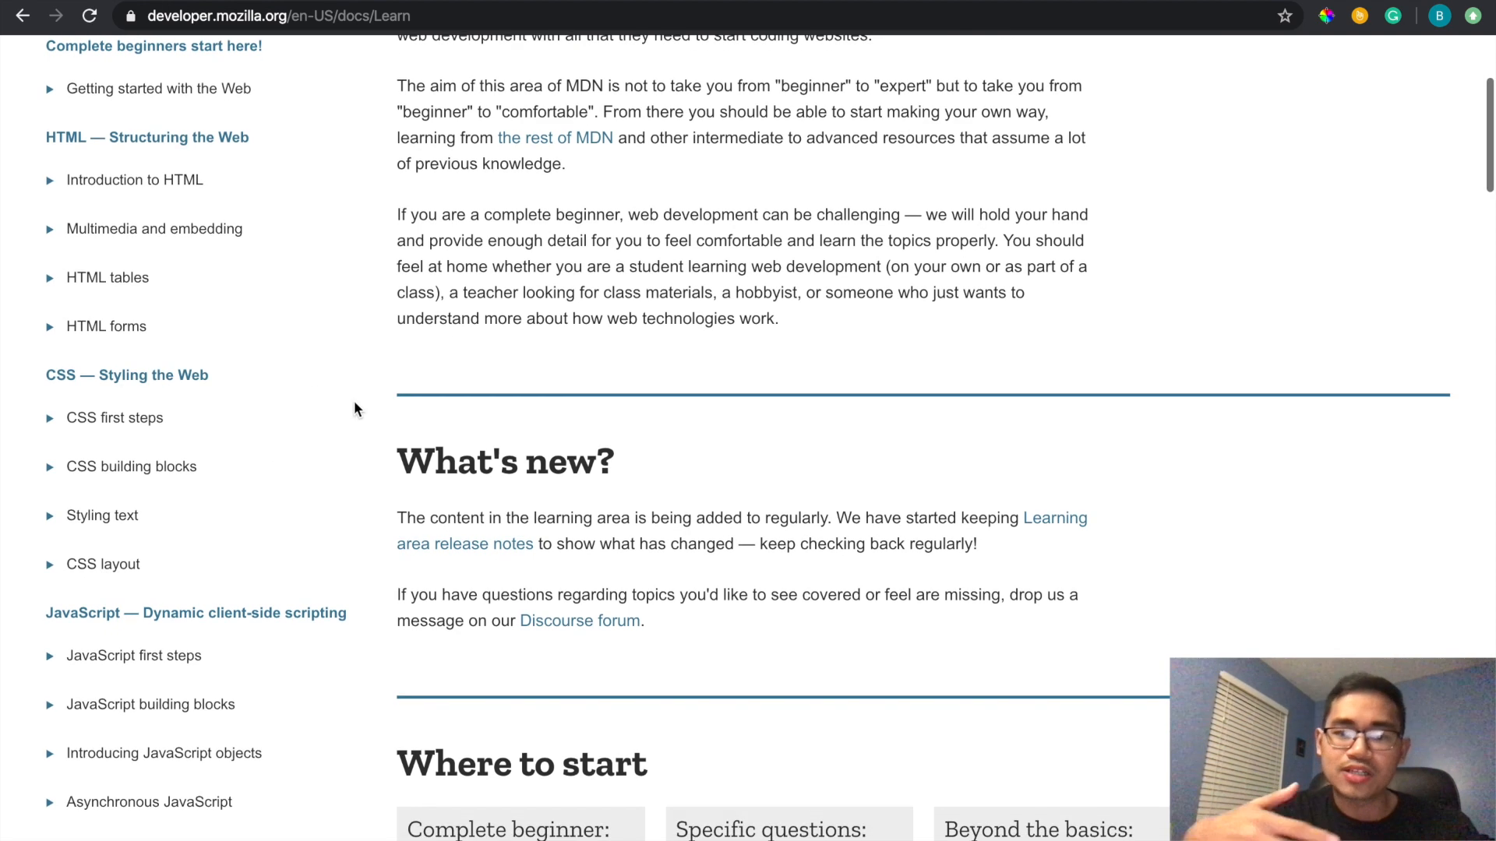
scroll(down, 3)
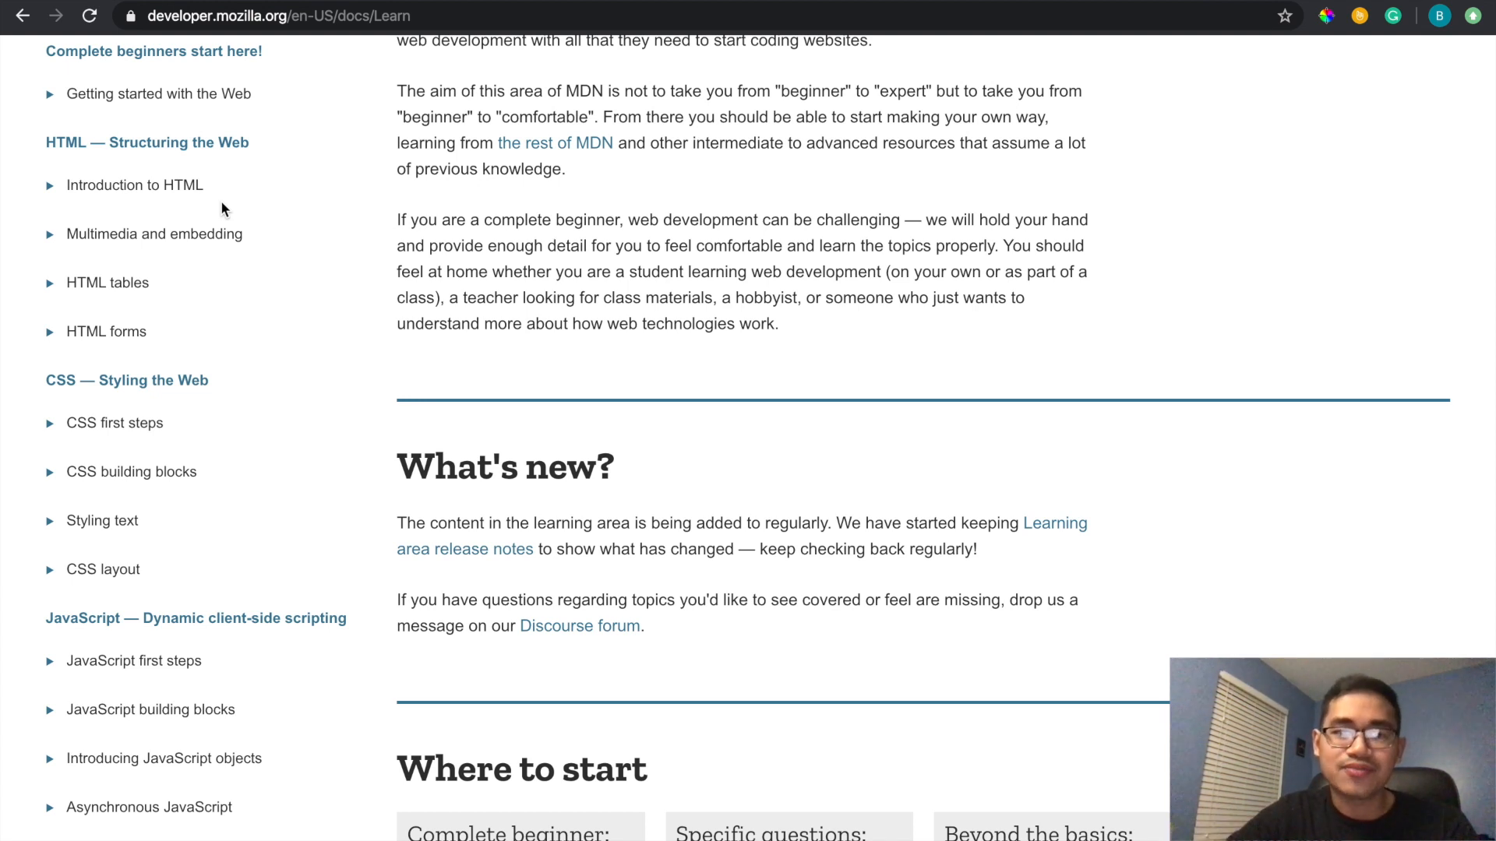
scroll(up, 3)
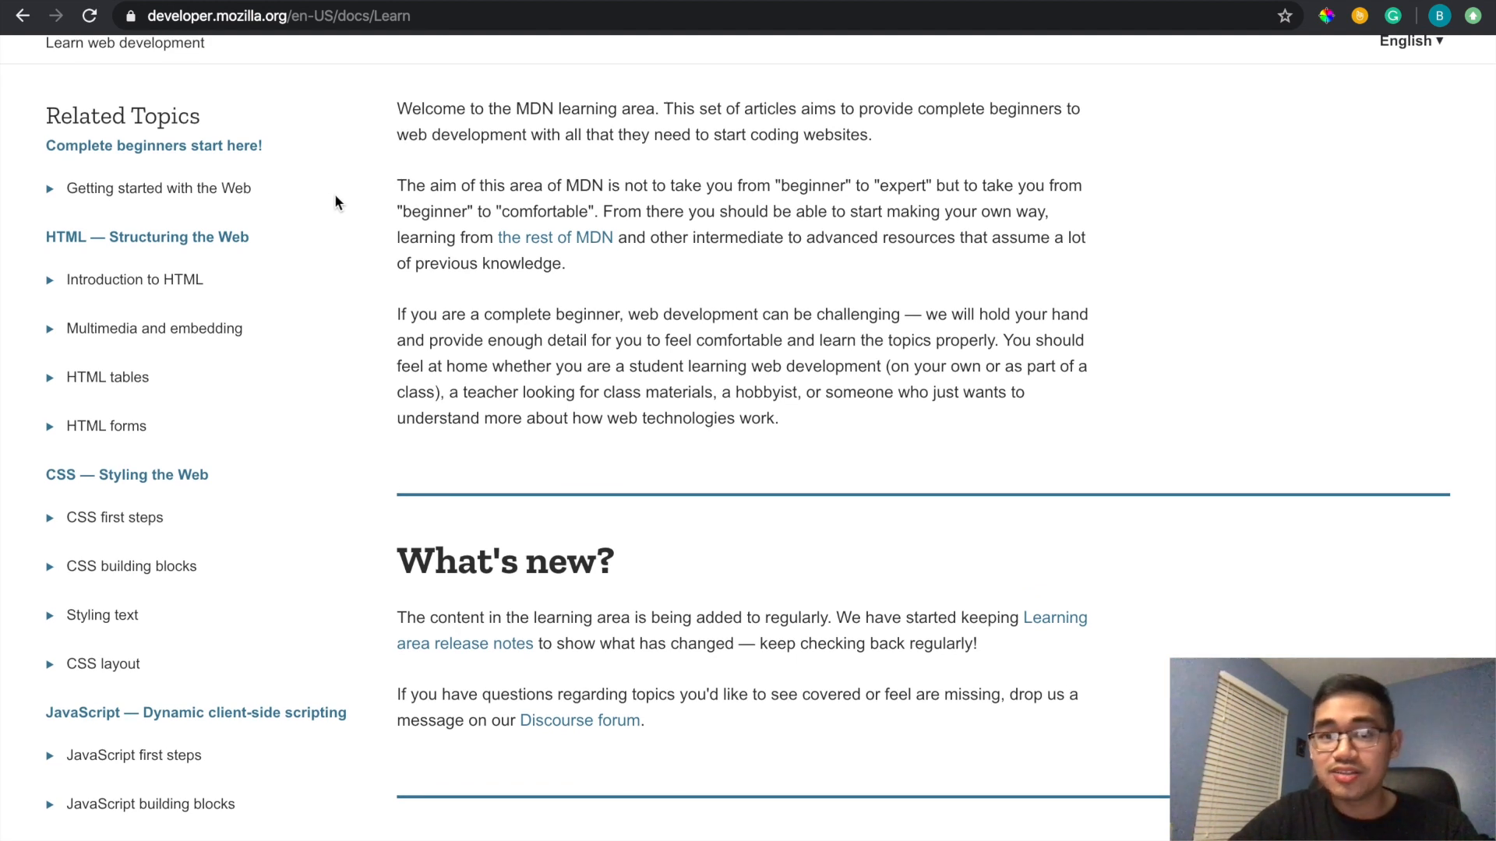
mouse_move(55, 283)
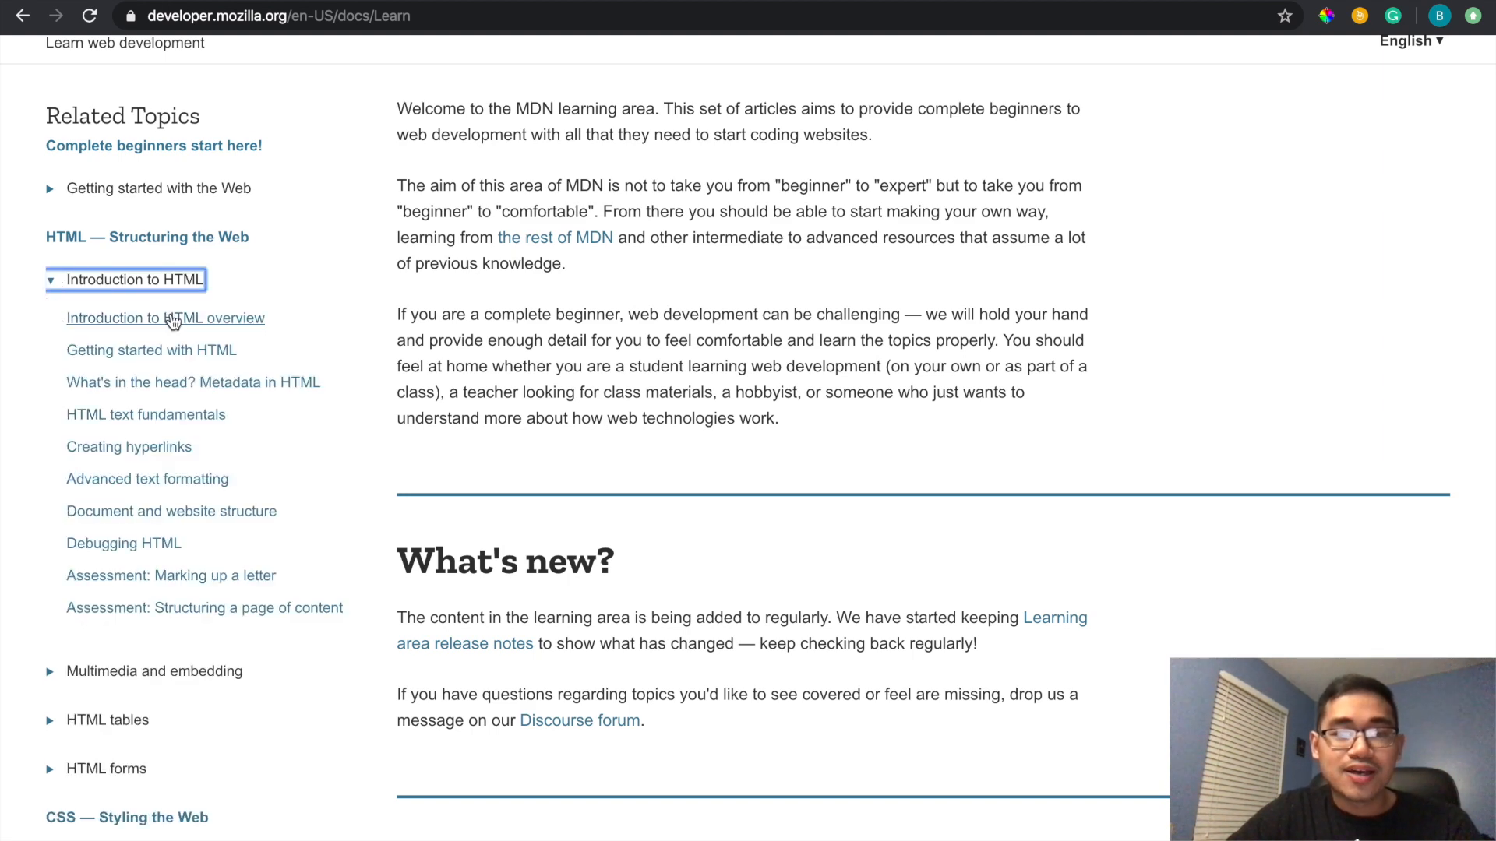
- Skim the Introduction to HTML module page and select the Getting started with HTML guide
click(165, 318)
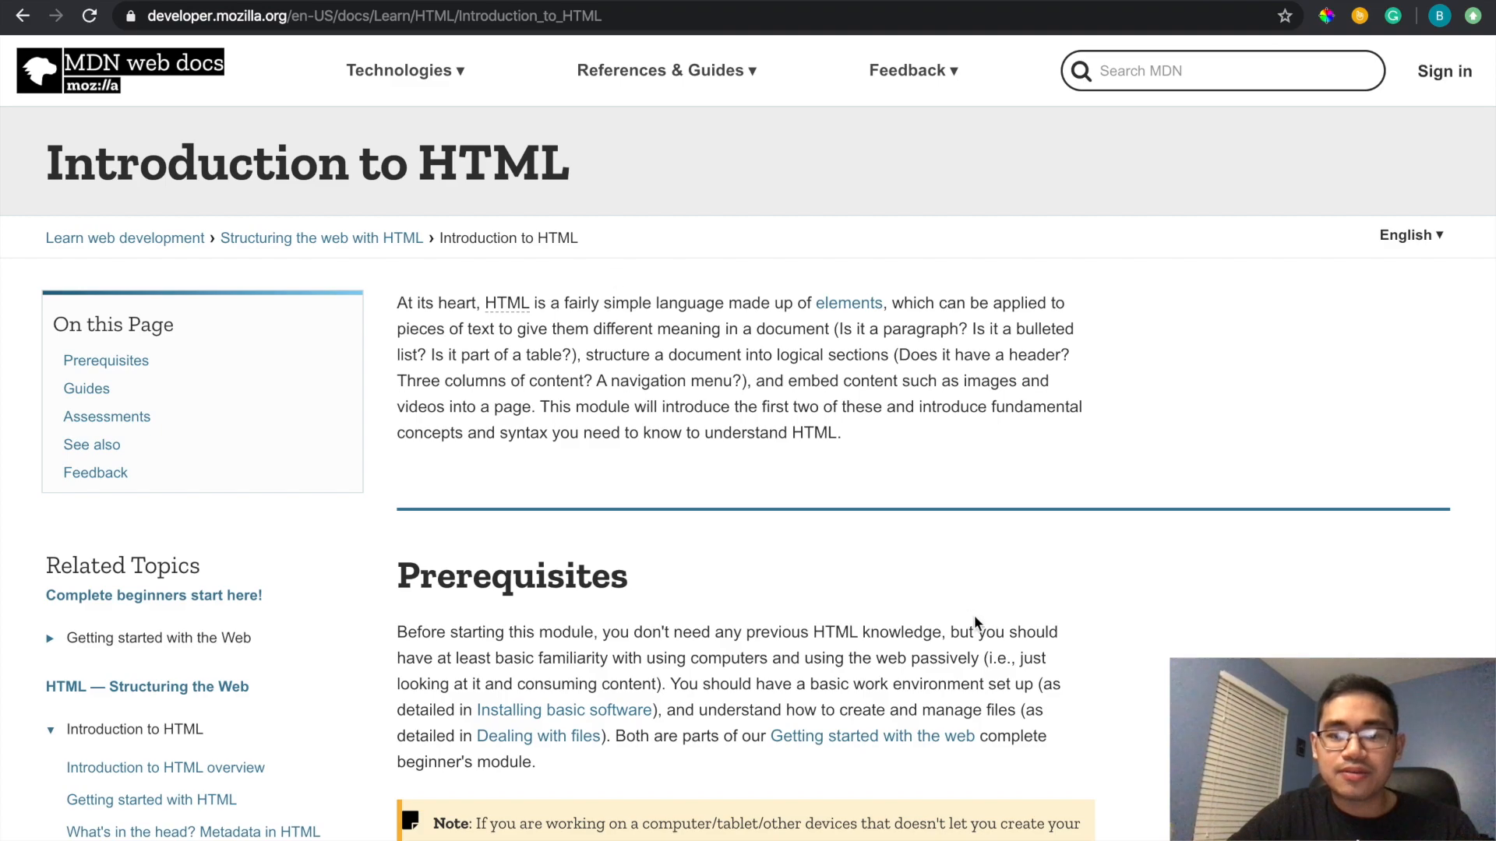
scroll(down, 3)
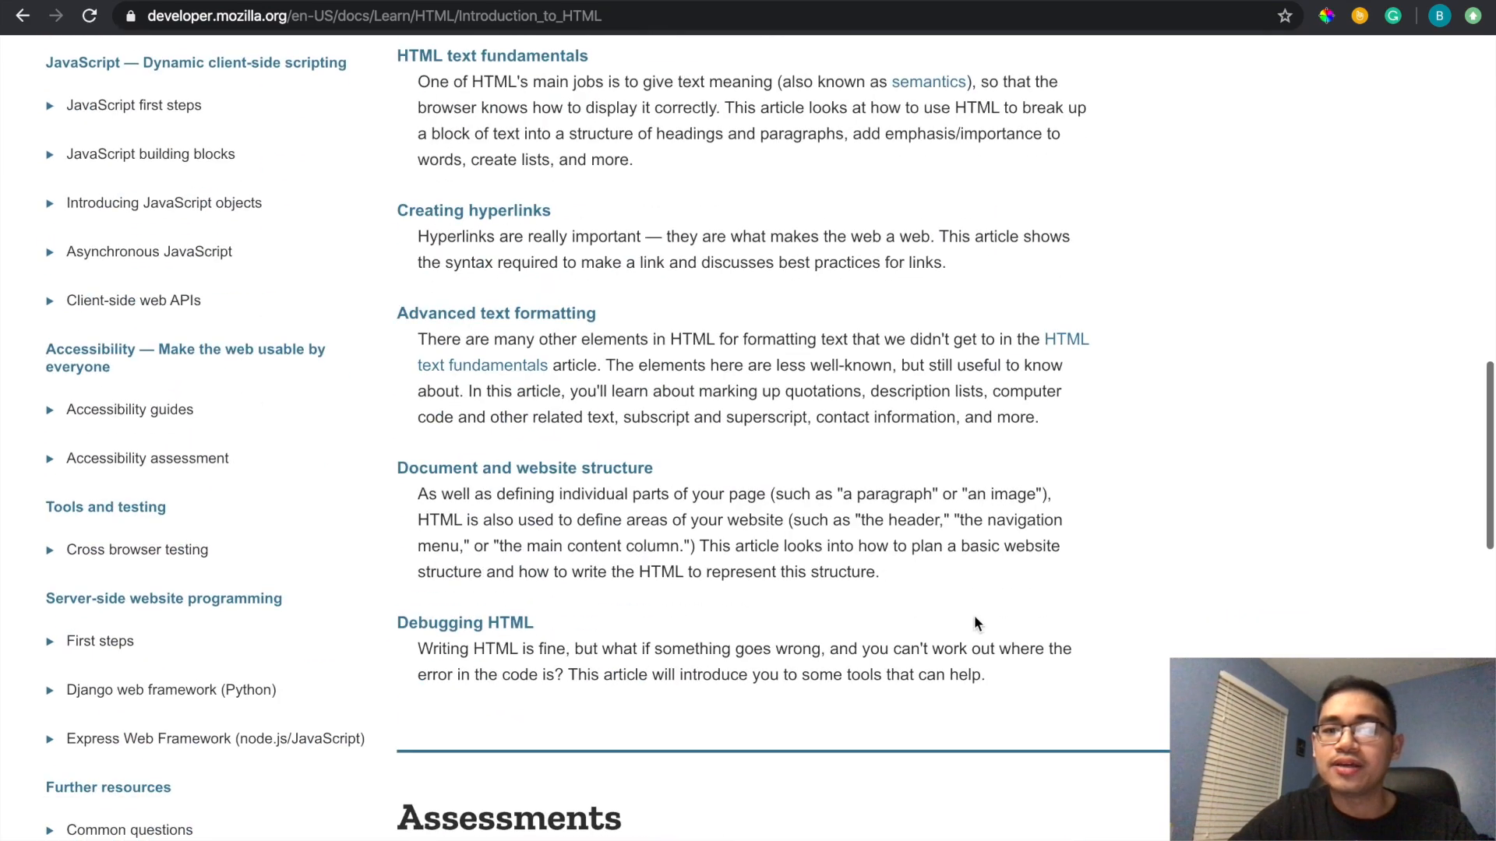
scroll(down, 3)
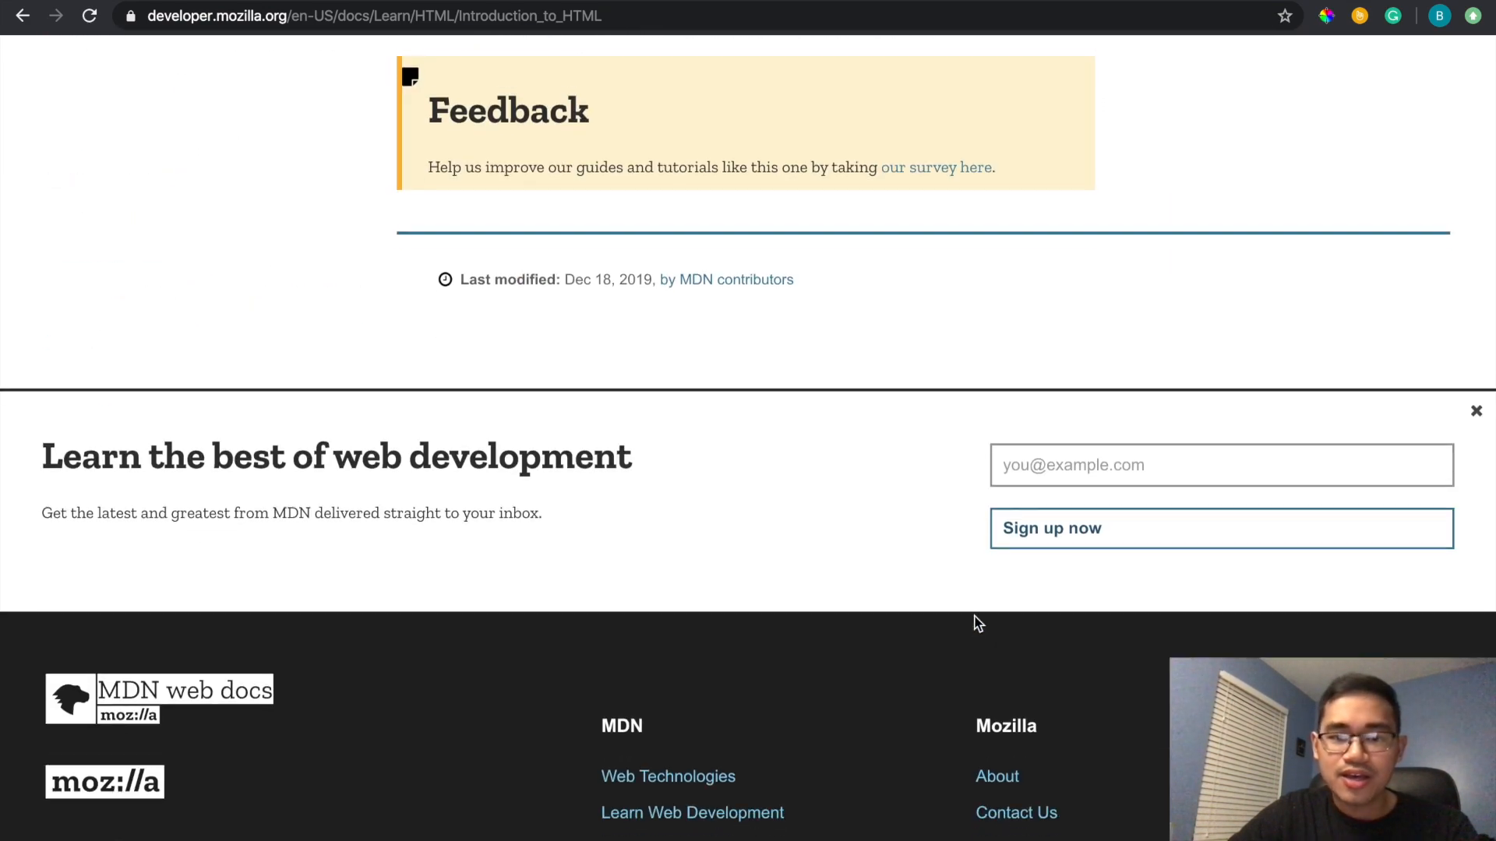
scroll(up, 3)
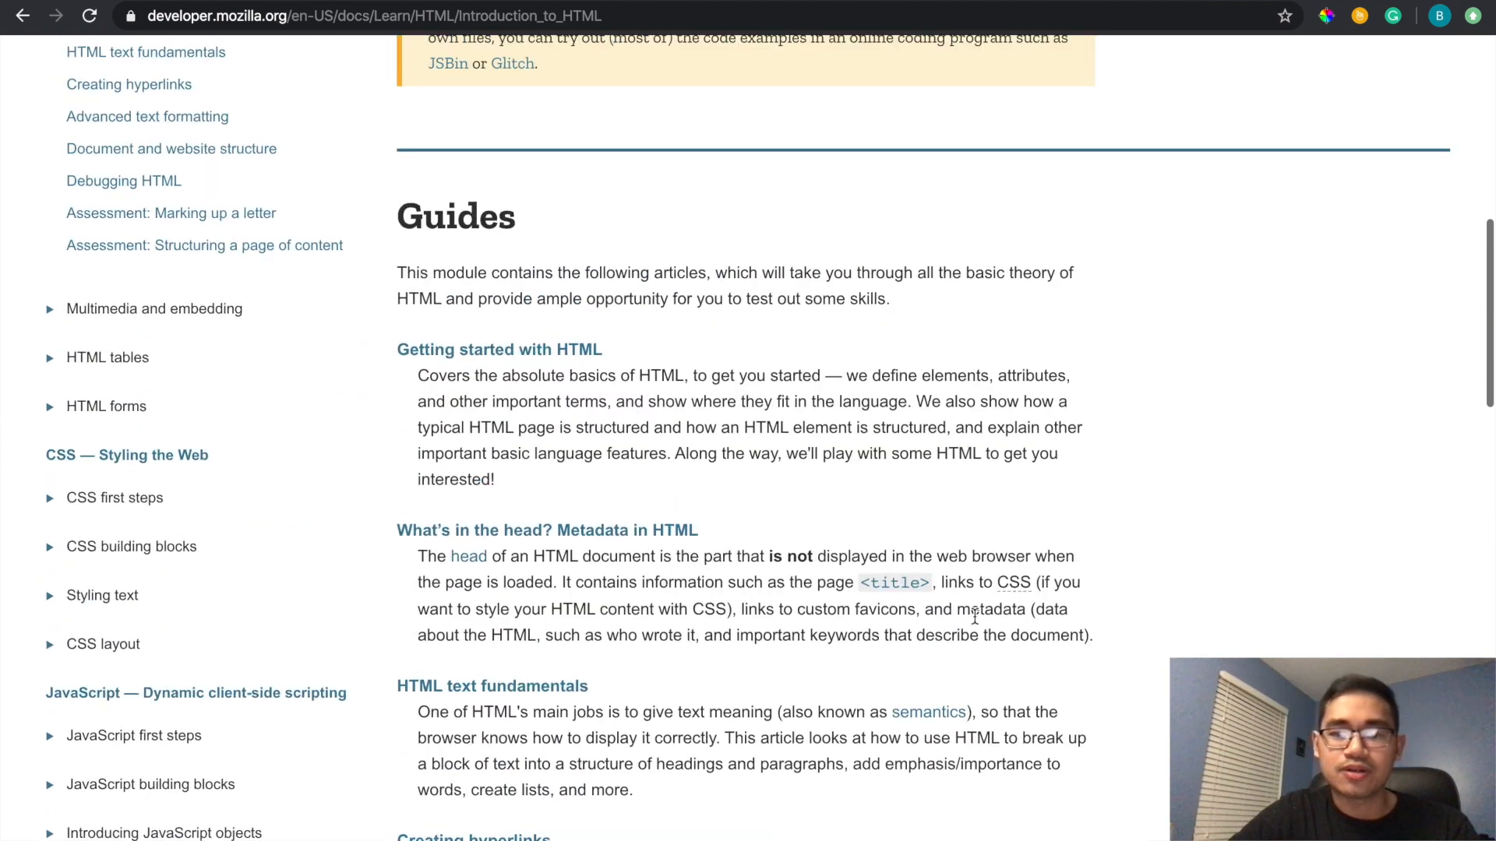
click(499, 349)
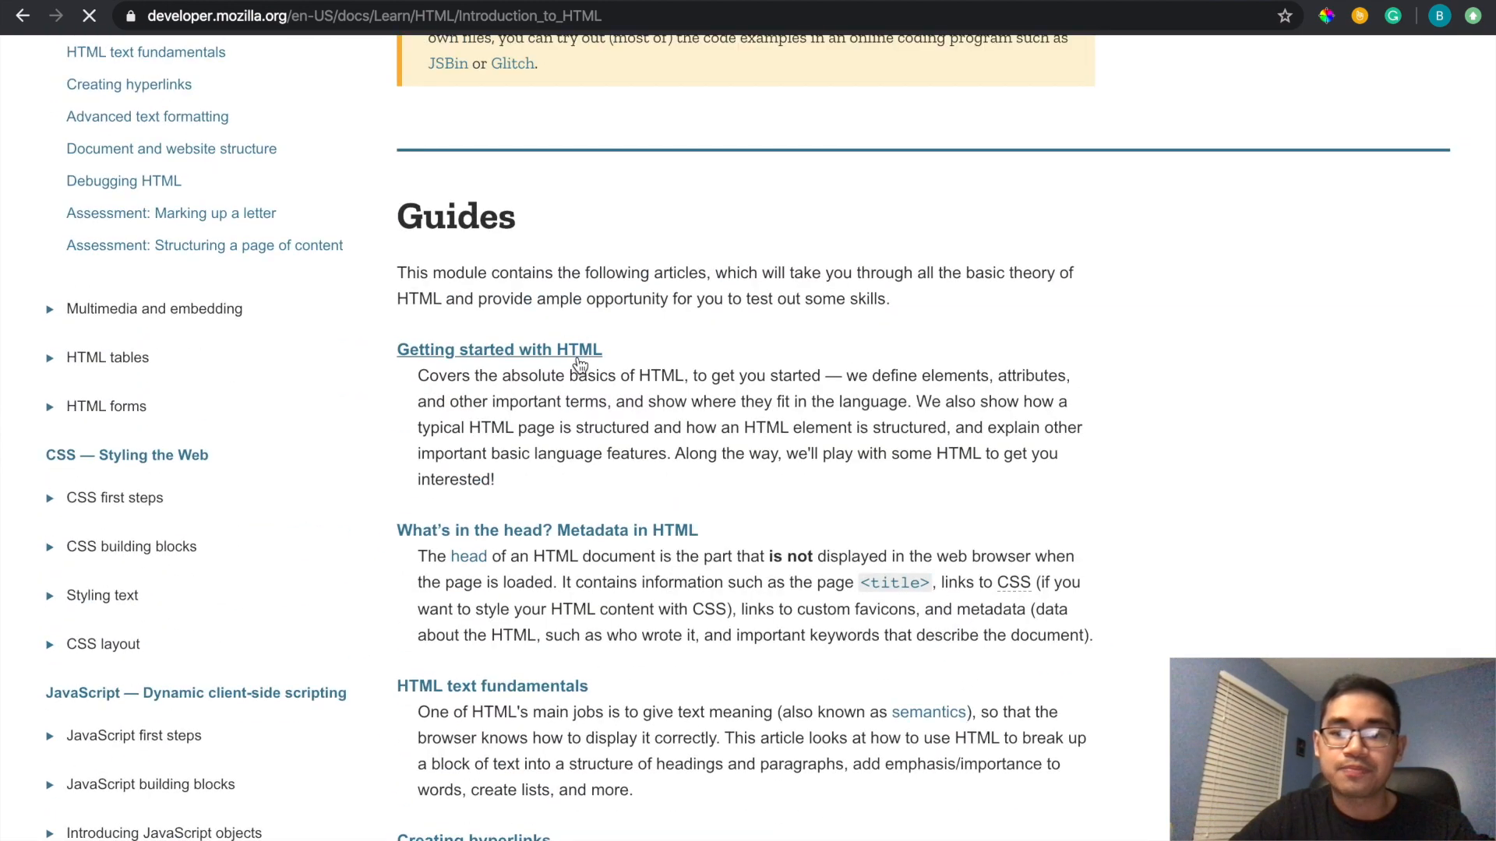
- Open Getting started with HTML and read down to the Nesting elements section
click(499, 349)
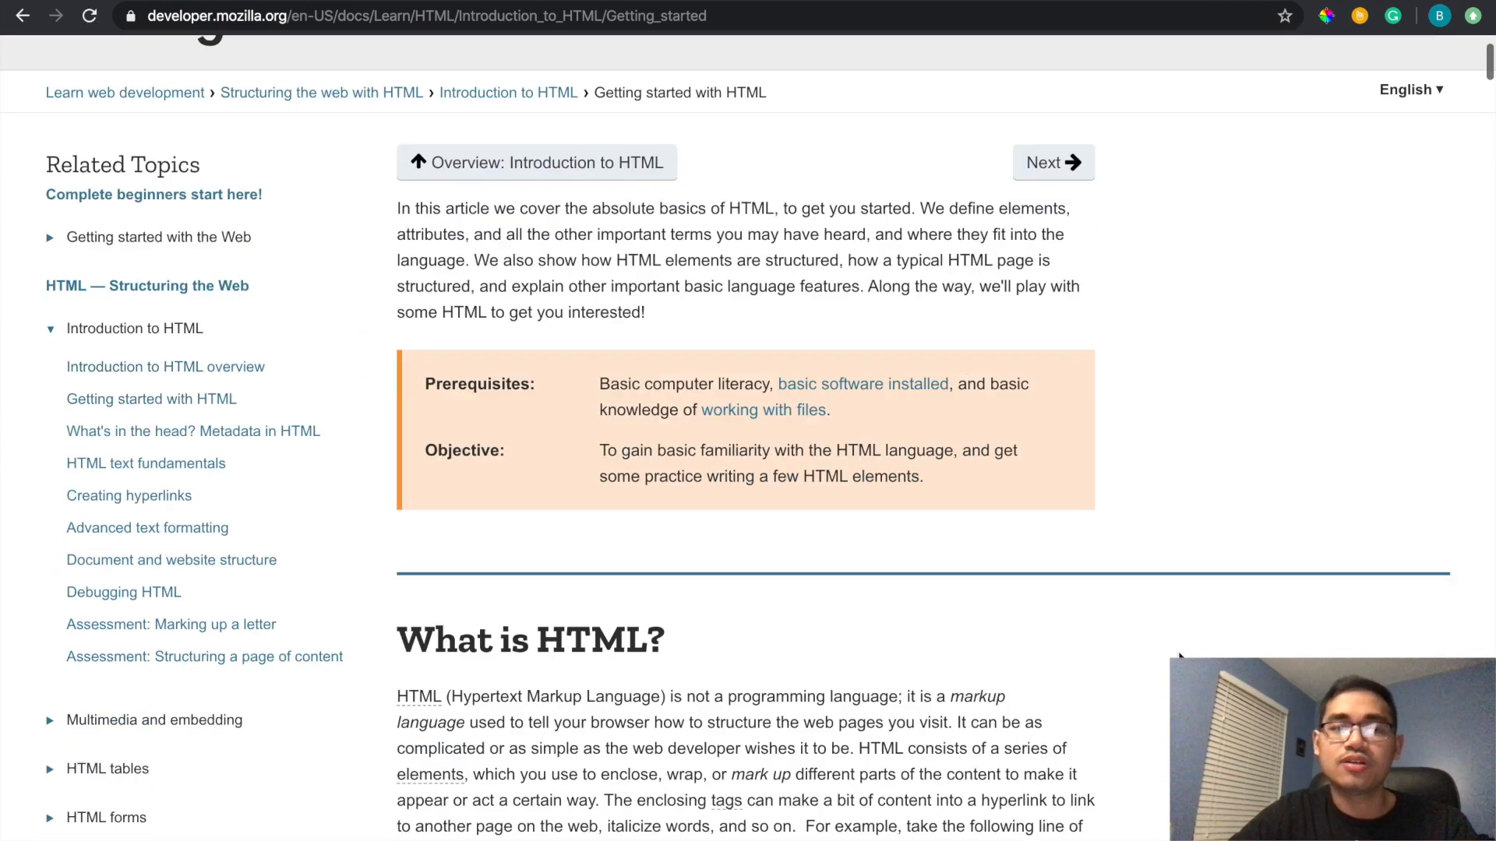
scroll(down, 3)
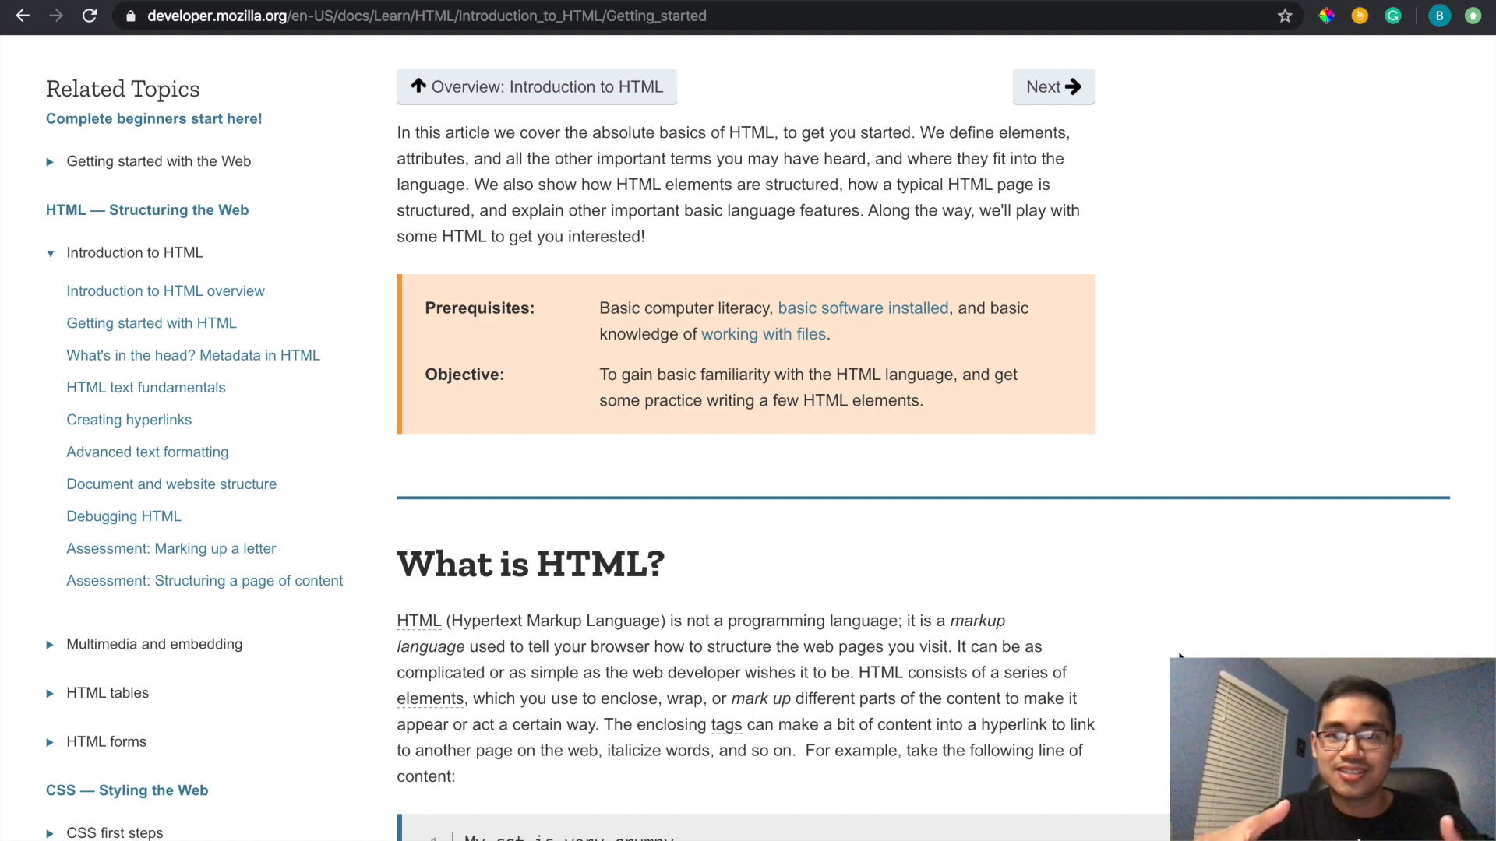
scroll(down, 3)
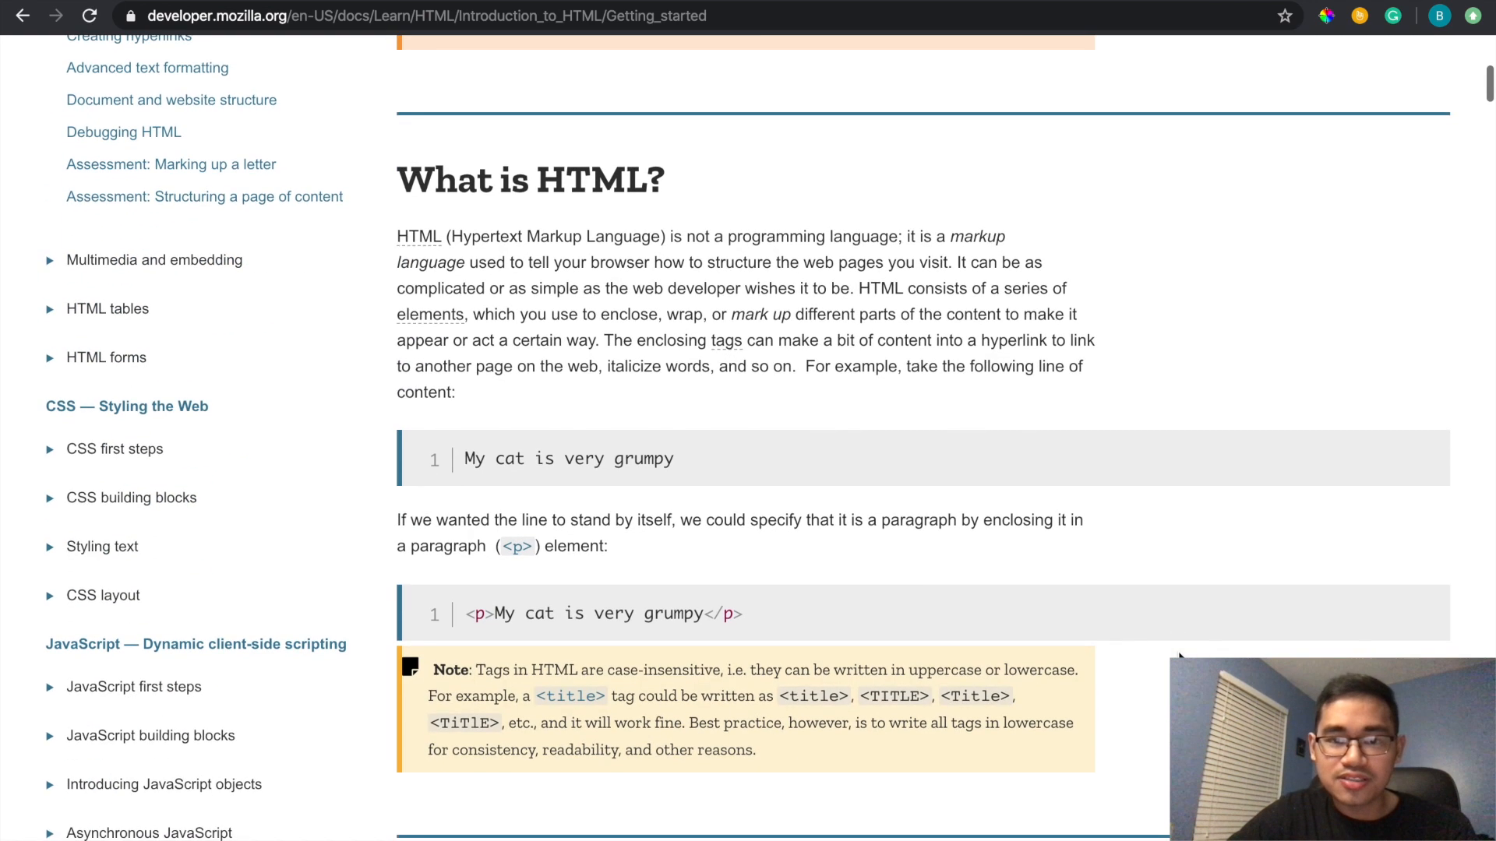
mouse_move(403, 254)
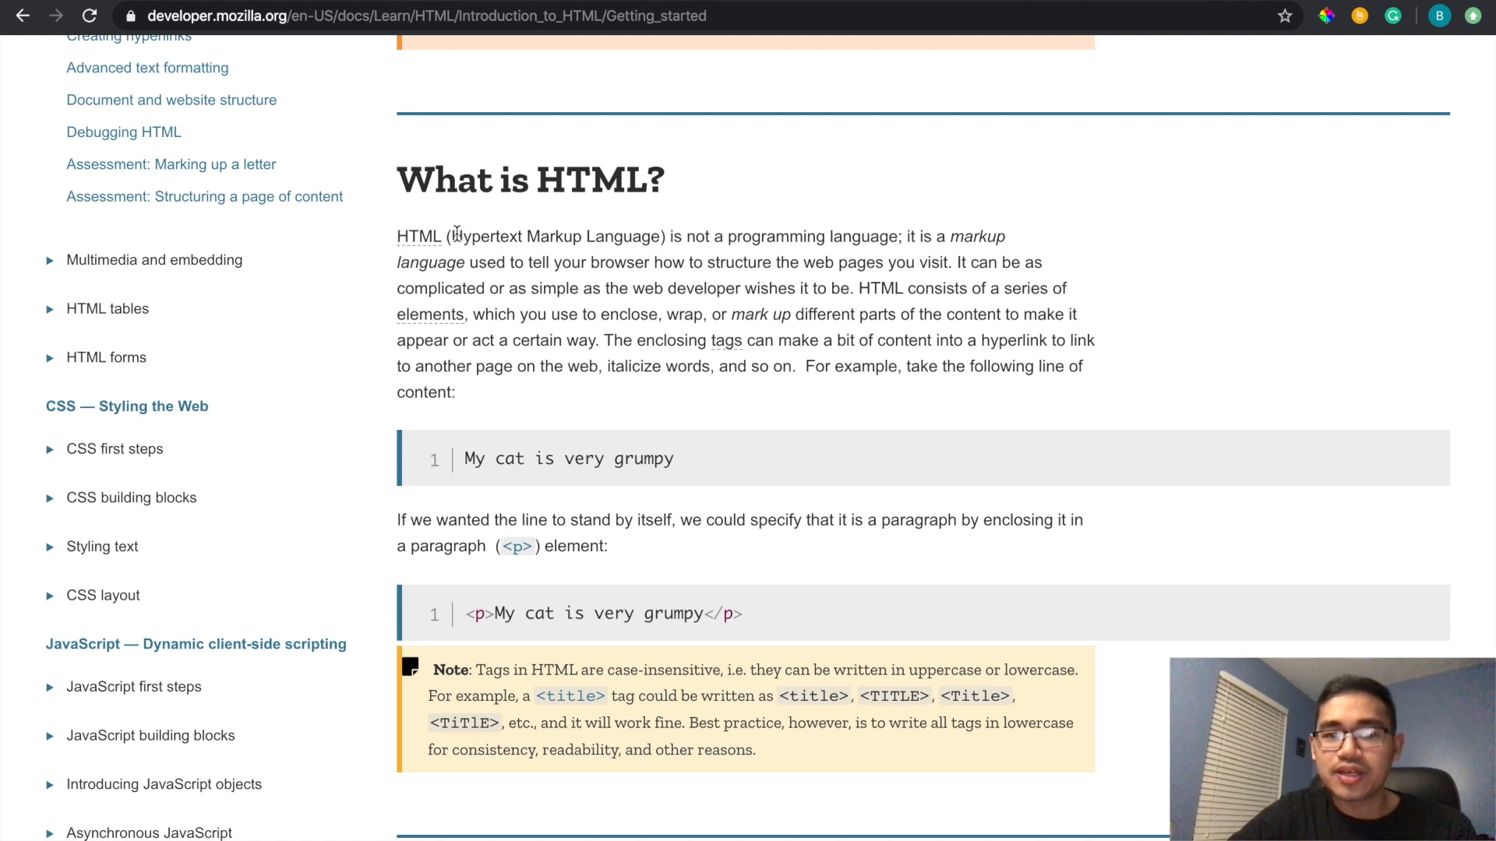
drag(450, 236, 896, 237)
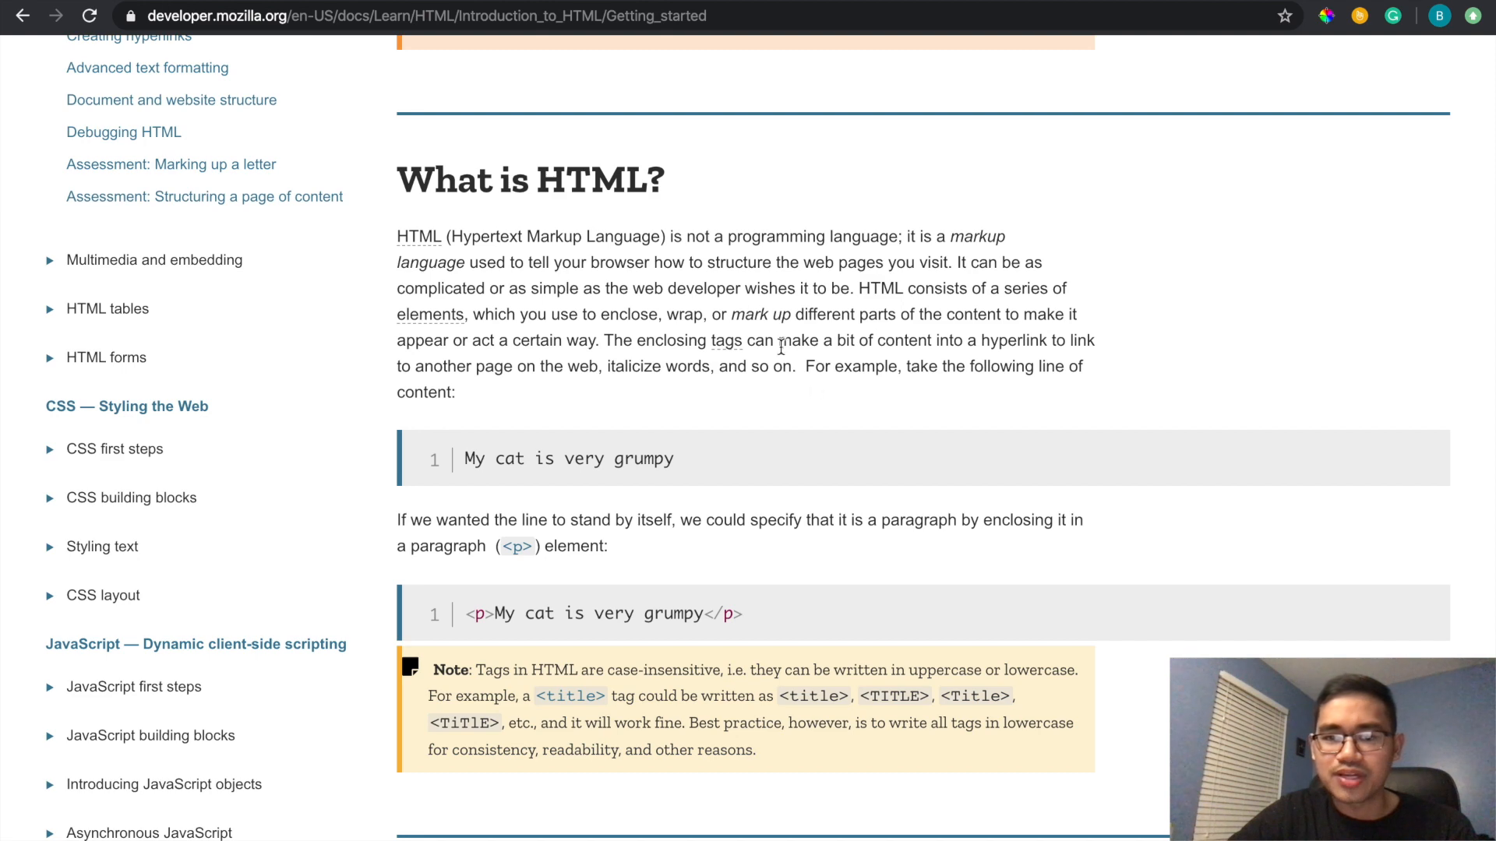
scroll(down, 3)
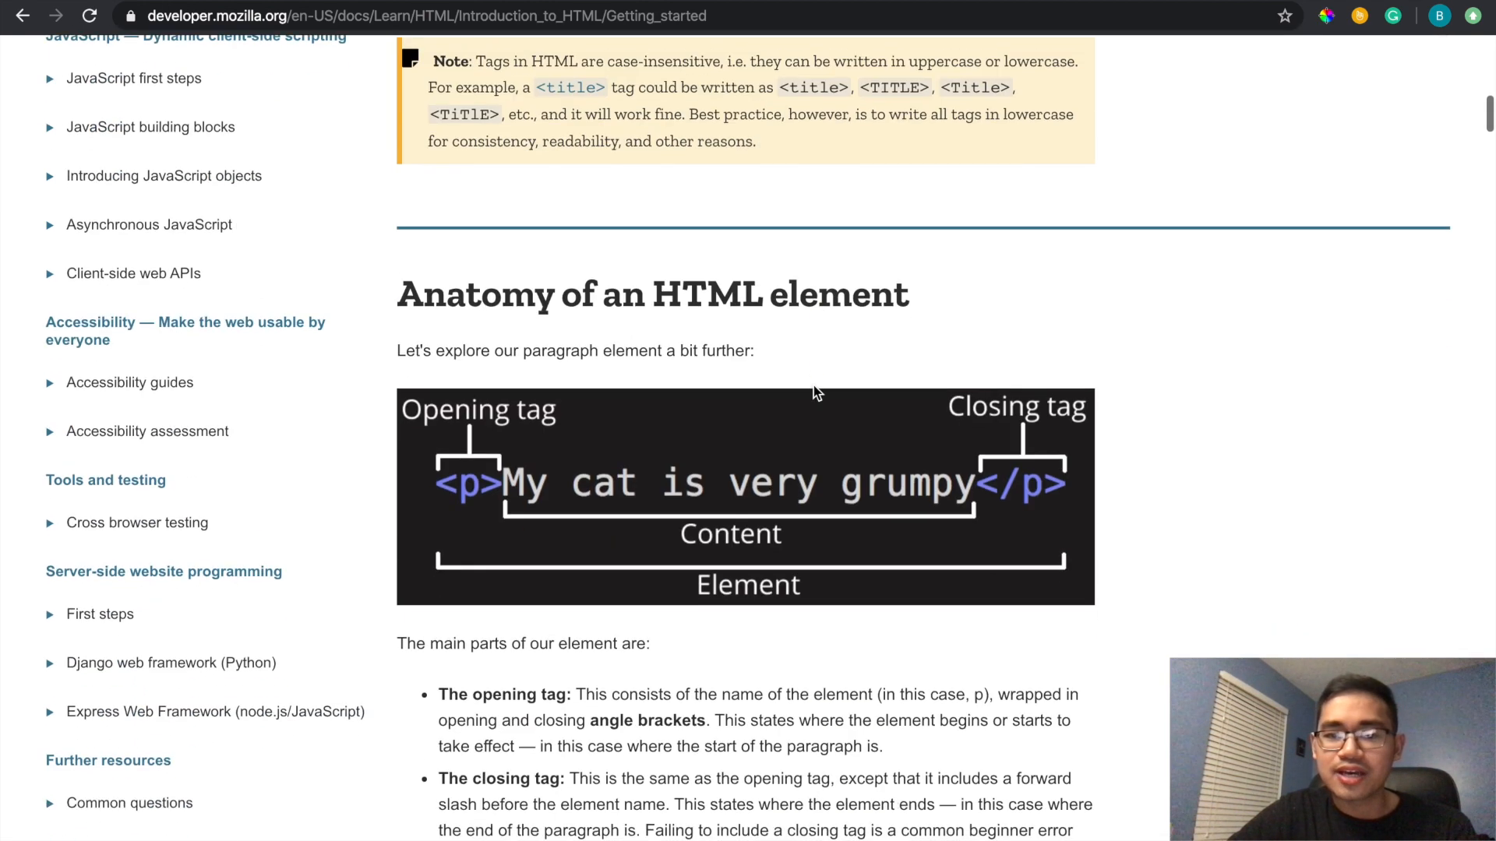
scroll(down, 3)
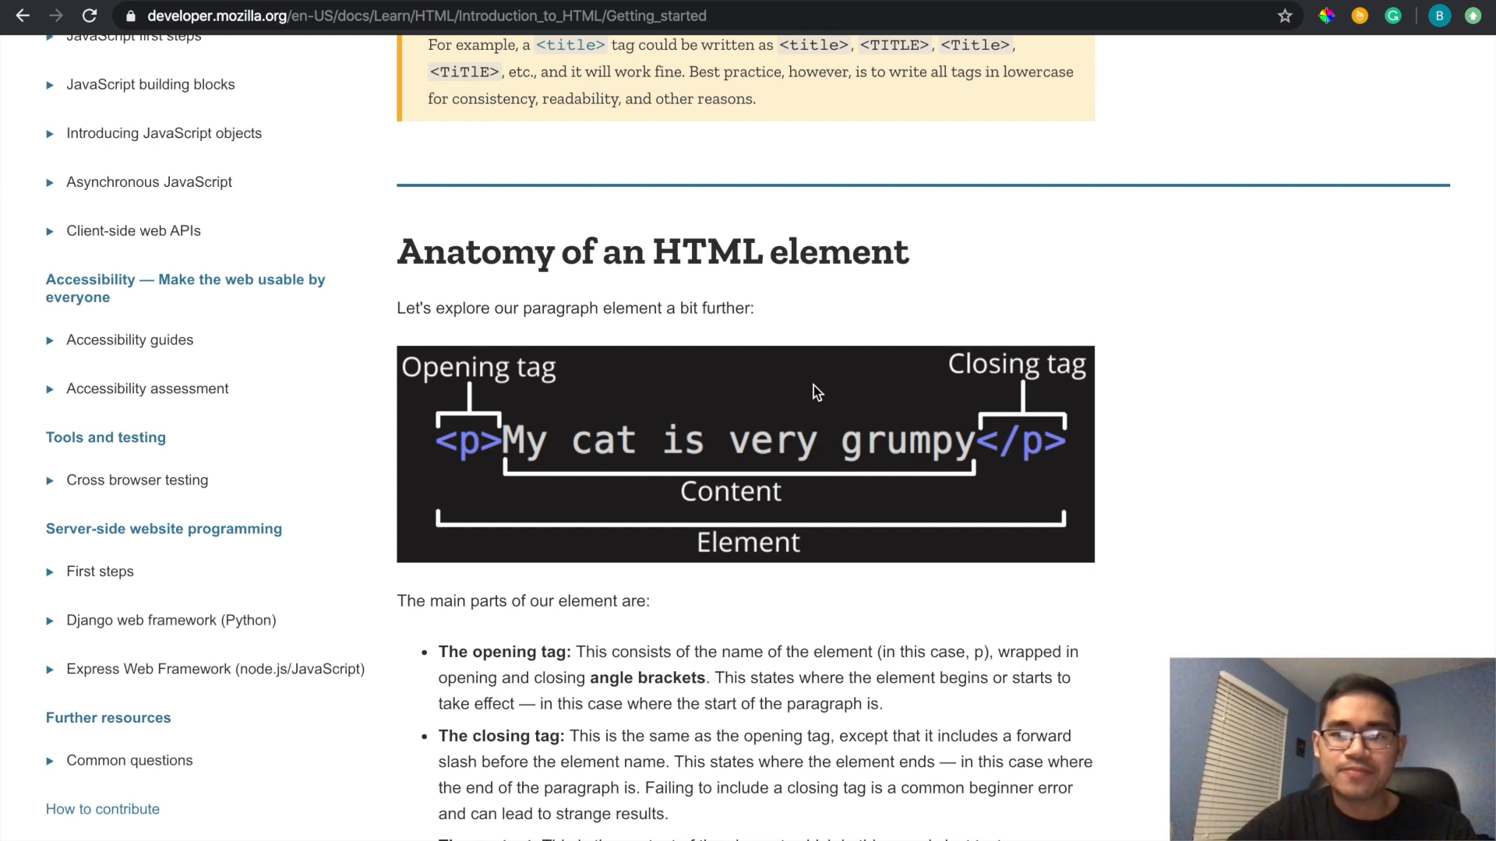
mouse_move(1018, 303)
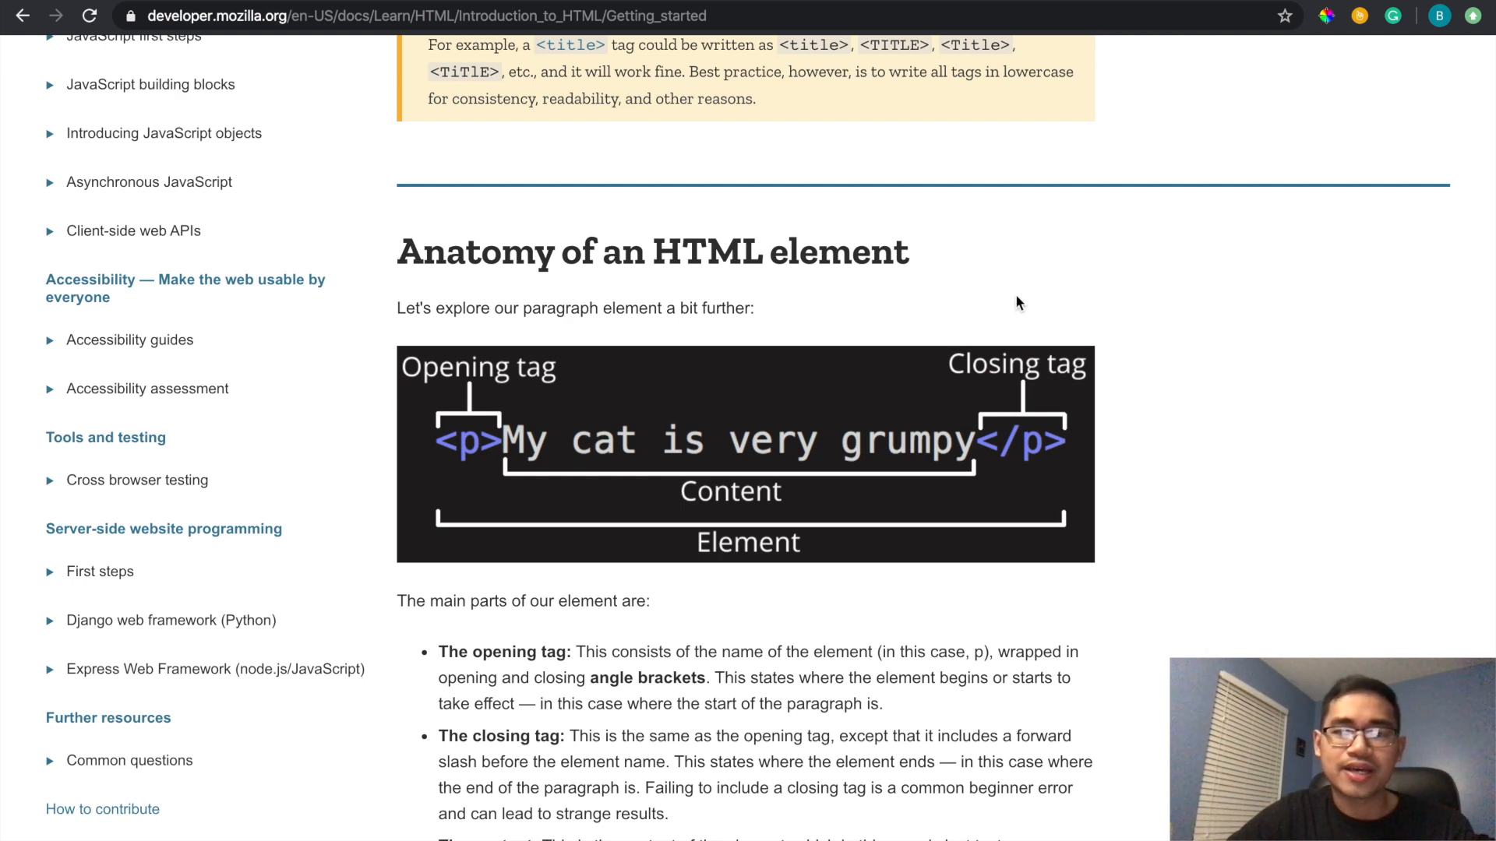
mouse_move(1120, 506)
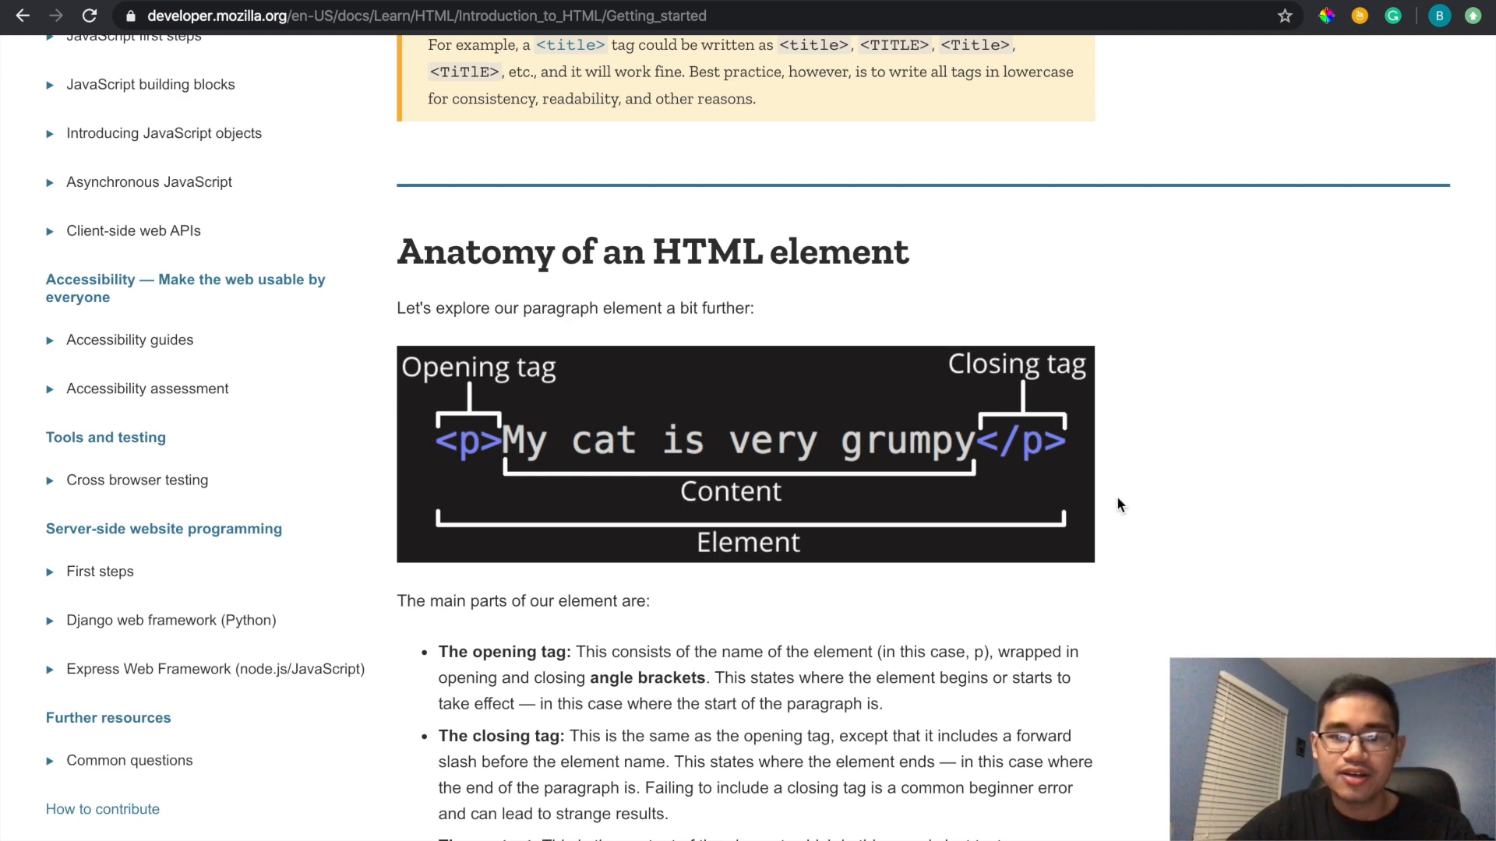
- Read on past nesting elements to the Block versus inline elements section
scroll(down, 3)
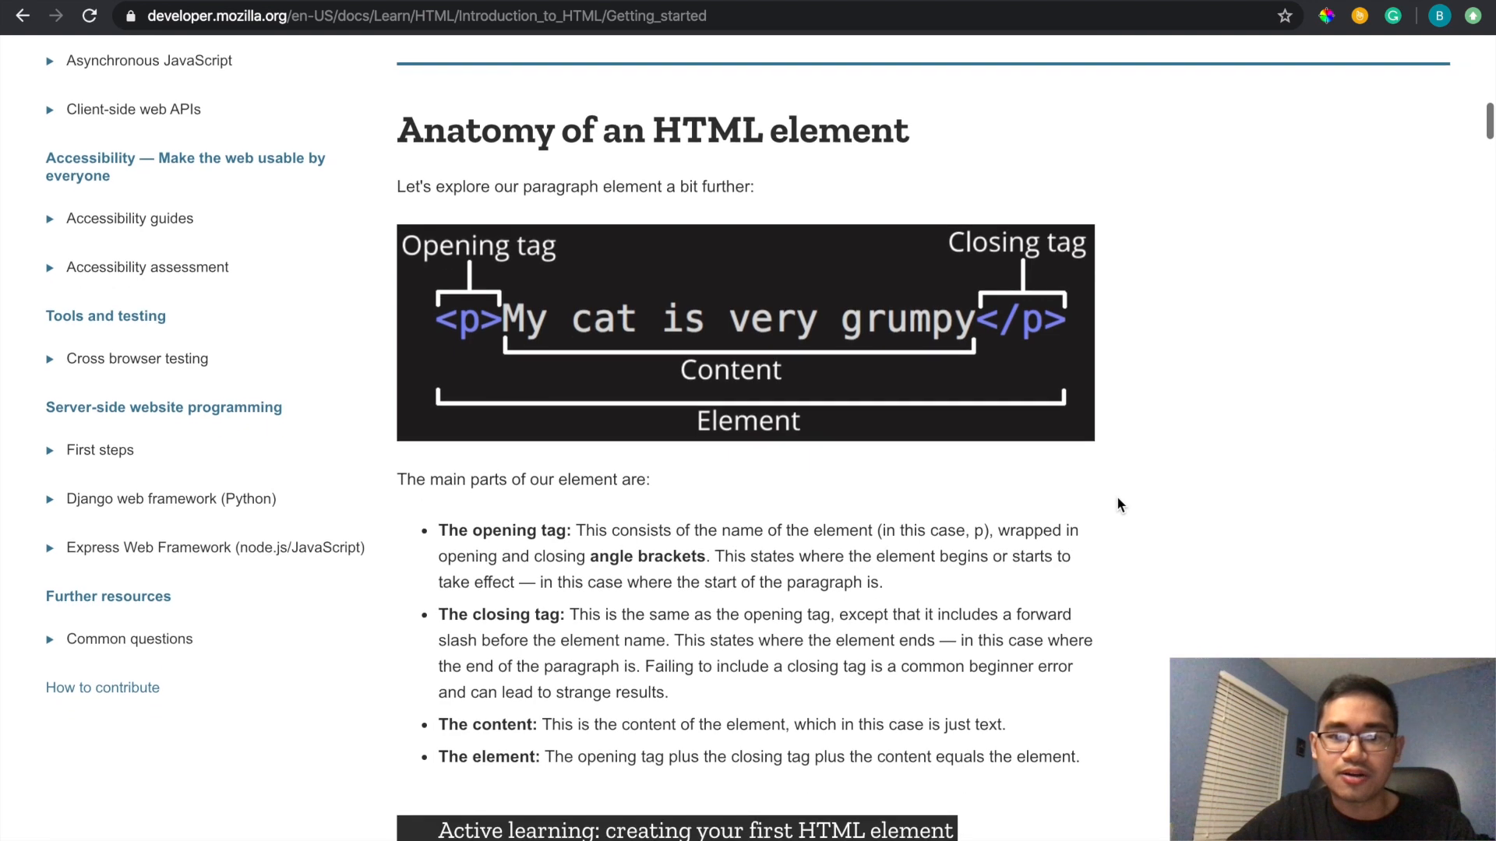
scroll(down, 3)
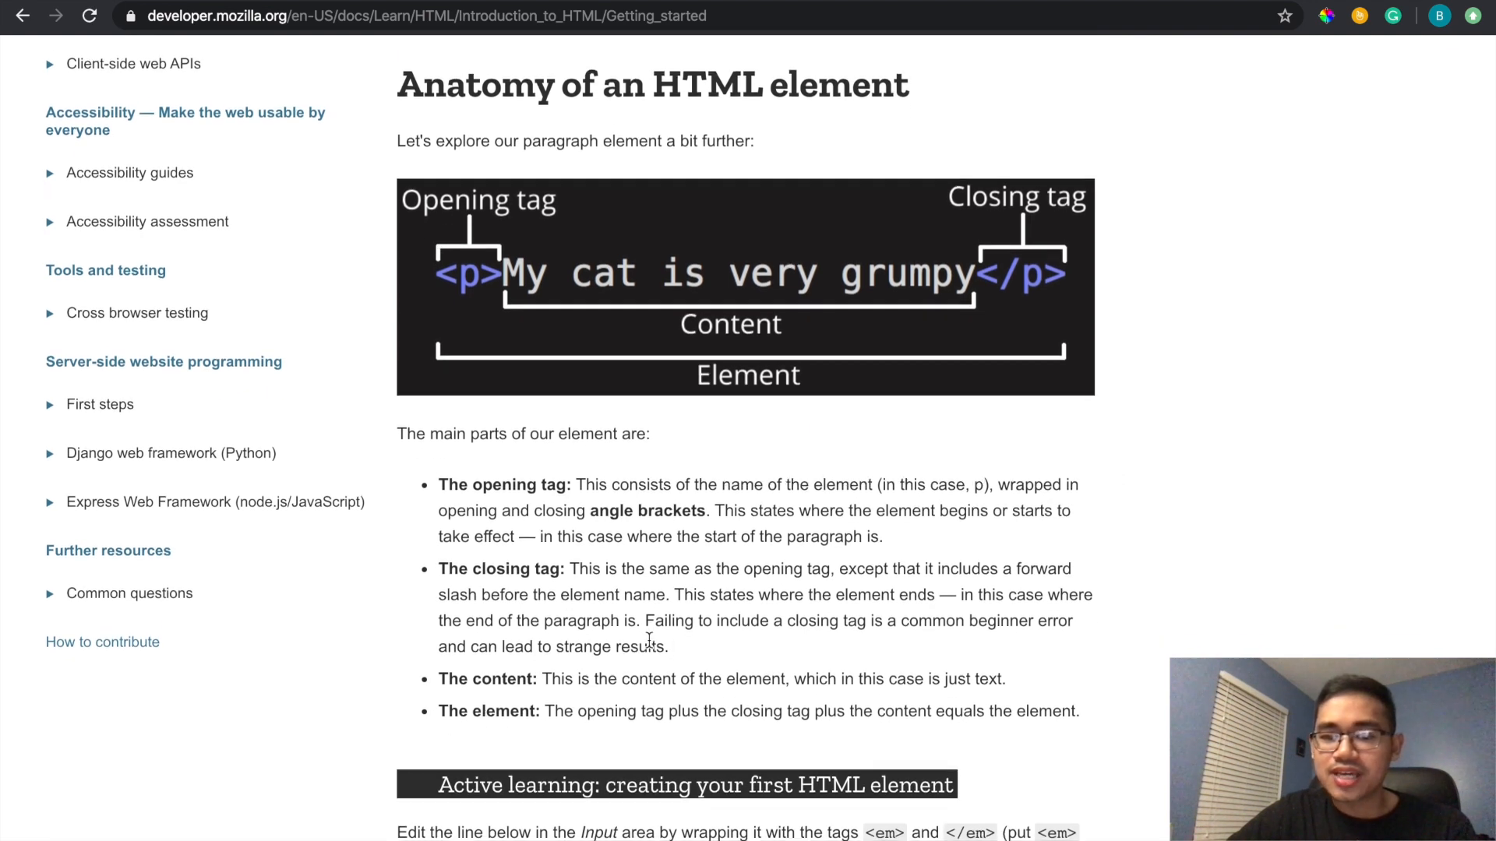
scroll(down, 3)
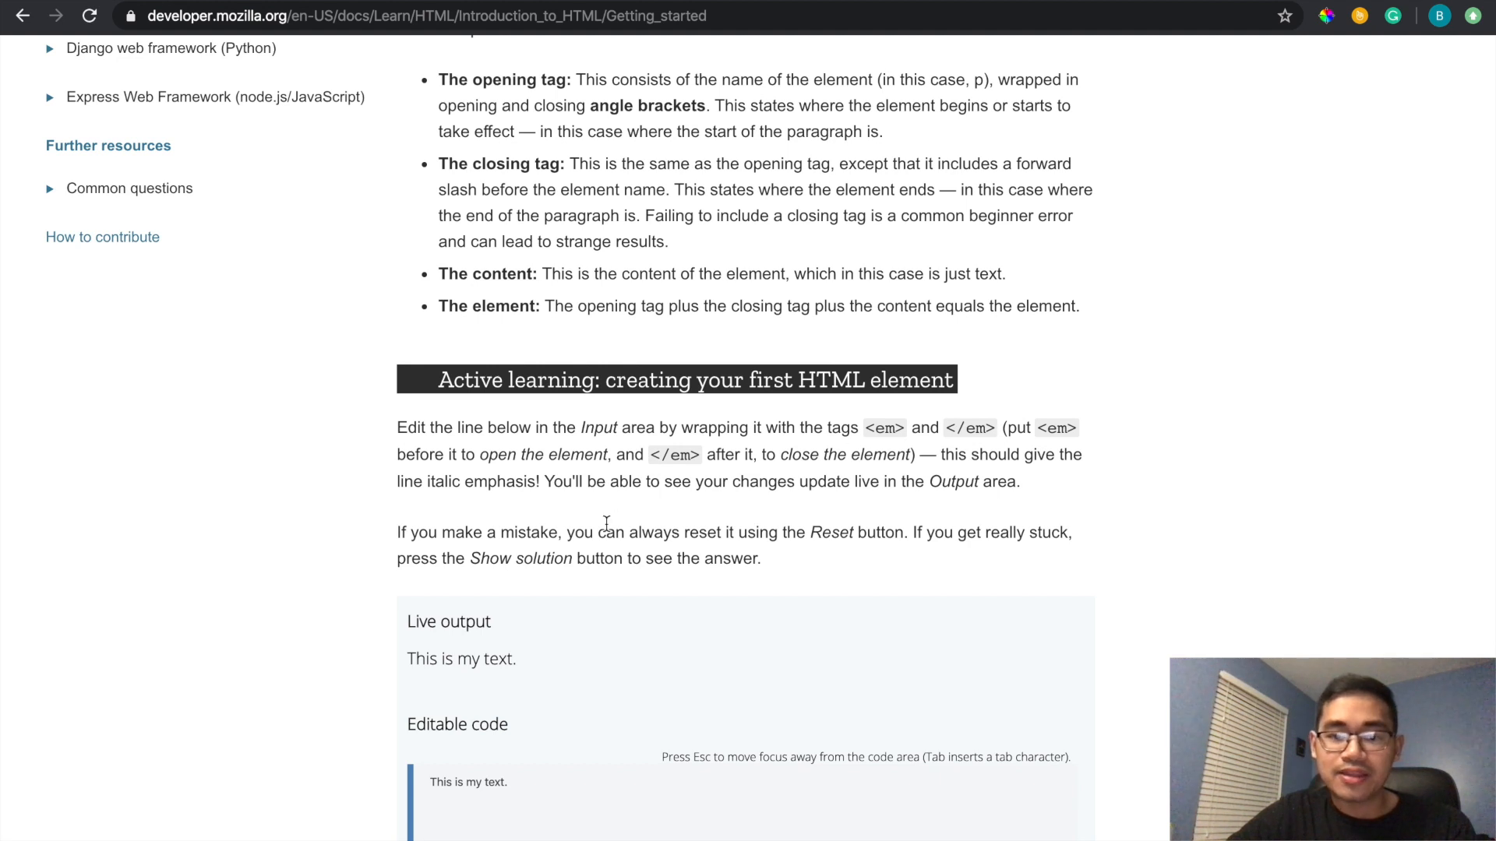
scroll(down, 3)
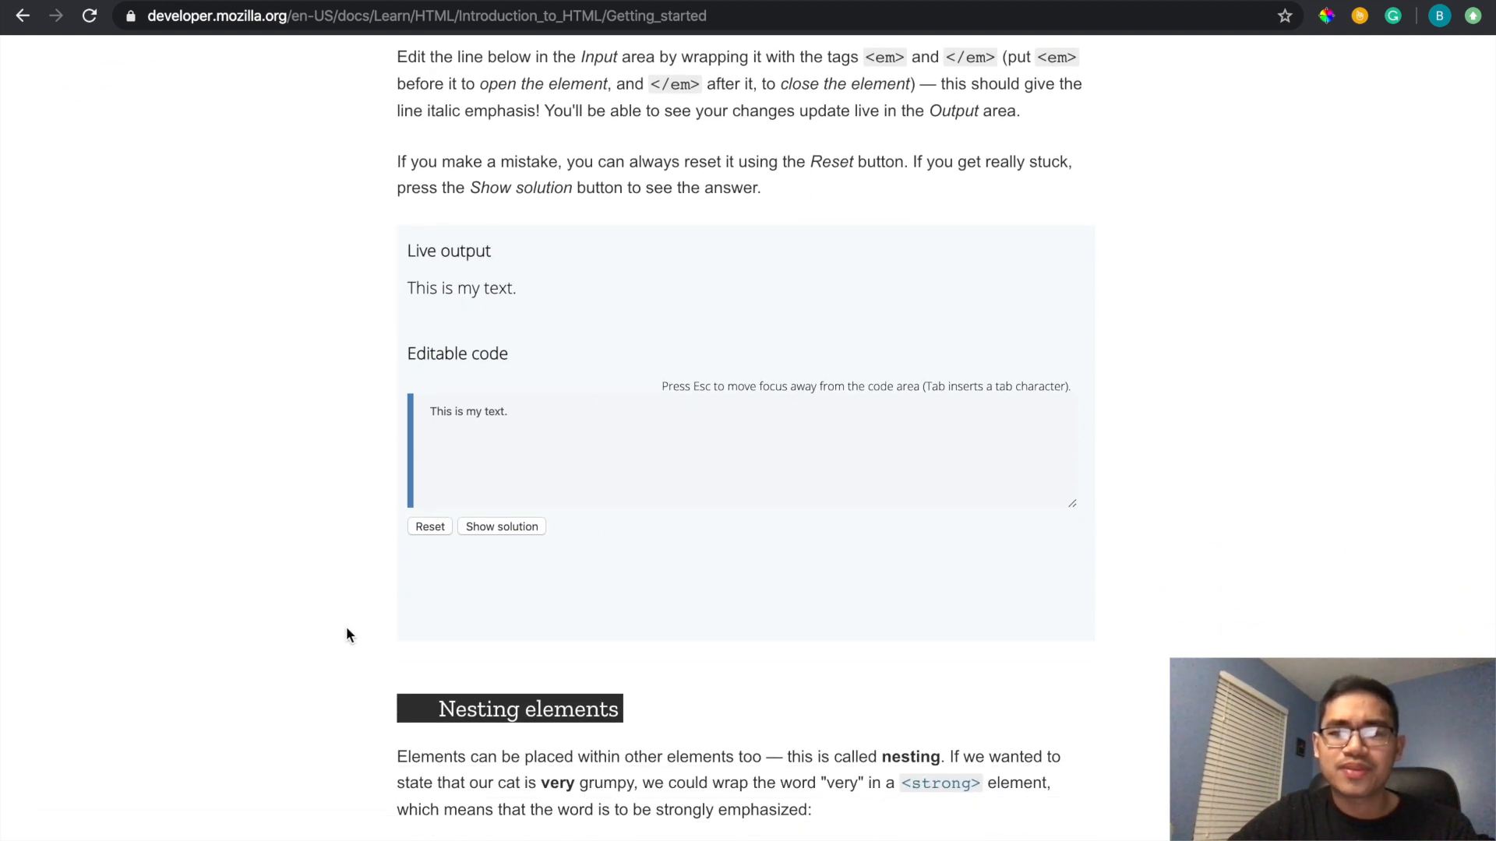
scroll(down, 3)
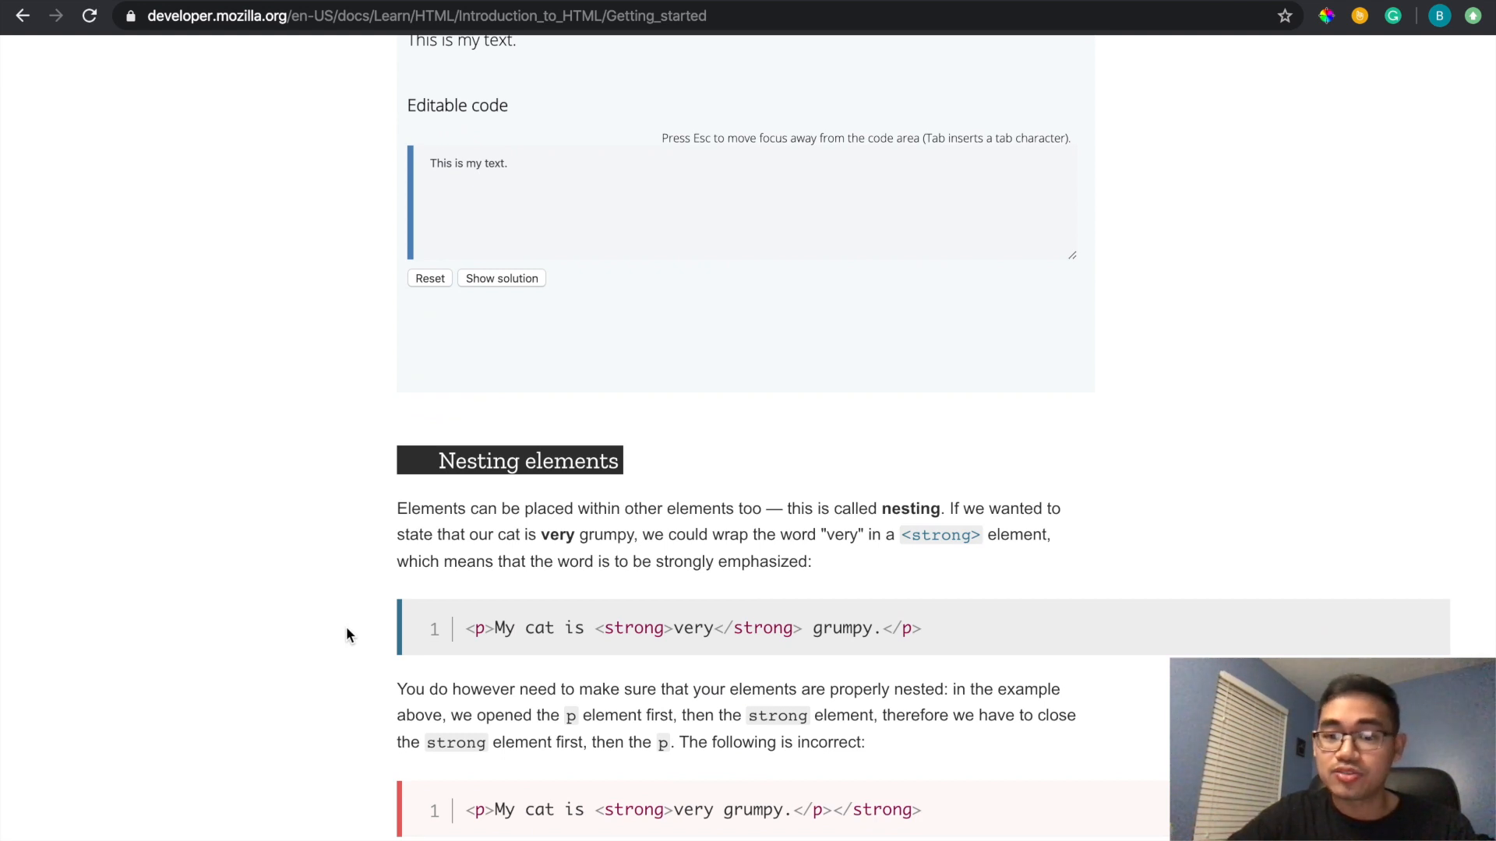
scroll(down, 3)
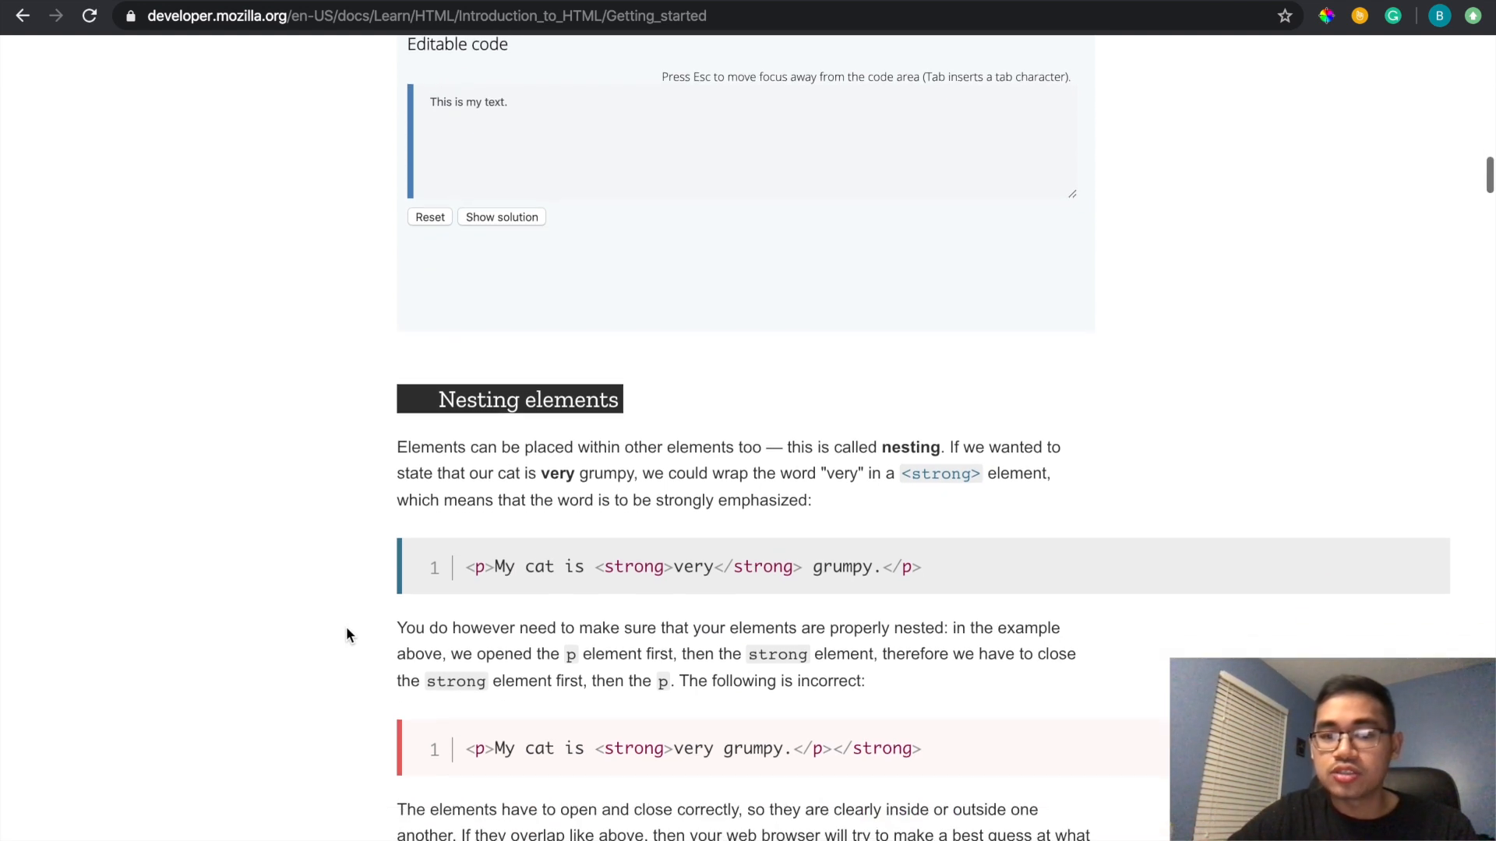
scroll(down, 3)
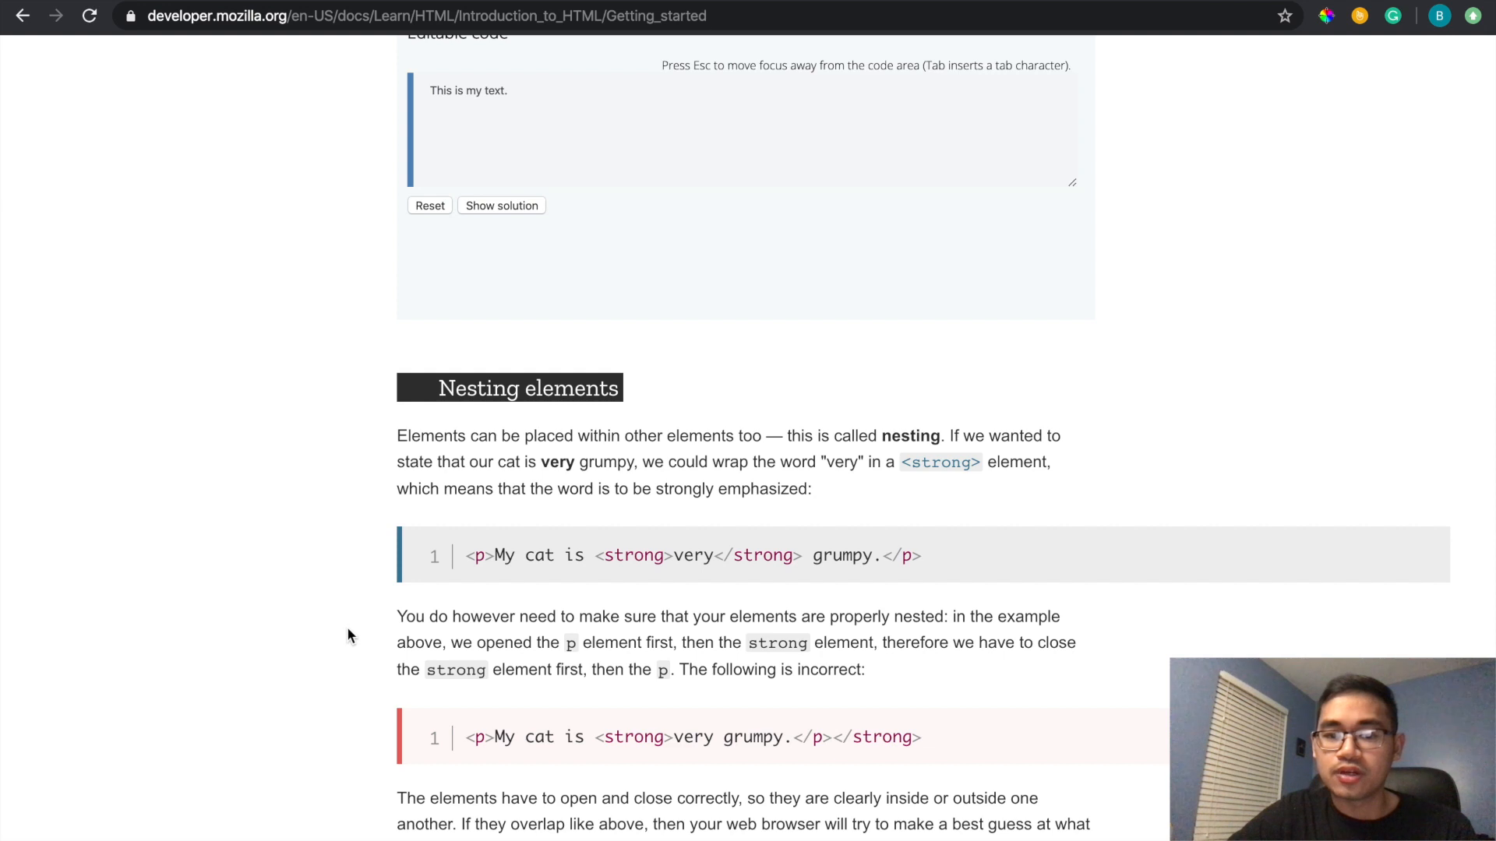
mouse_move(496, 480)
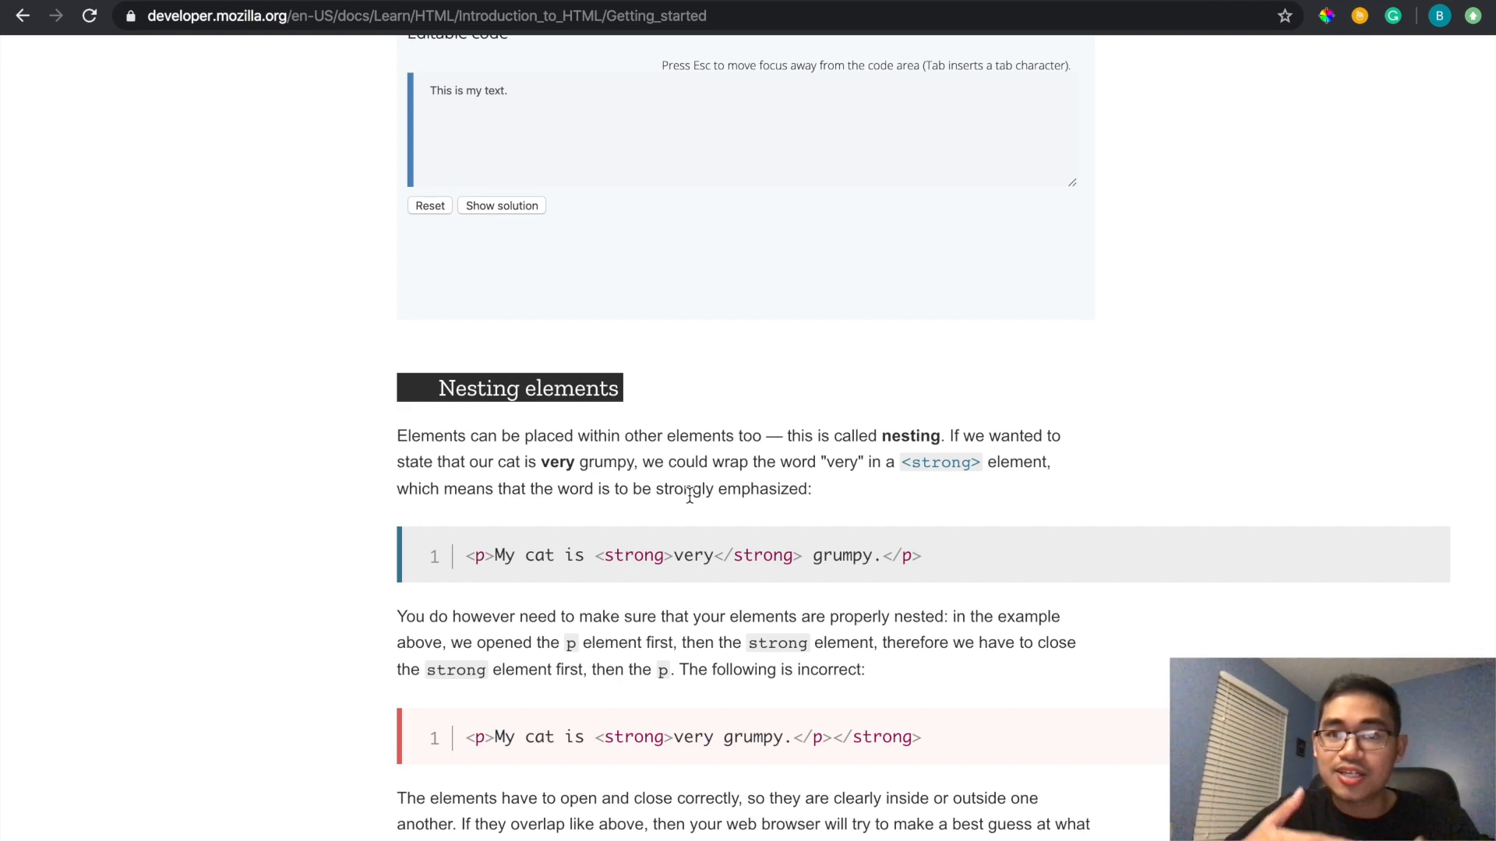
mouse_move(1016, 455)
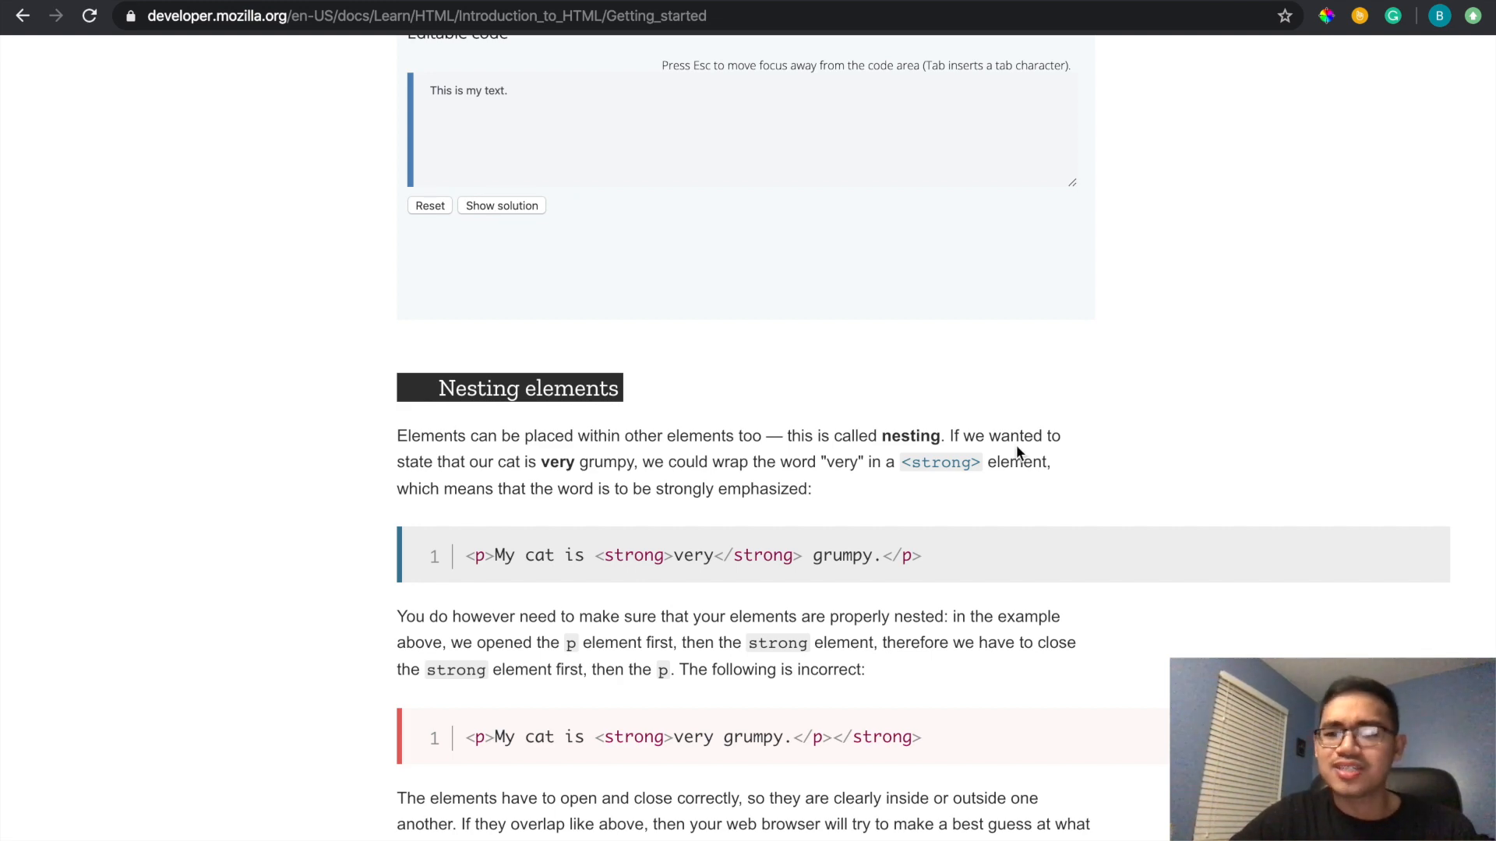
scroll(down, 3)
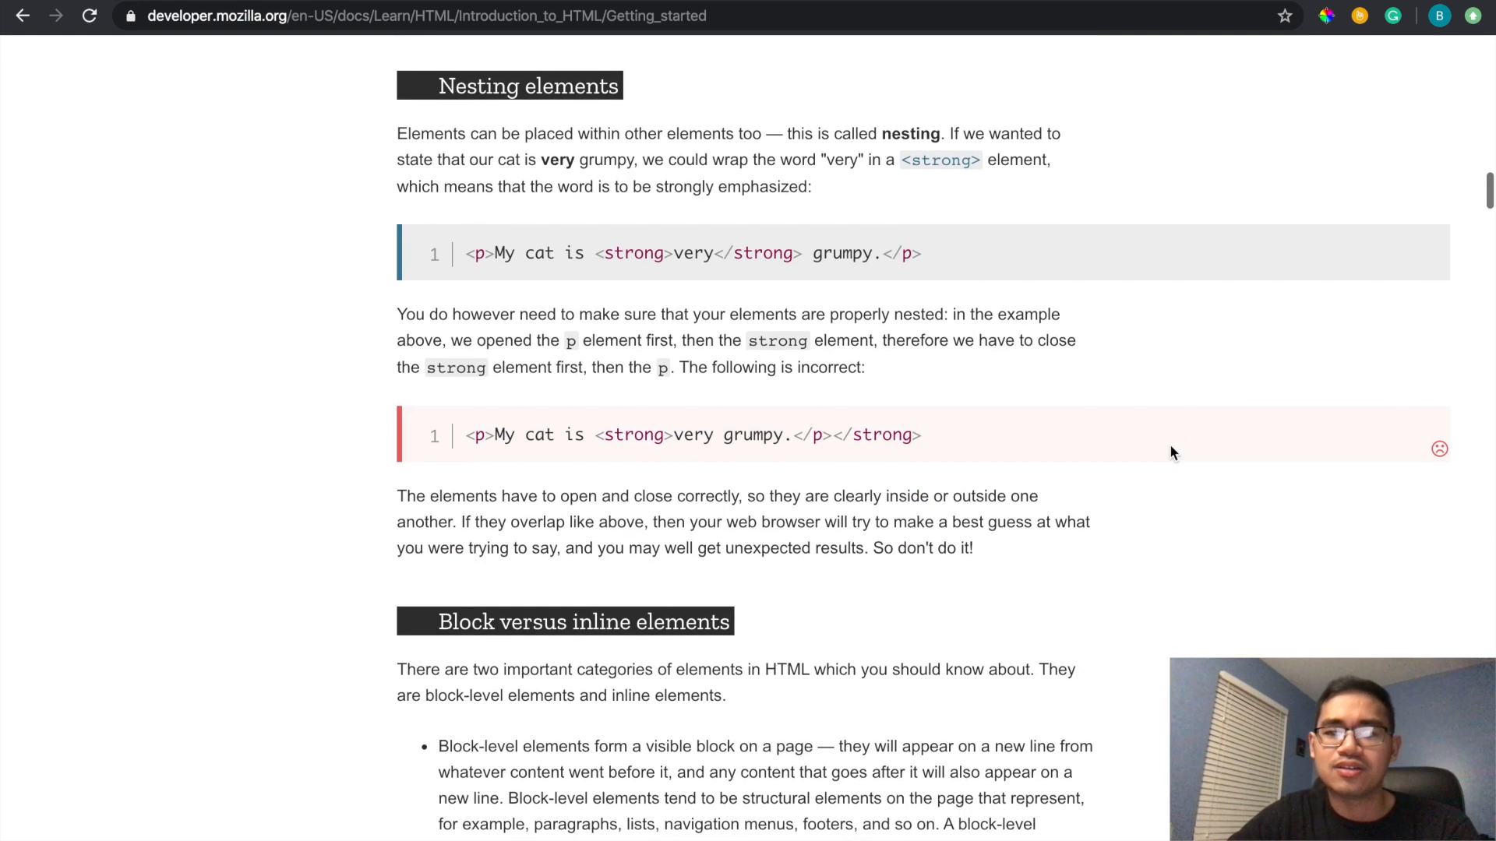
scroll(down, 3)
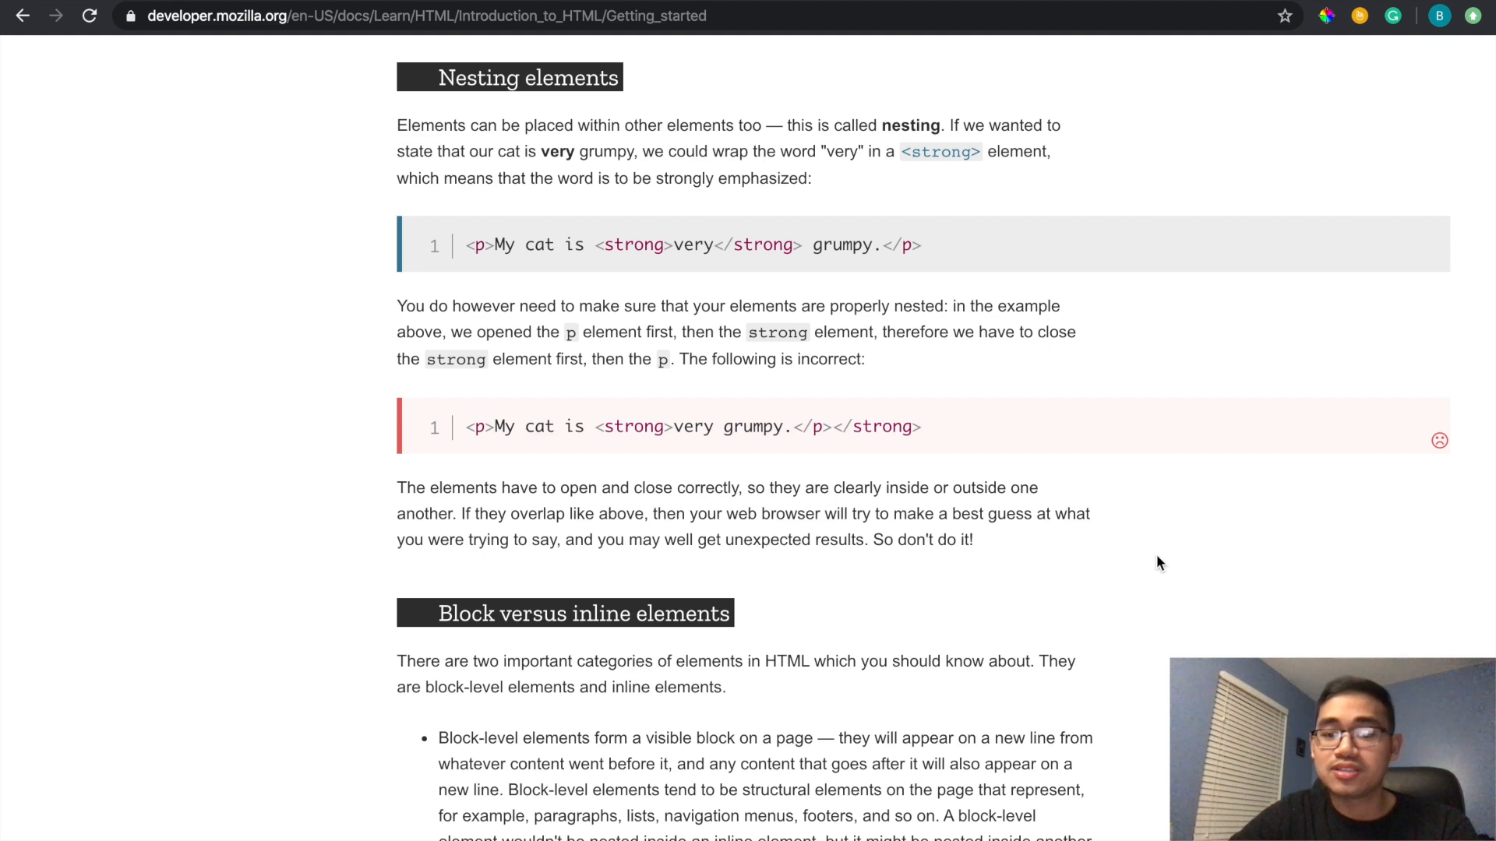
scroll(down, 3)
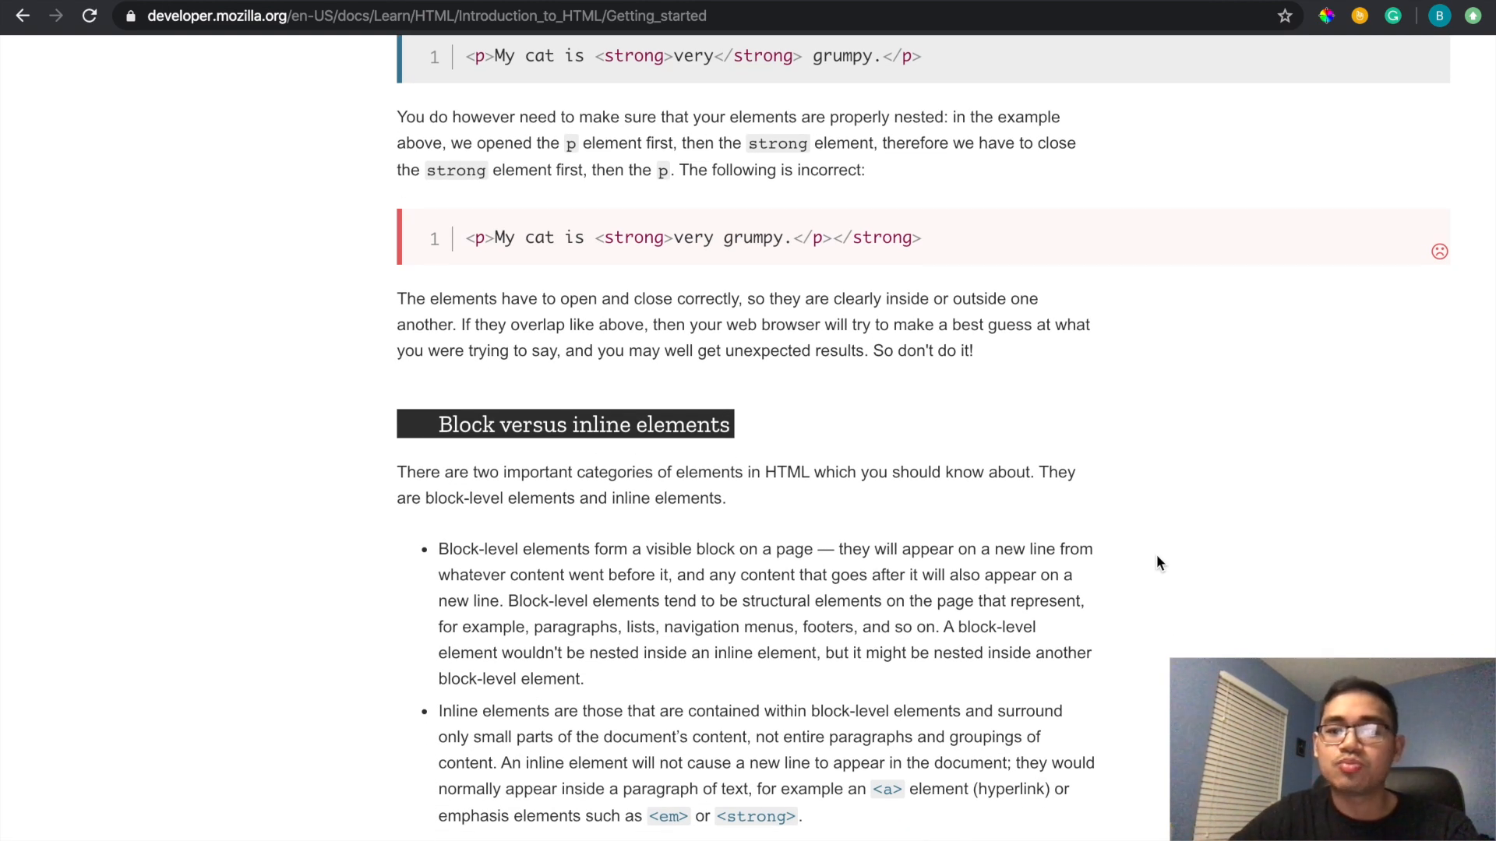
scroll(down, 3)
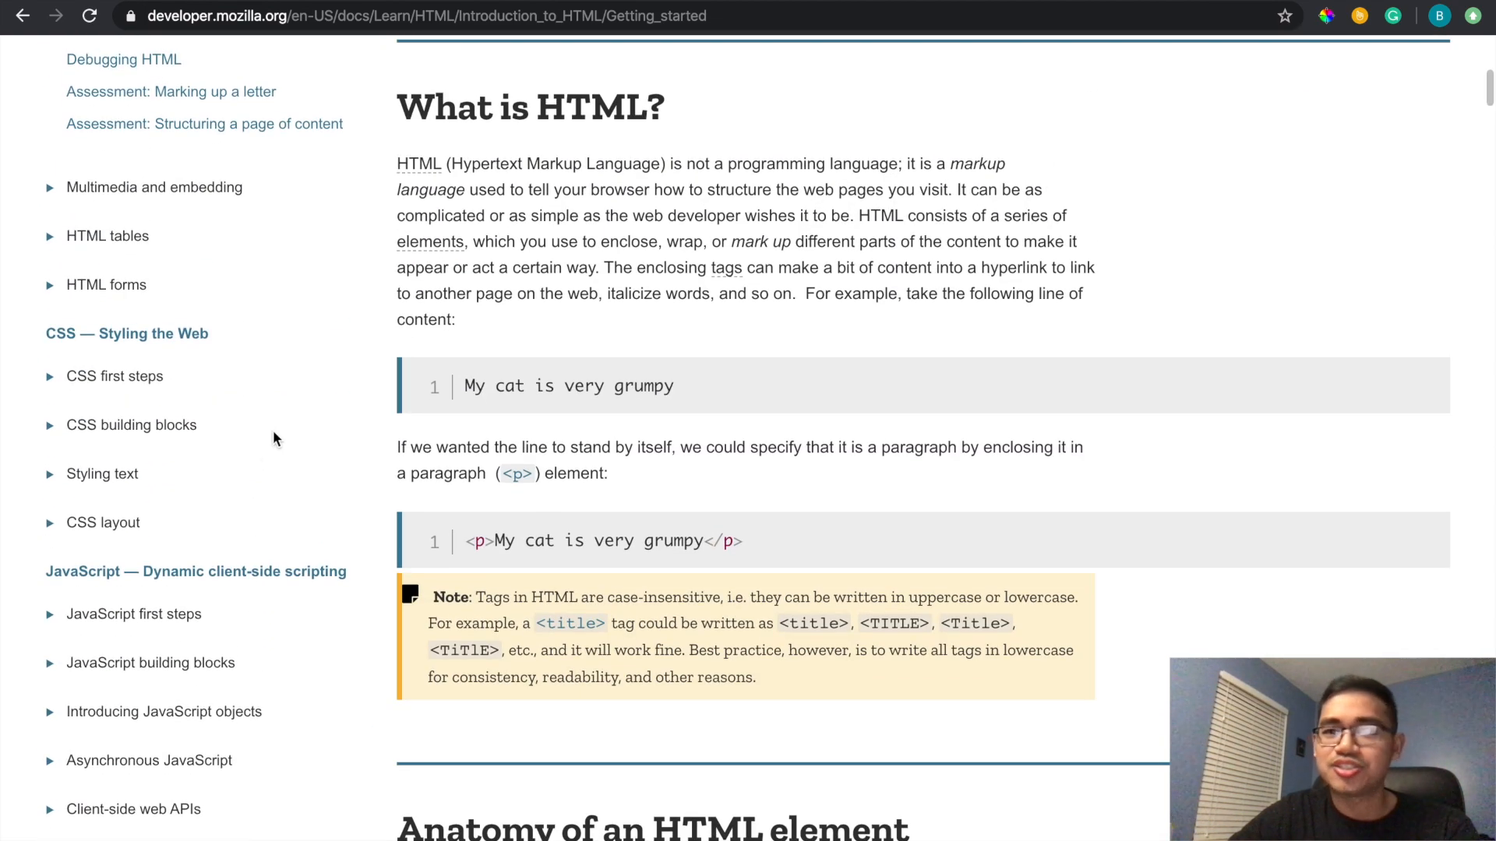
mouse_move(284, 422)
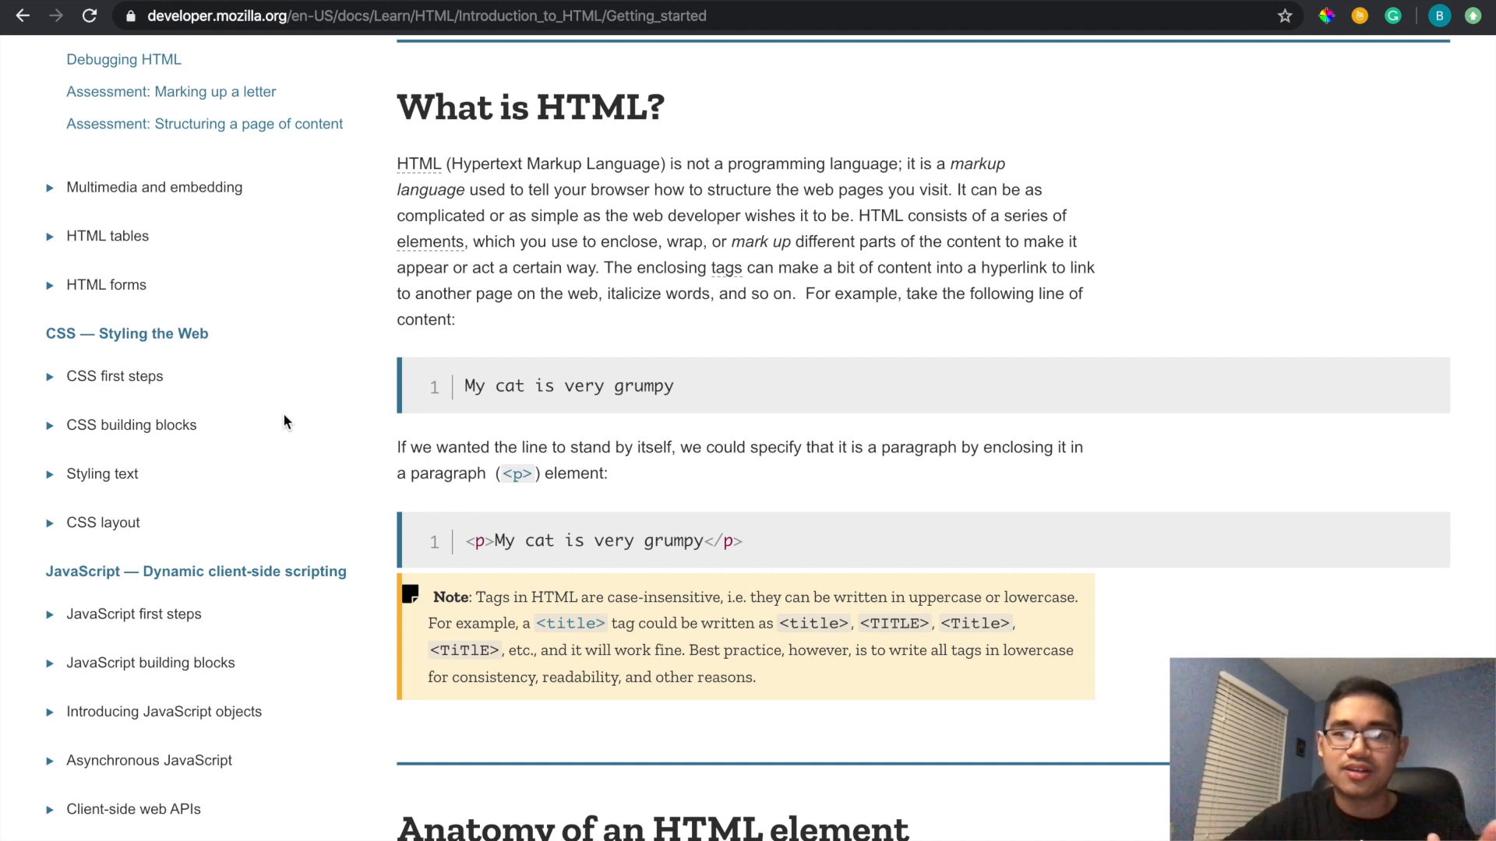
mouse_move(812, 320)
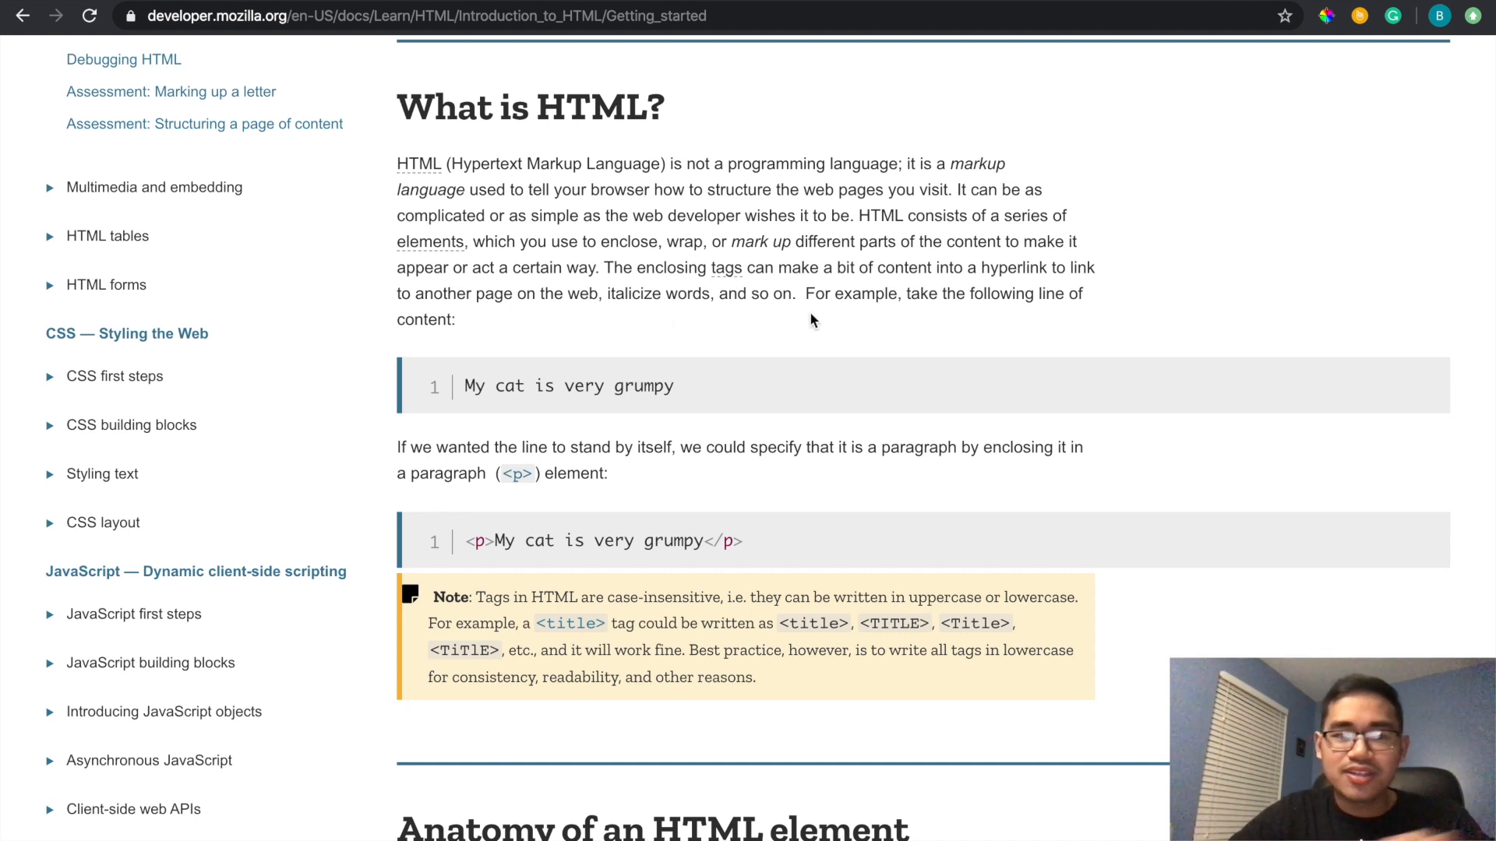
mouse_move(735, 359)
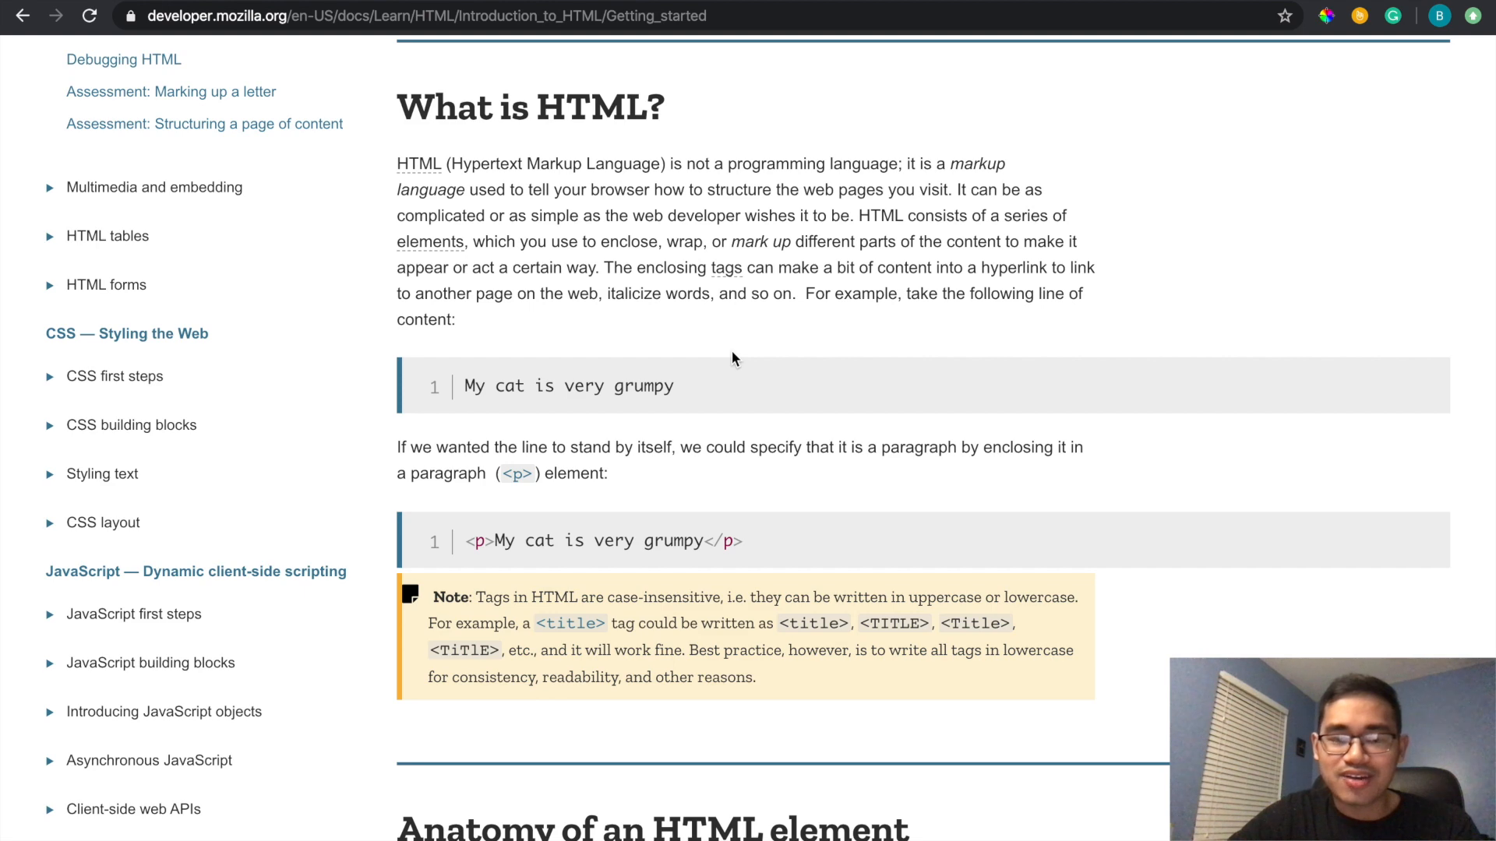
- Scroll up to the article's introduction, prerequisites and objective
scroll(up, 3)
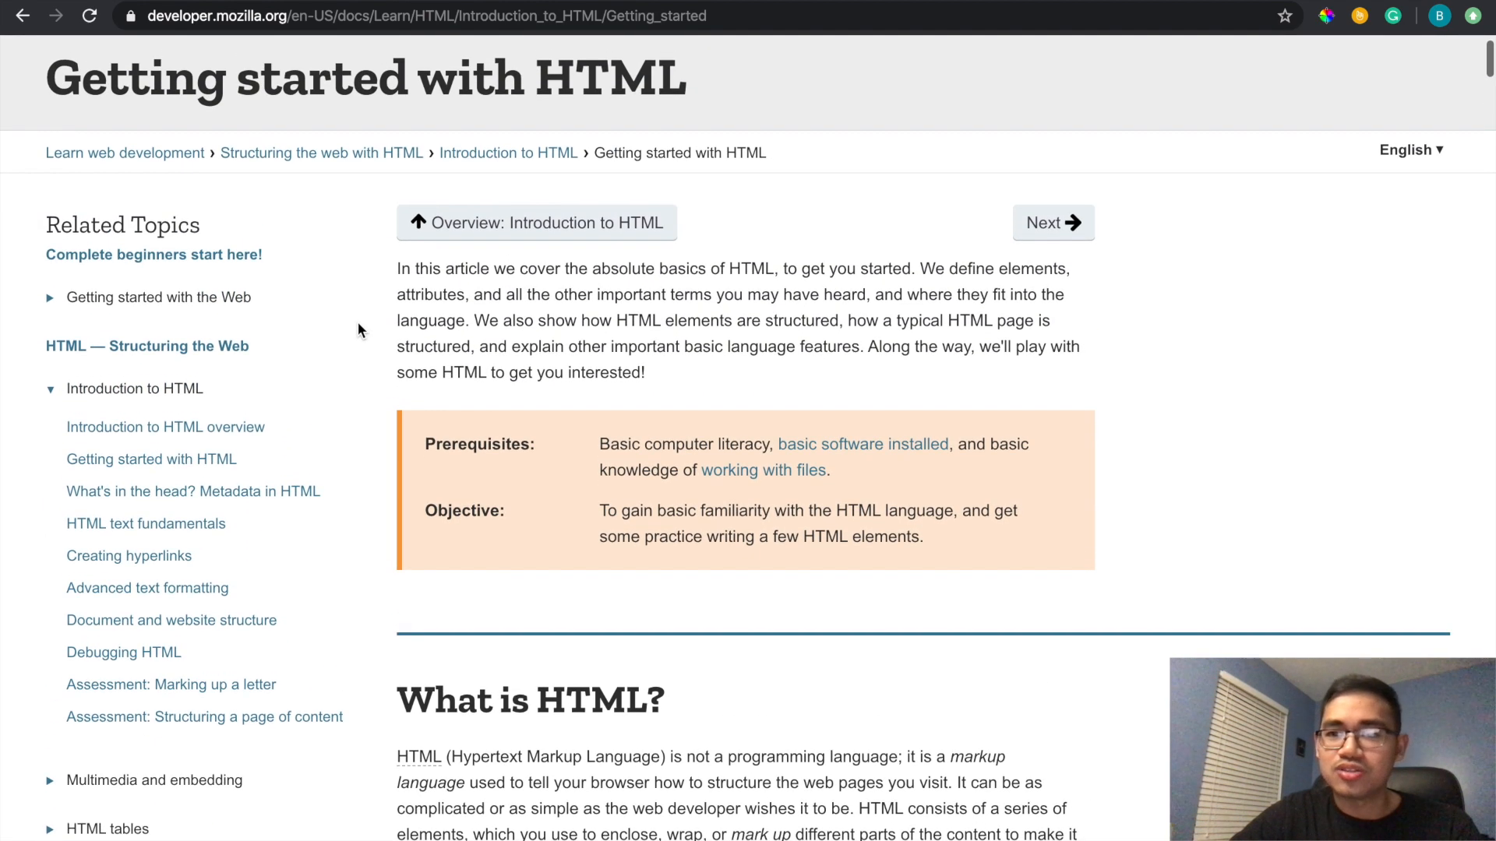
mouse_move(919, 161)
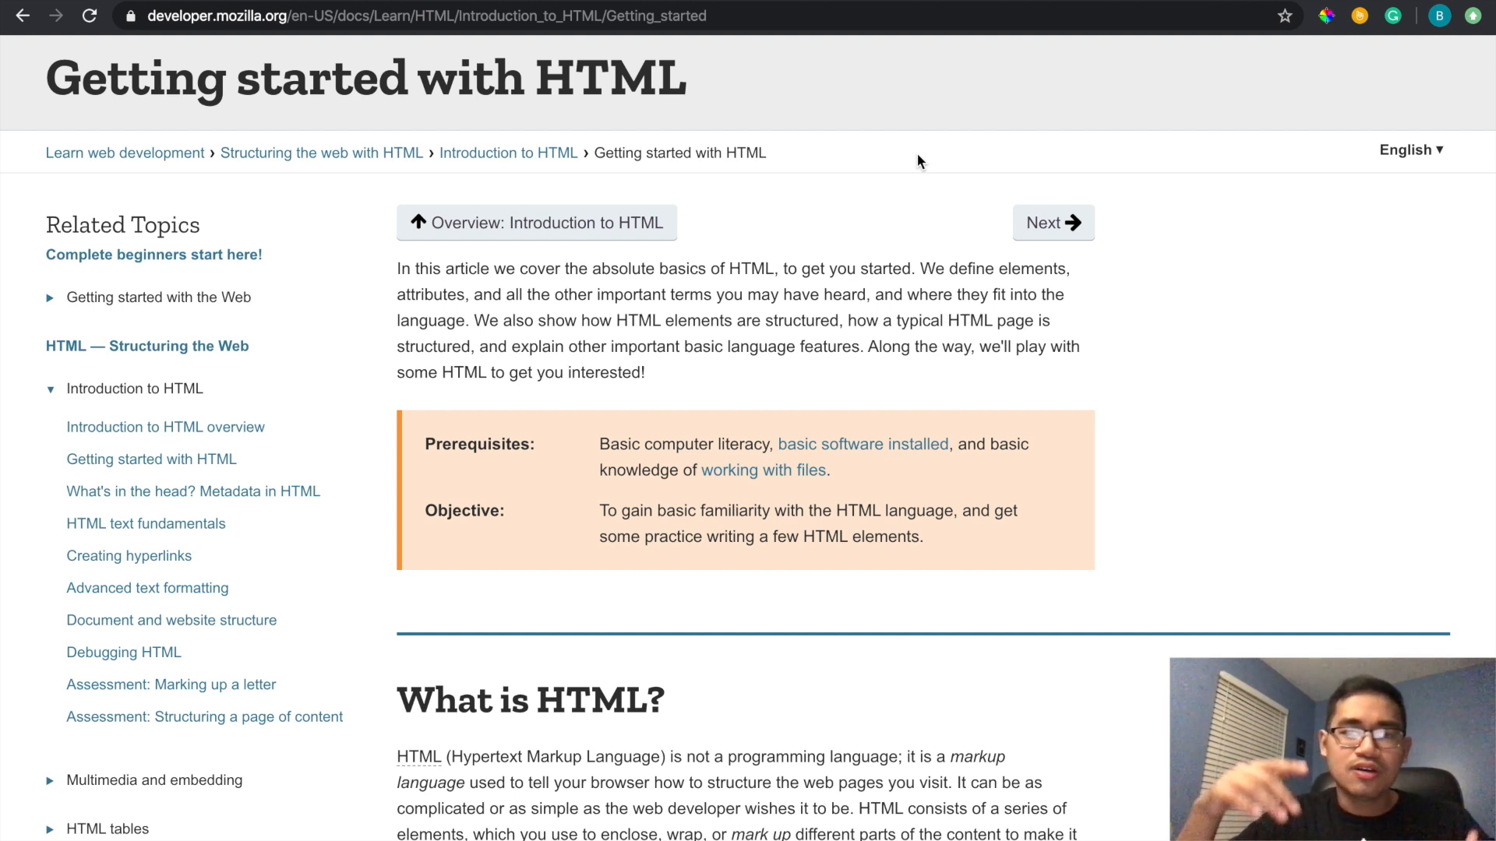
mouse_move(897, 176)
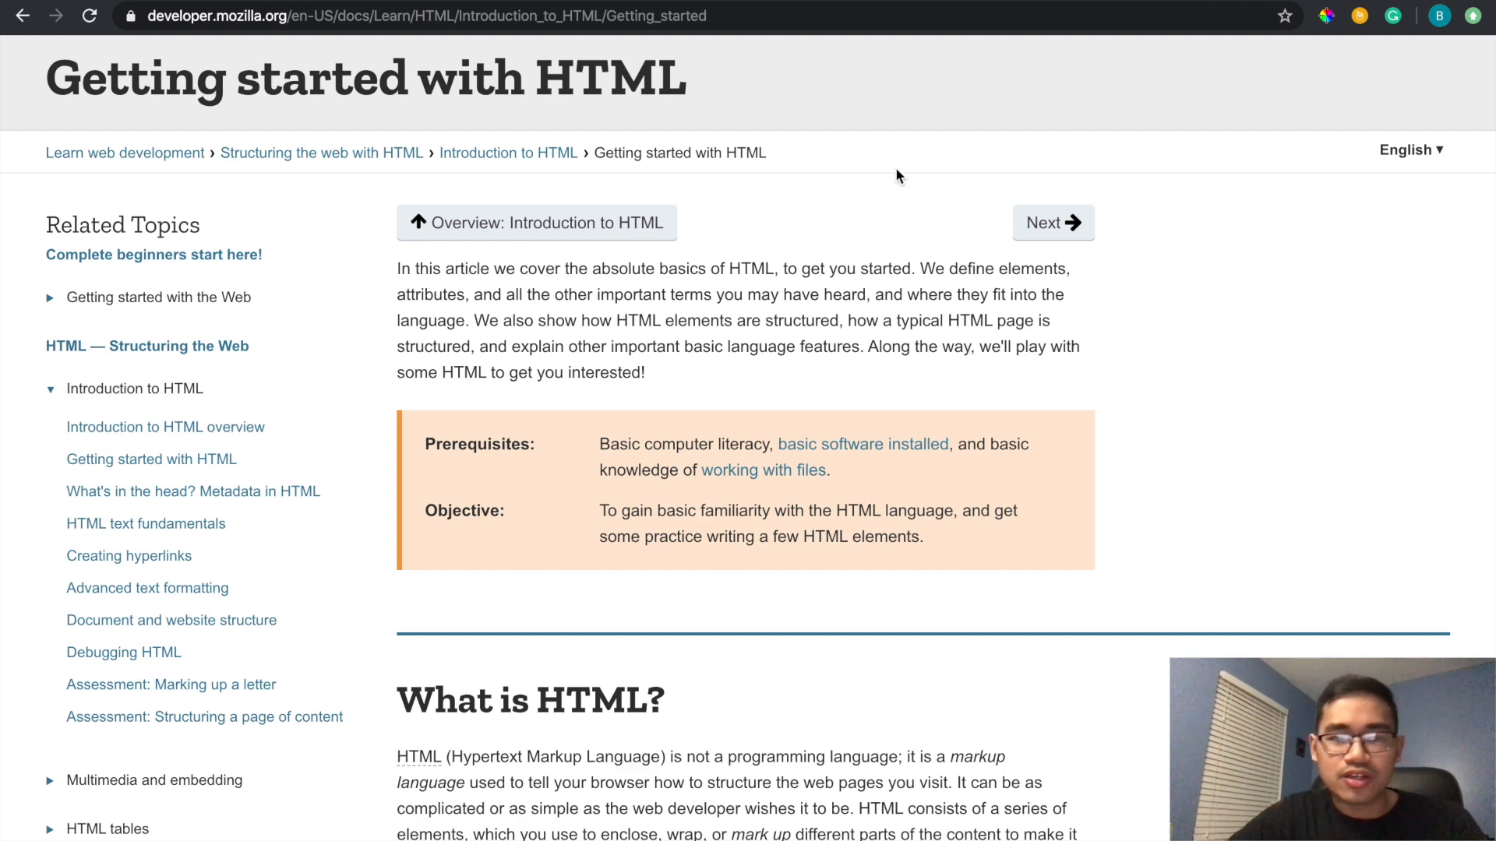
- Collapse Introduction to HTML, expand CSS layout, and scroll the Related Topics list
click(133, 388)
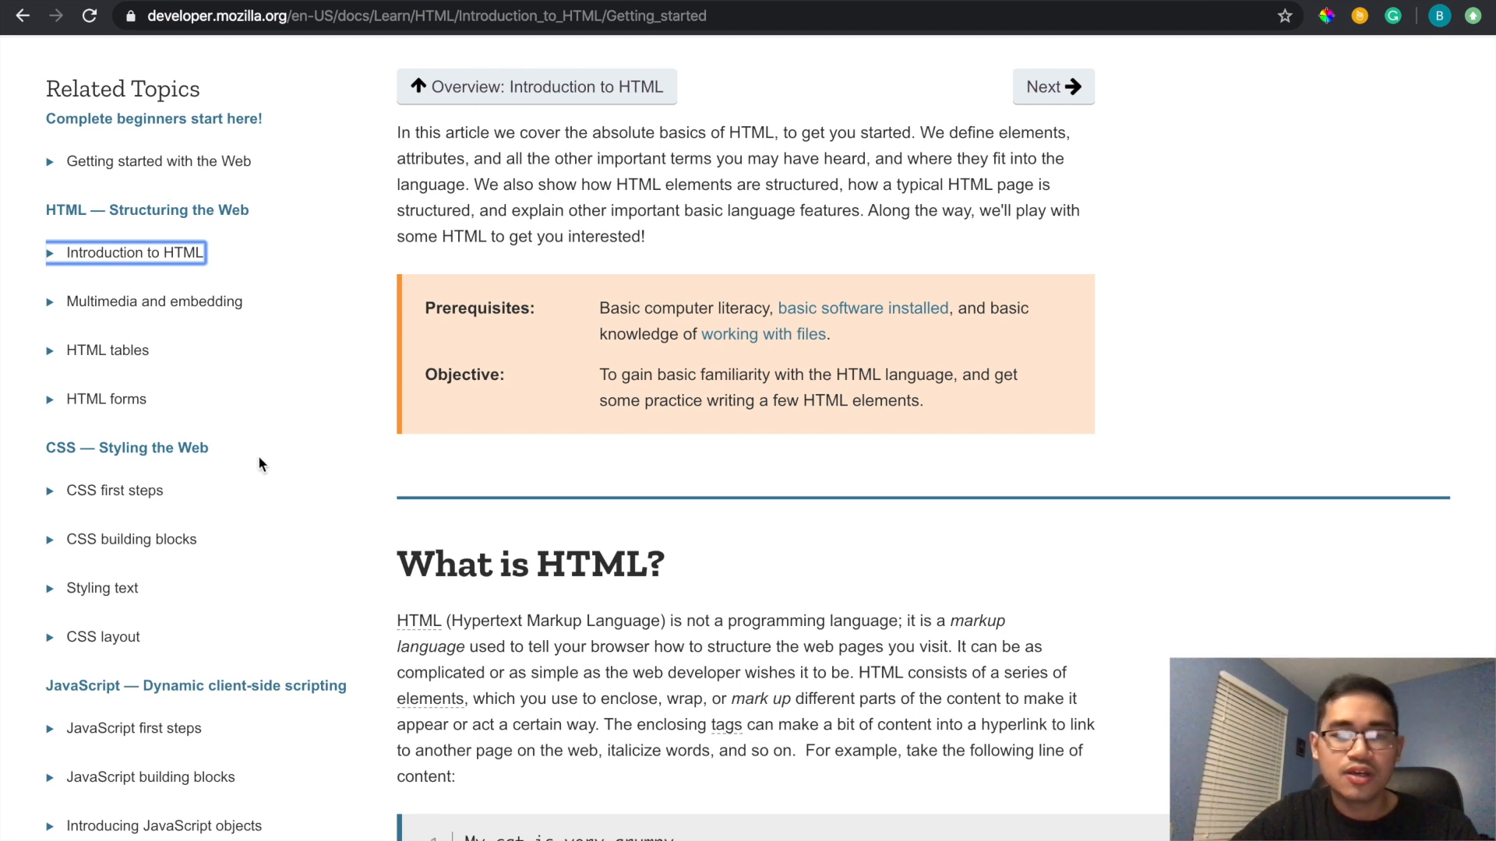
mouse_move(183, 458)
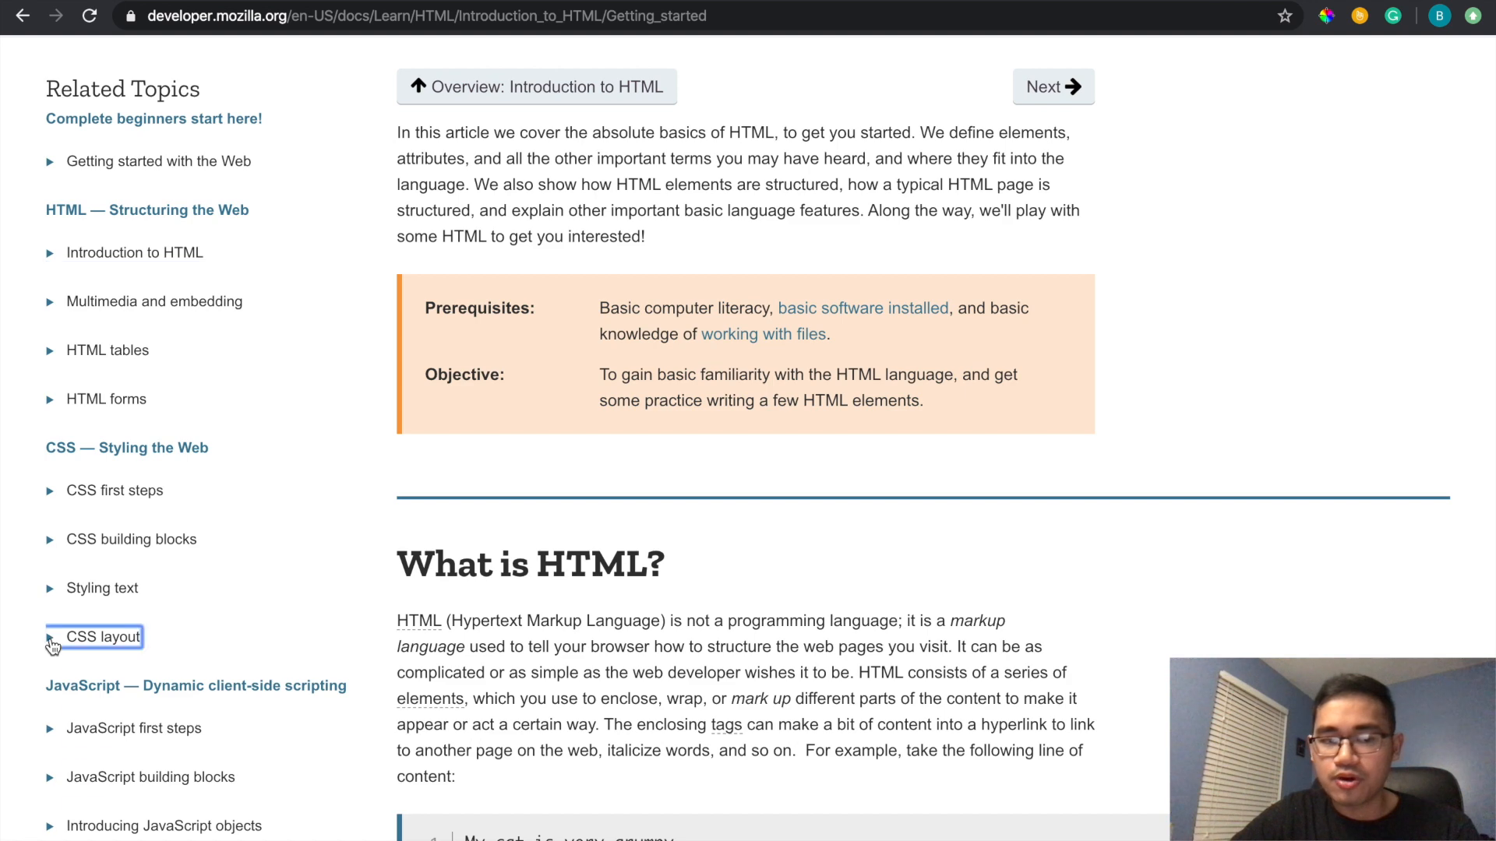
click(101, 637)
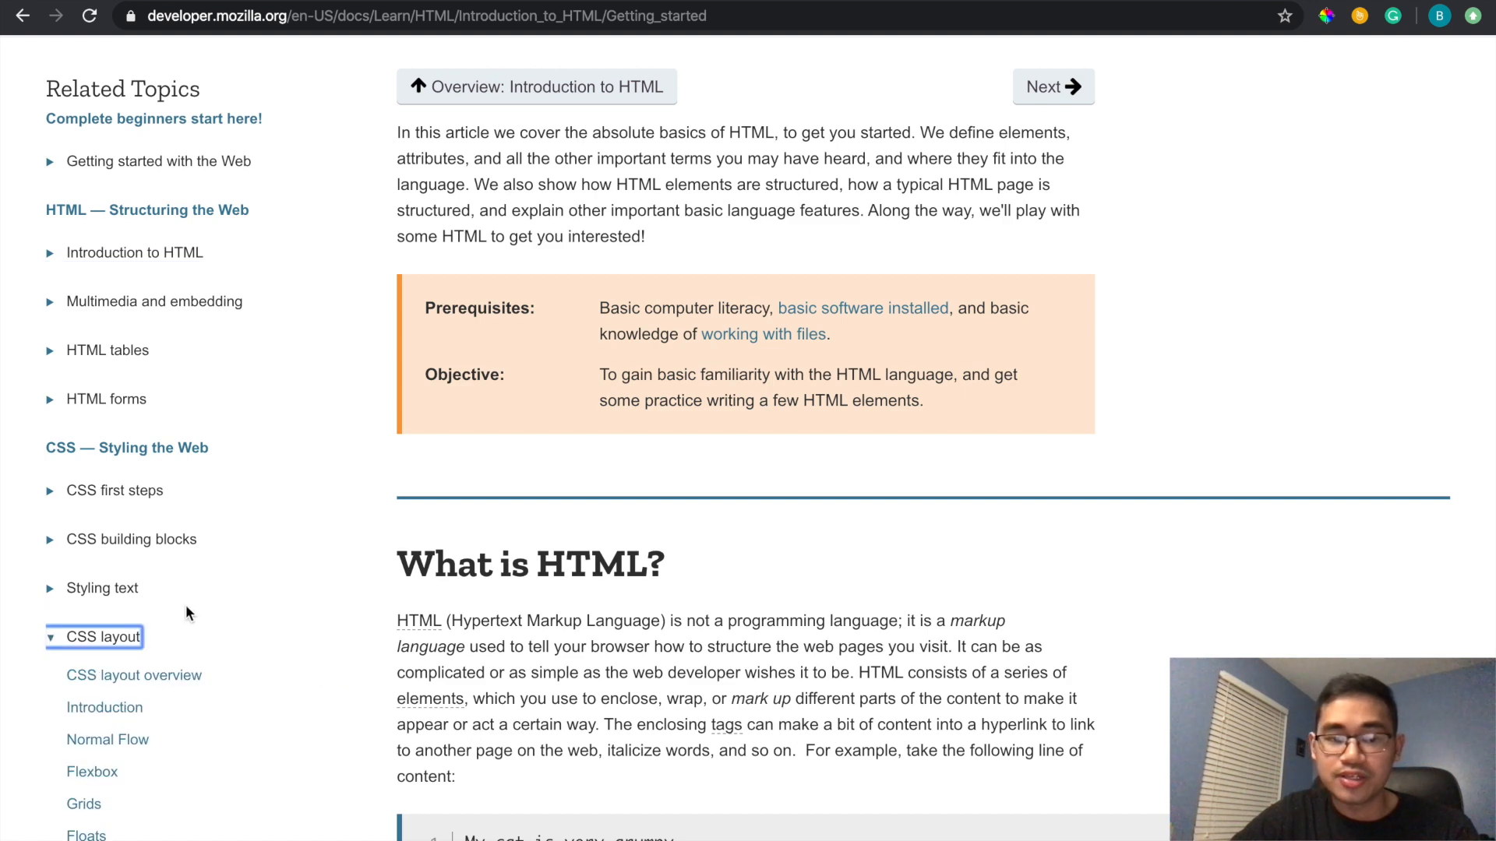
scroll(down, 3)
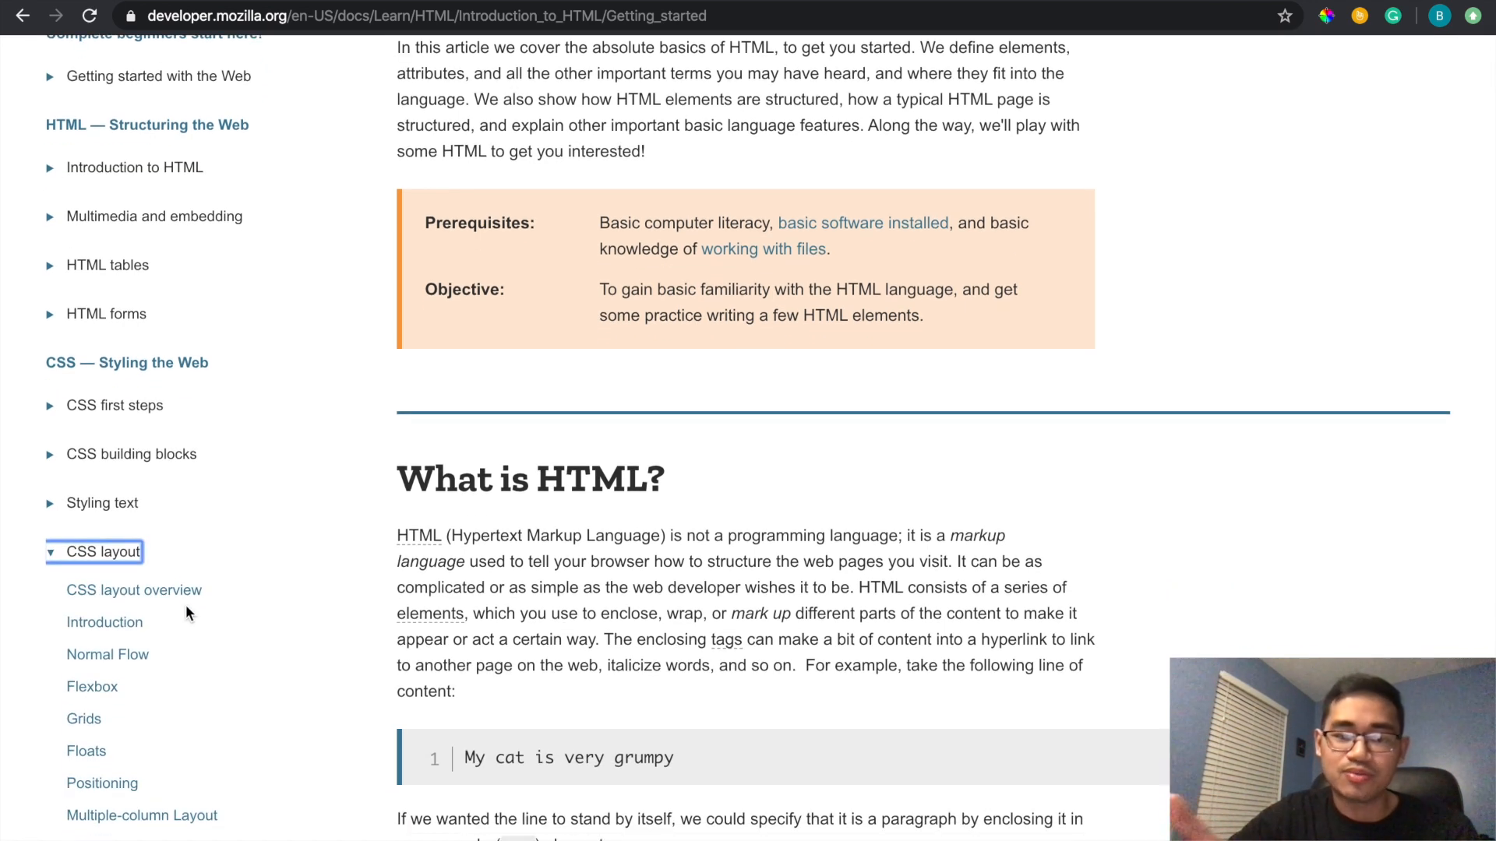
scroll(down, 3)
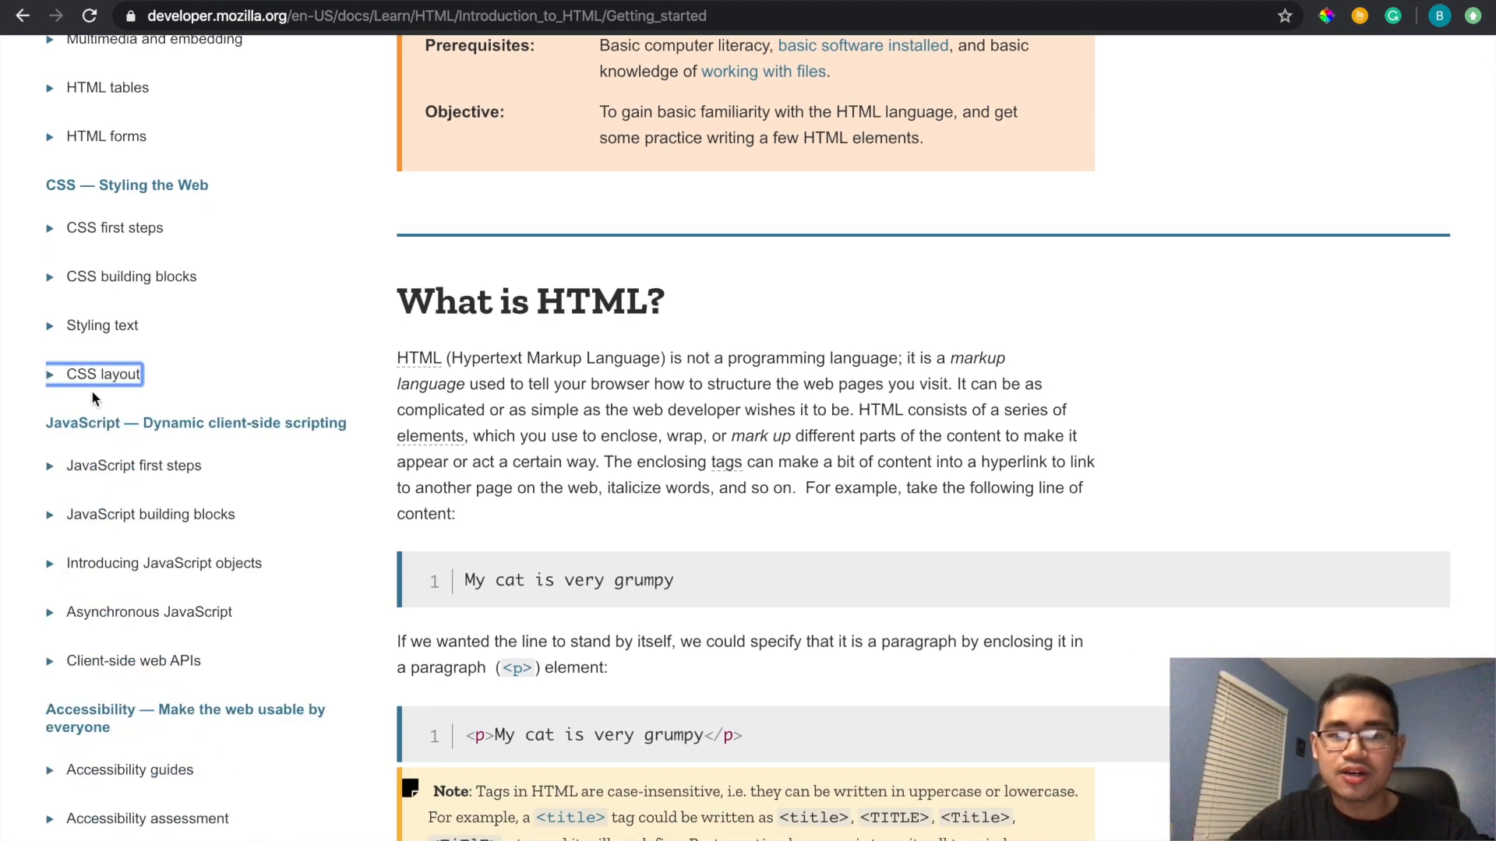
mouse_move(301, 625)
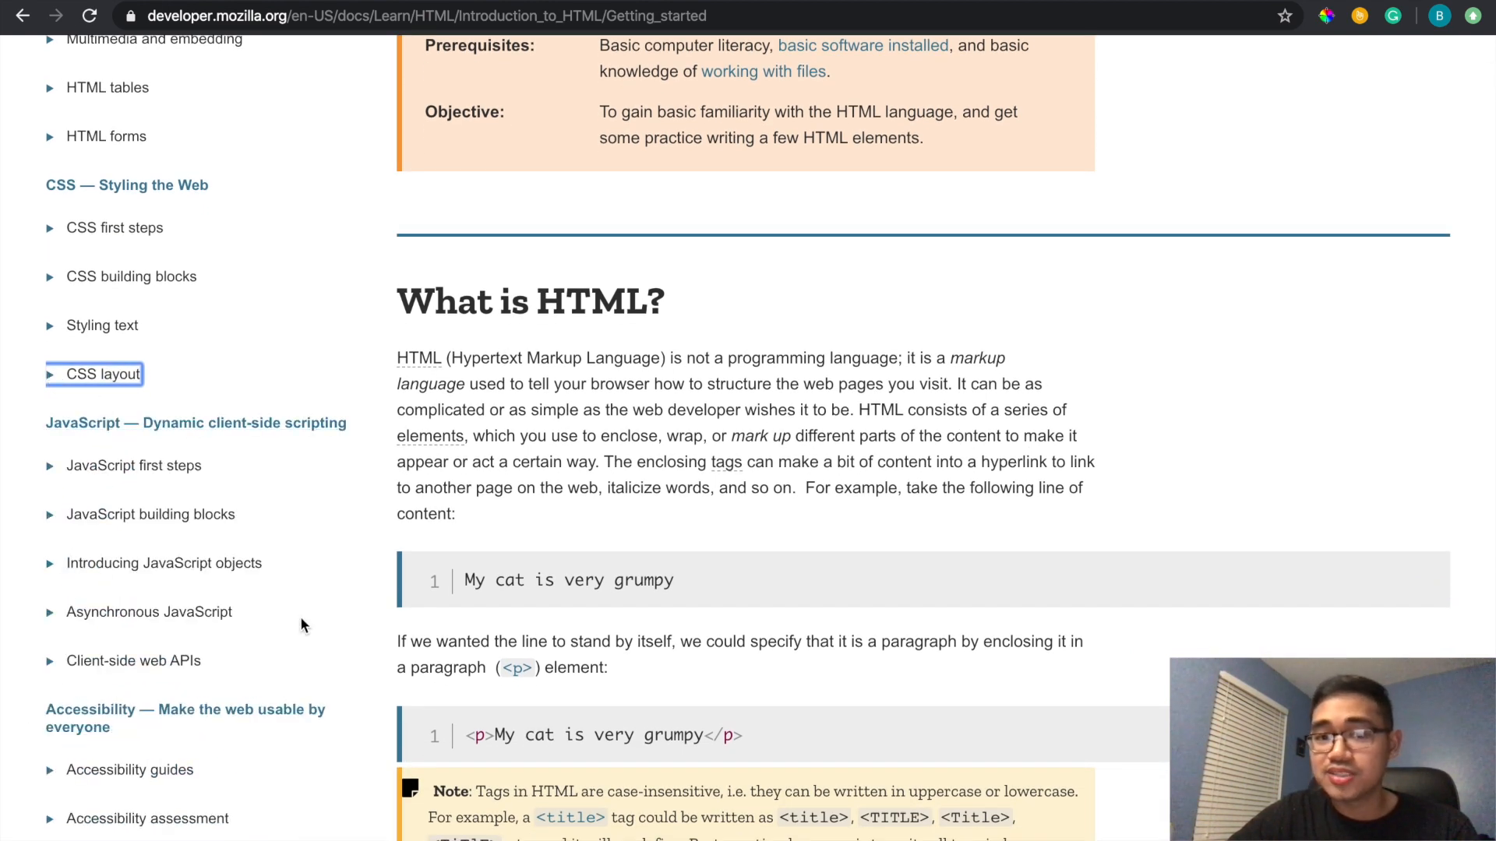
mouse_move(357, 501)
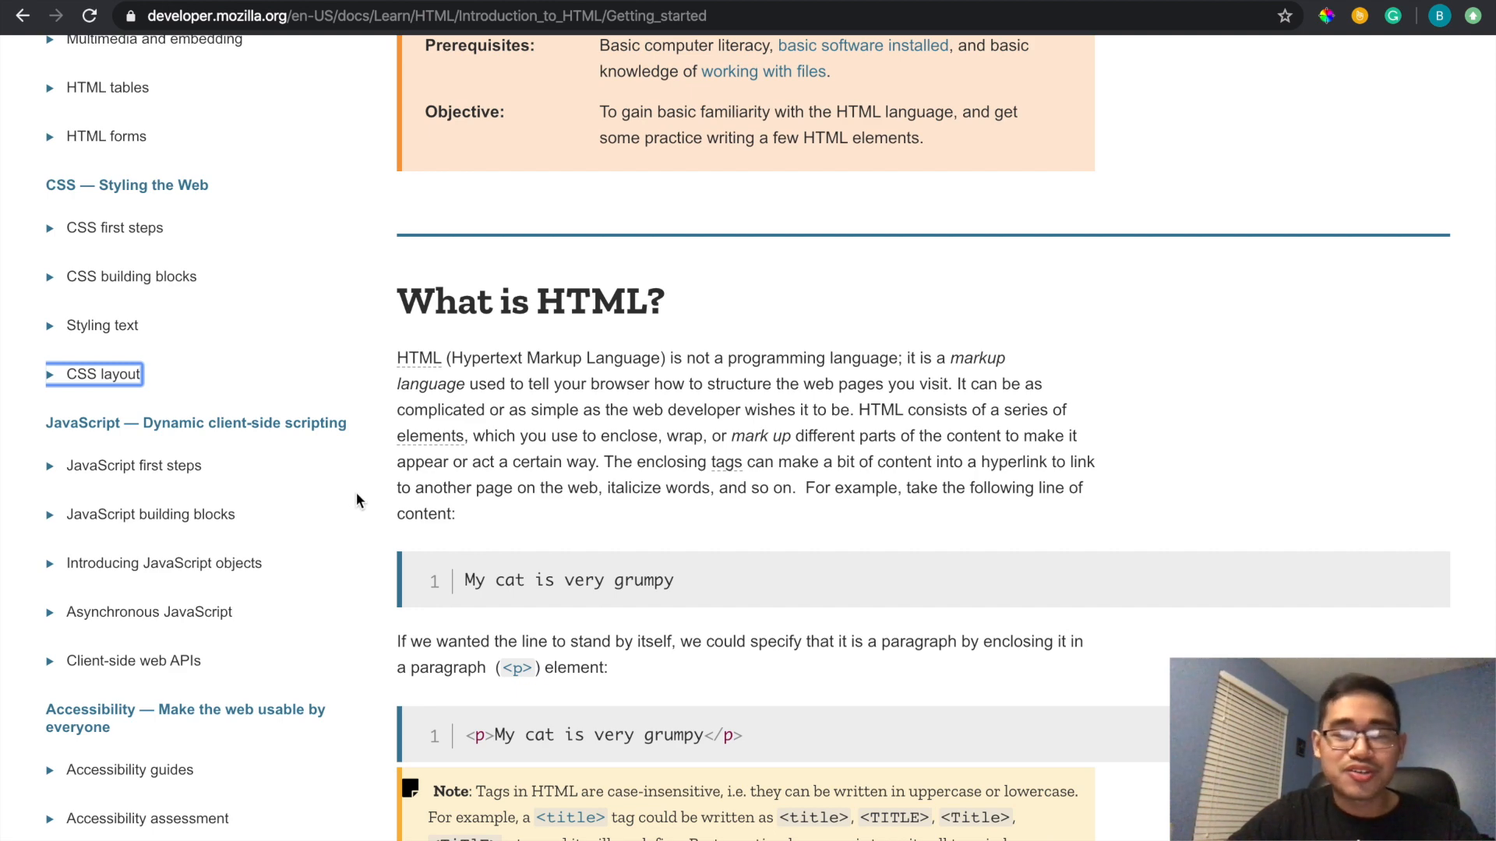
scroll(down, 3)
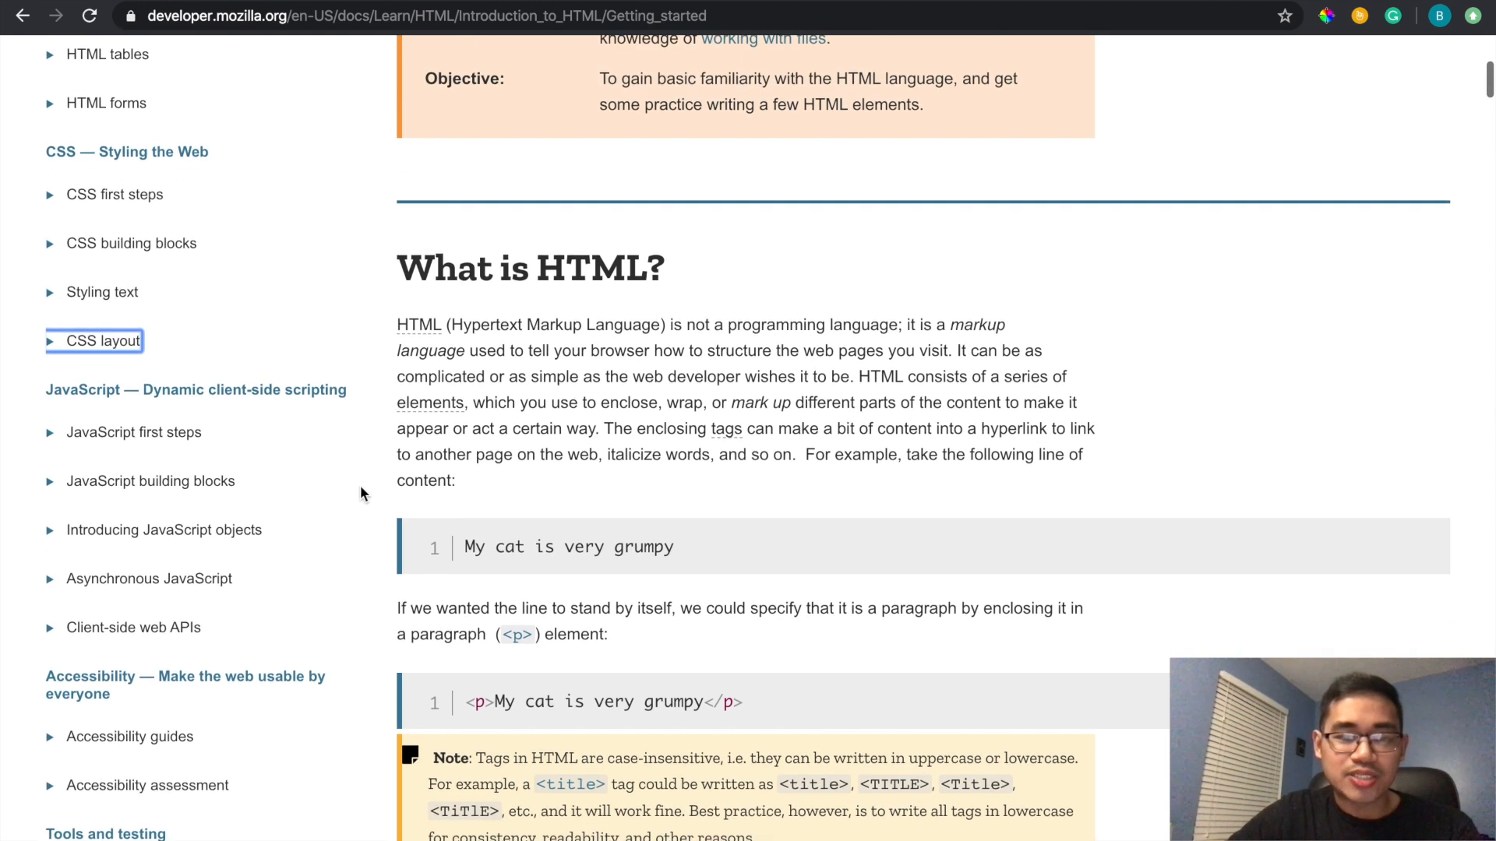
scroll(down, 3)
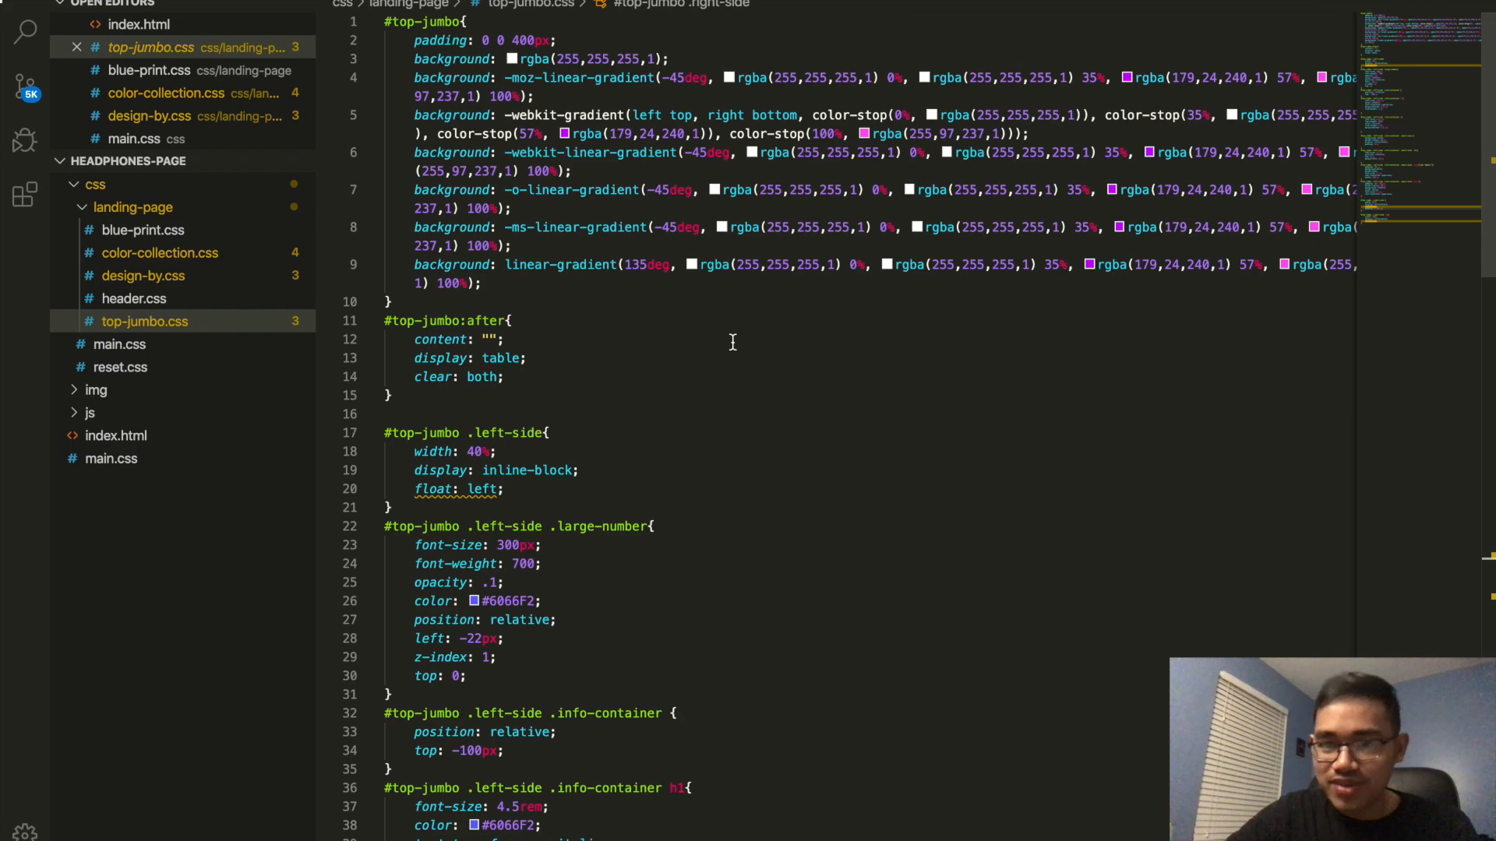
- Scroll top-jumbo.css down to the info-container paragraph, email-area and button rules
scroll(down, 3)
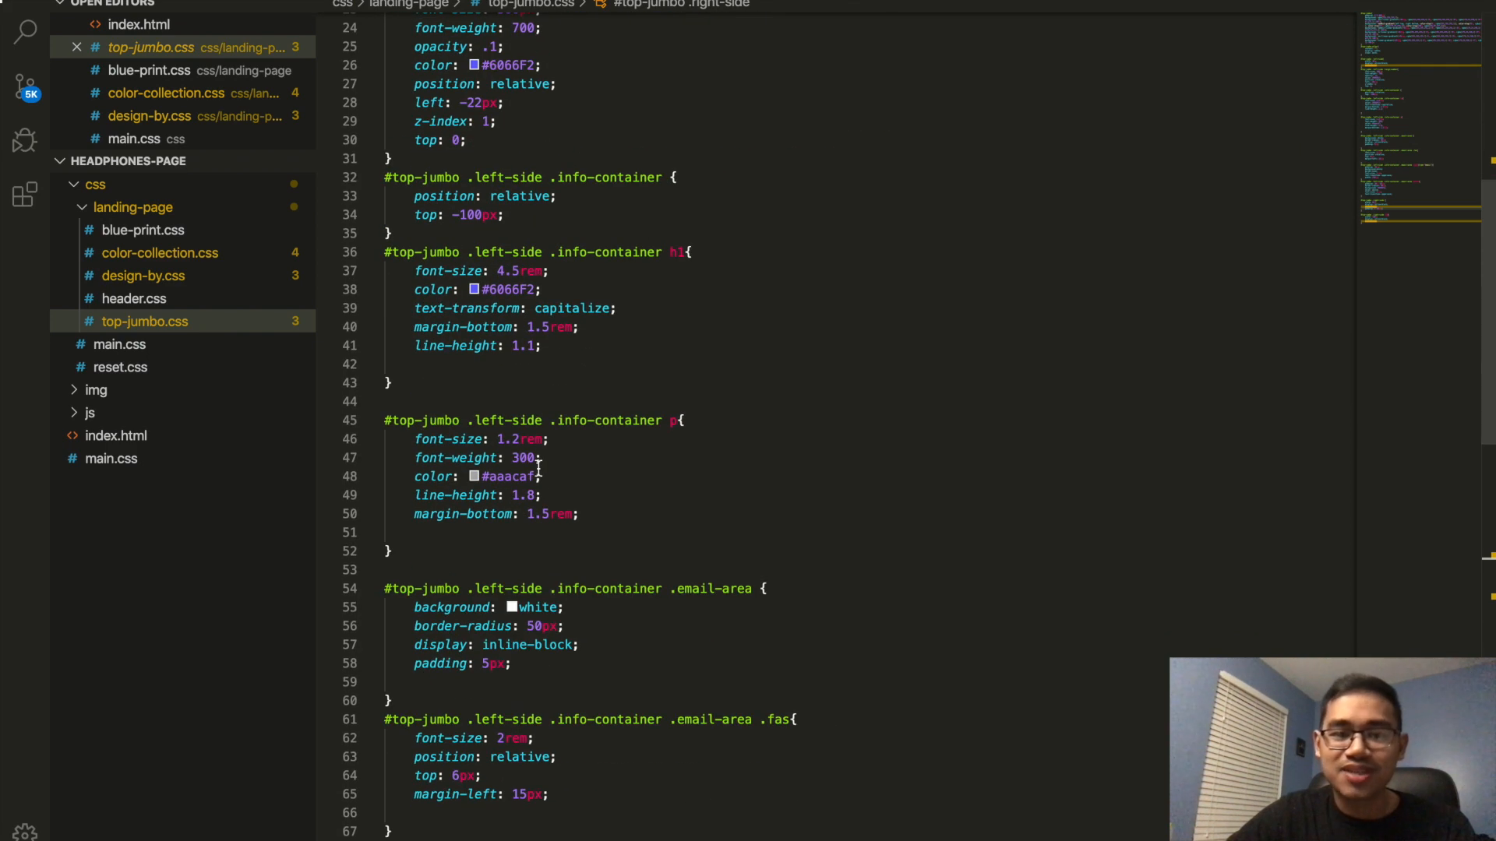
scroll(down, 3)
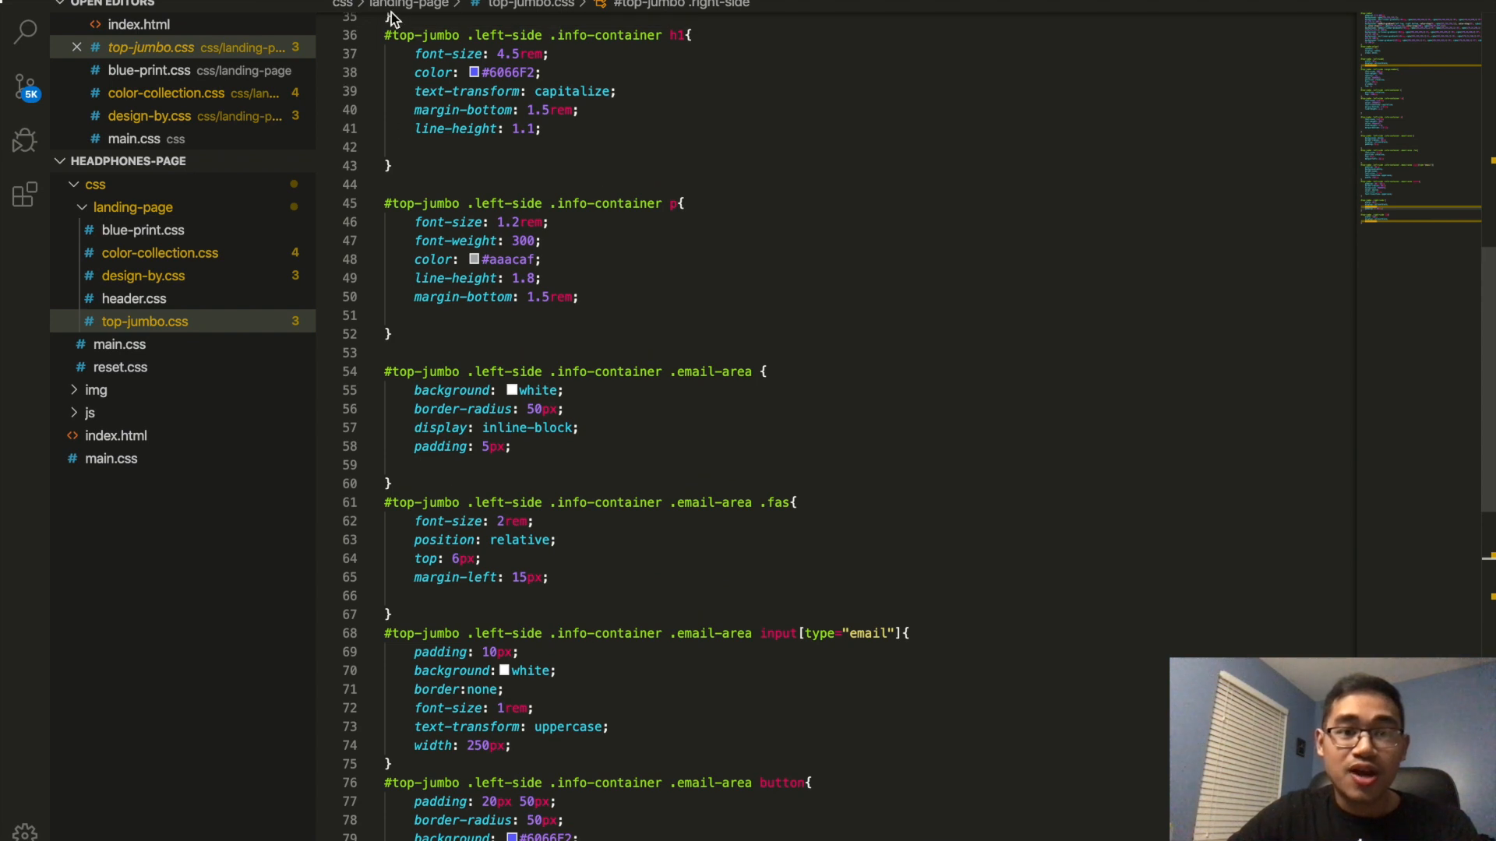
mouse_move(391, 17)
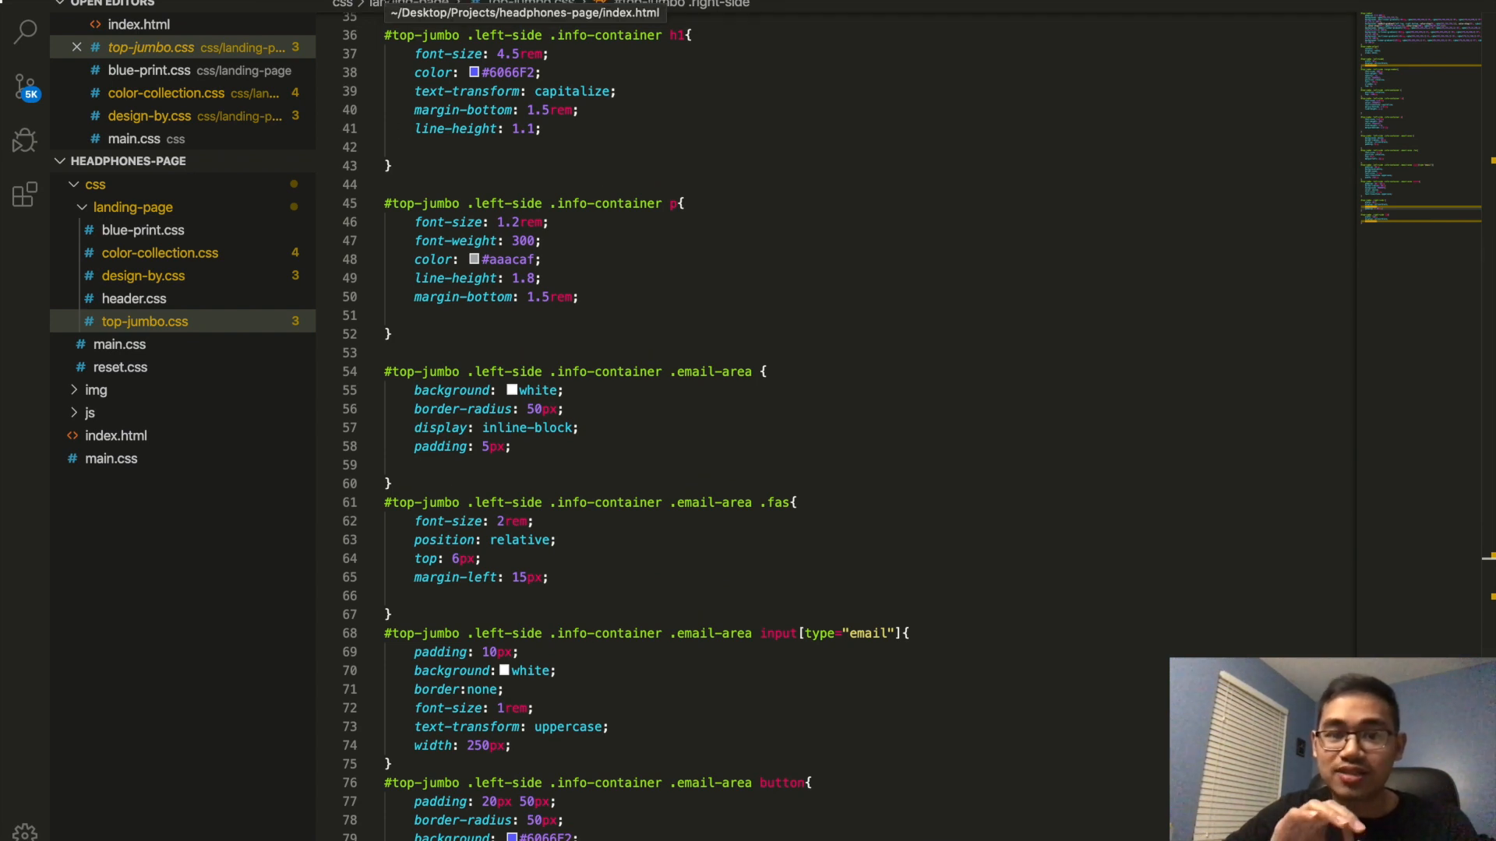